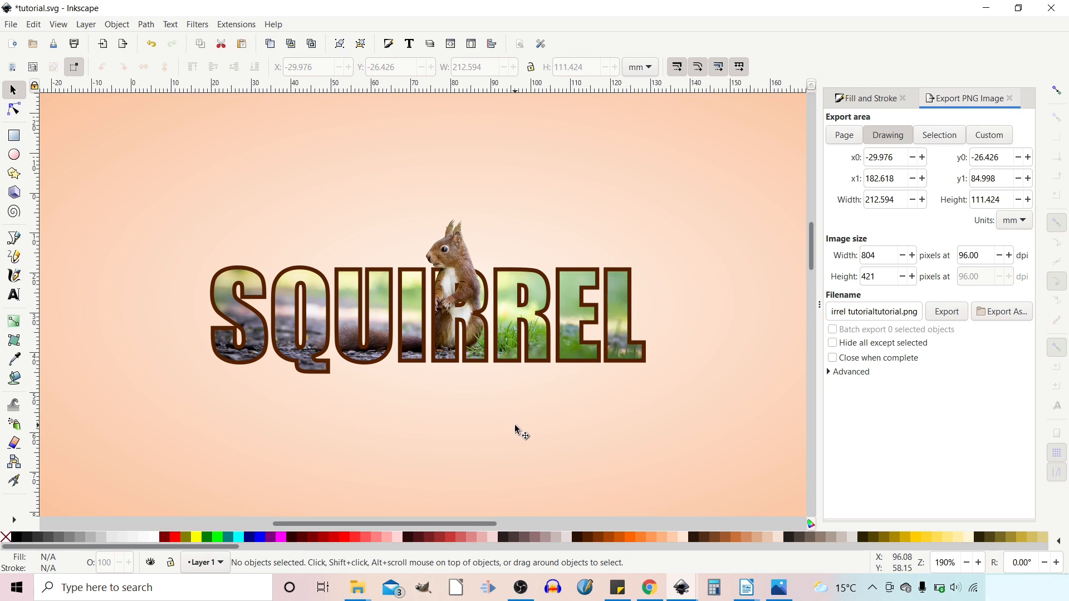
mouse_move(530, 400)
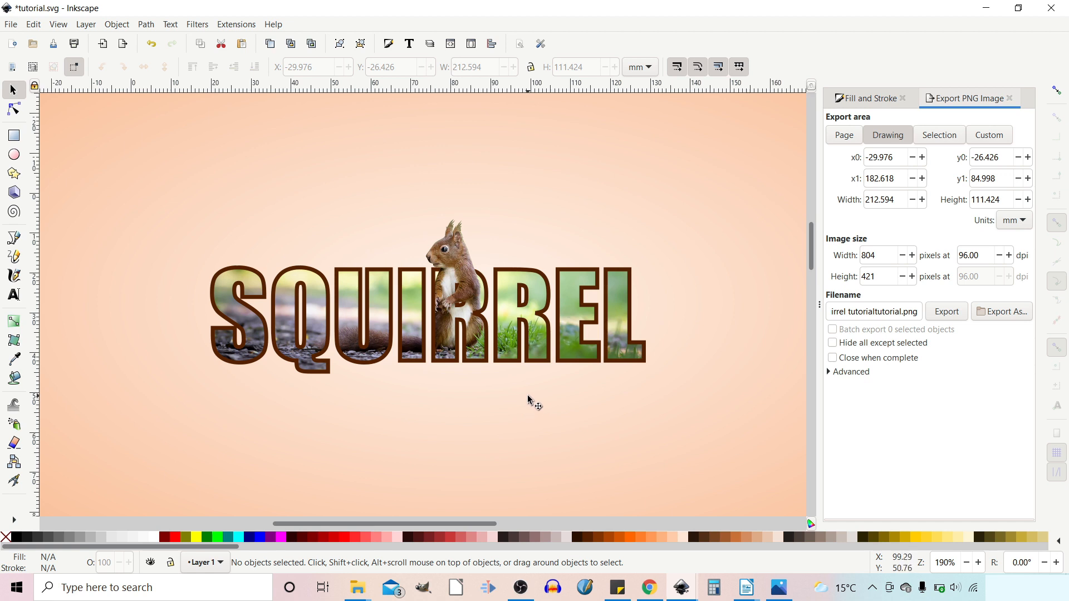
mouse_move(484, 292)
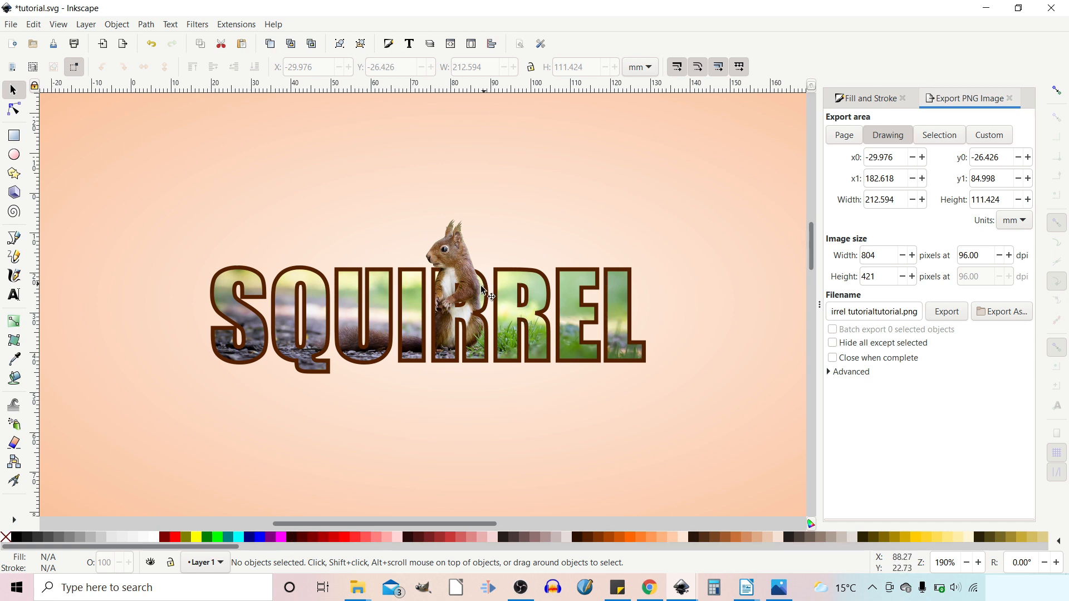
mouse_move(453, 239)
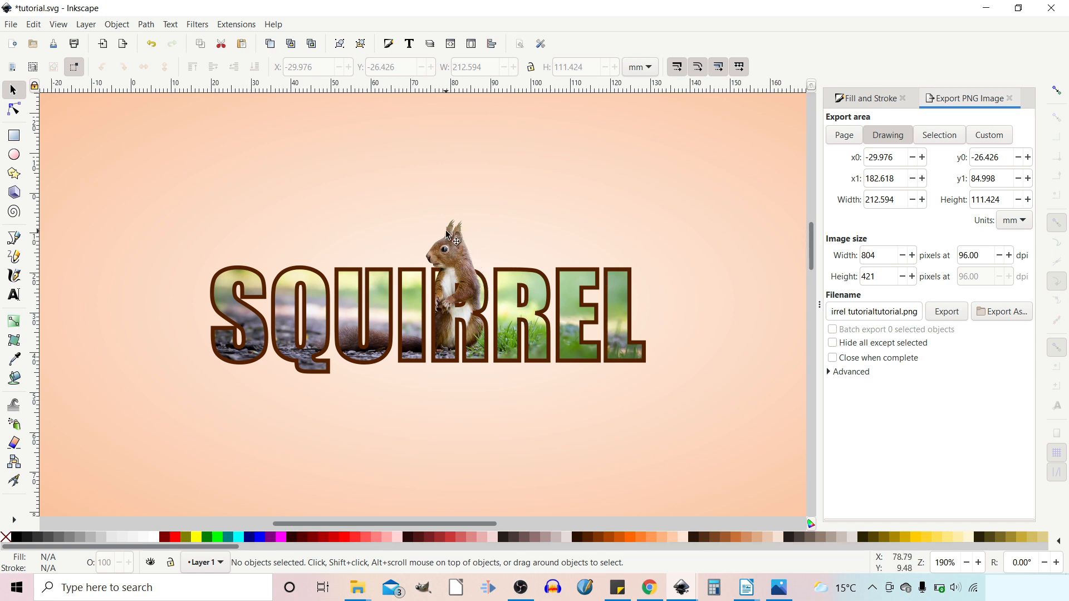
mouse_move(598, 346)
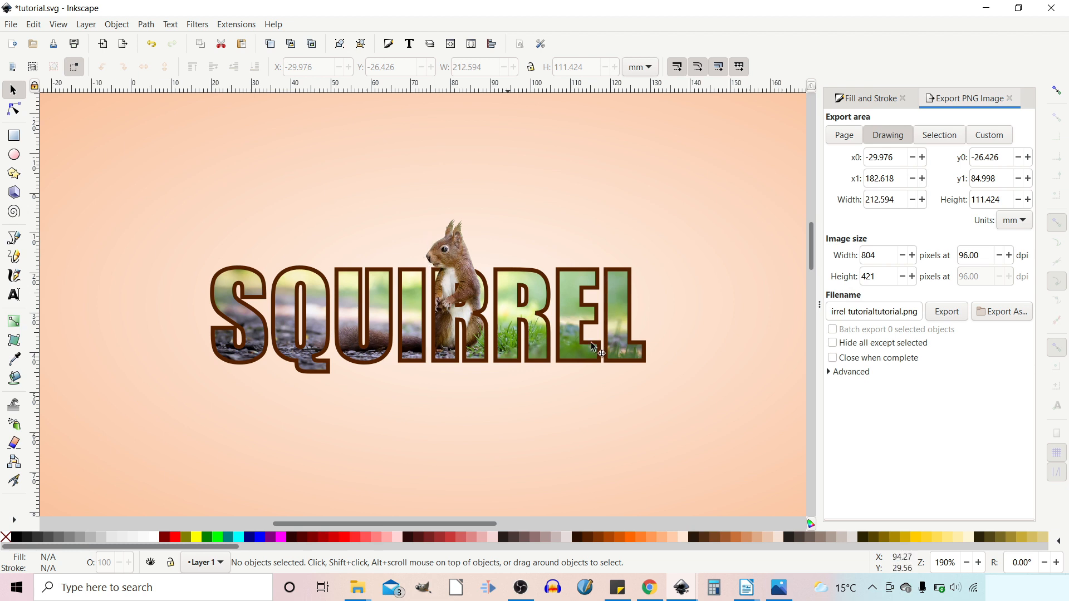
mouse_move(671, 374)
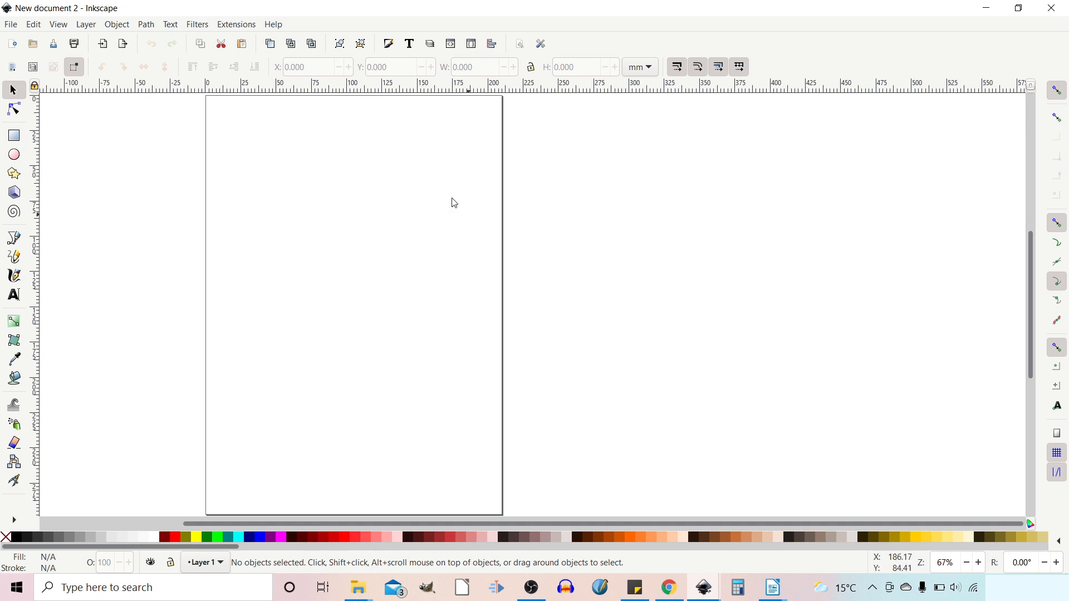
Turn off the page border in Document Properties for a plain white canvas.
left_click(10, 23)
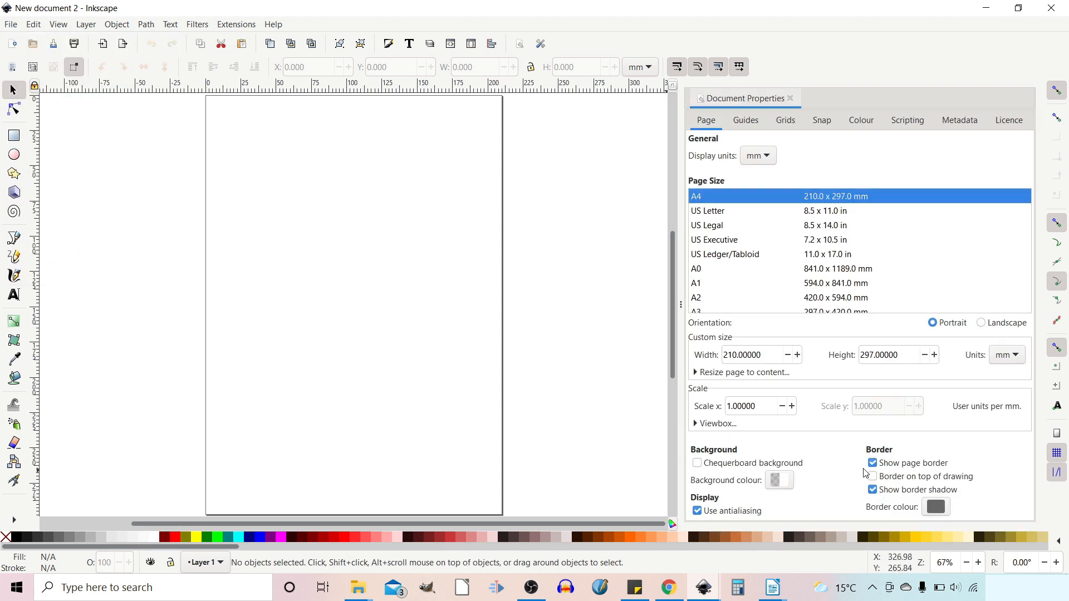
left_click(871, 463)
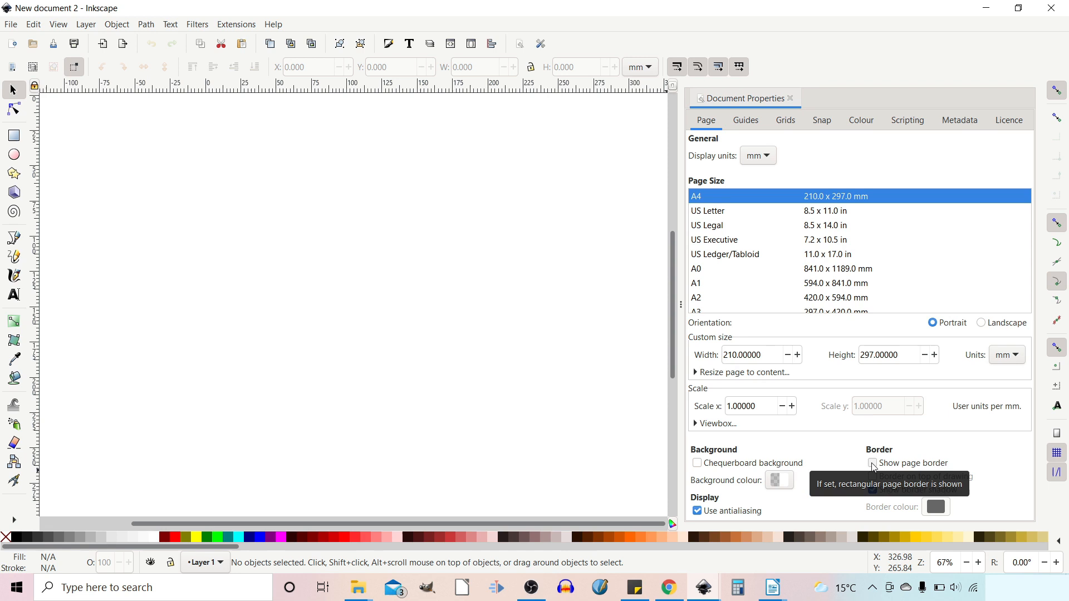
left_click(791, 100)
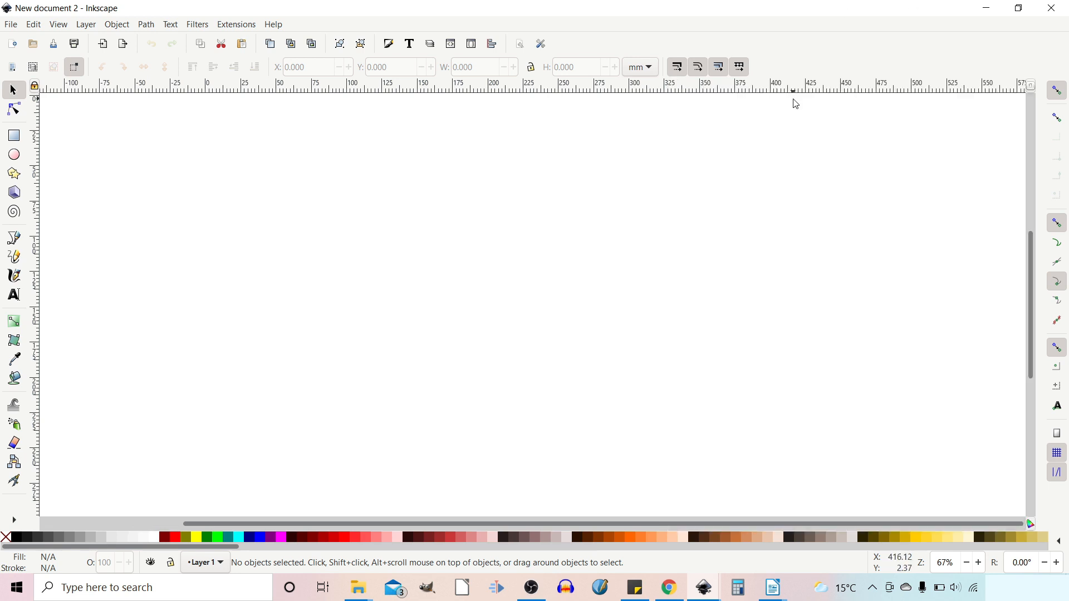
mouse_move(205, 250)
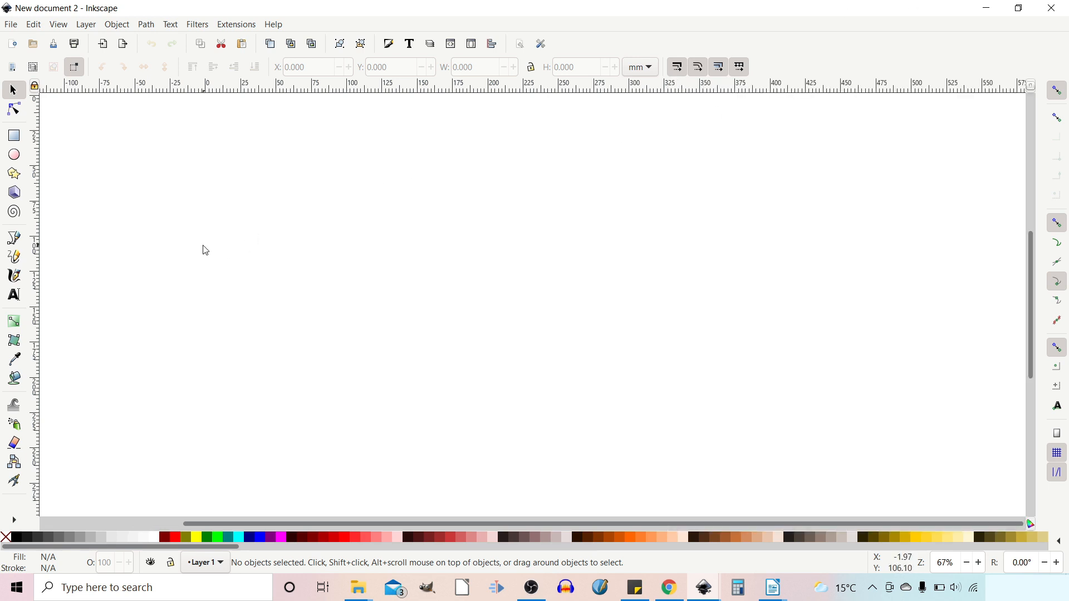
mouse_move(150, 209)
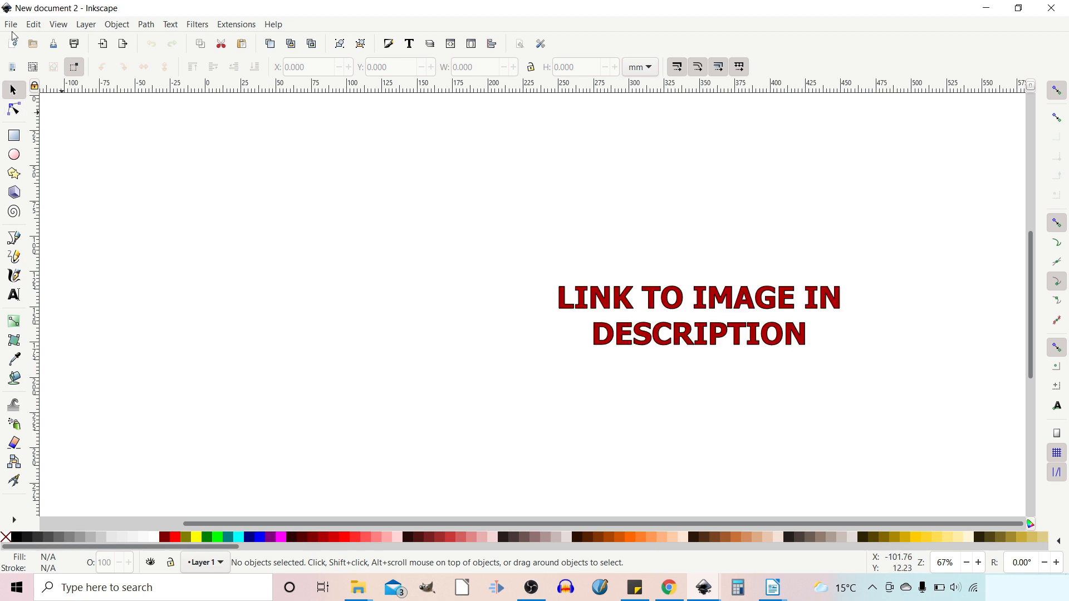
Import the squirrel JPG photo and embed it in the document.
left_click(10, 24)
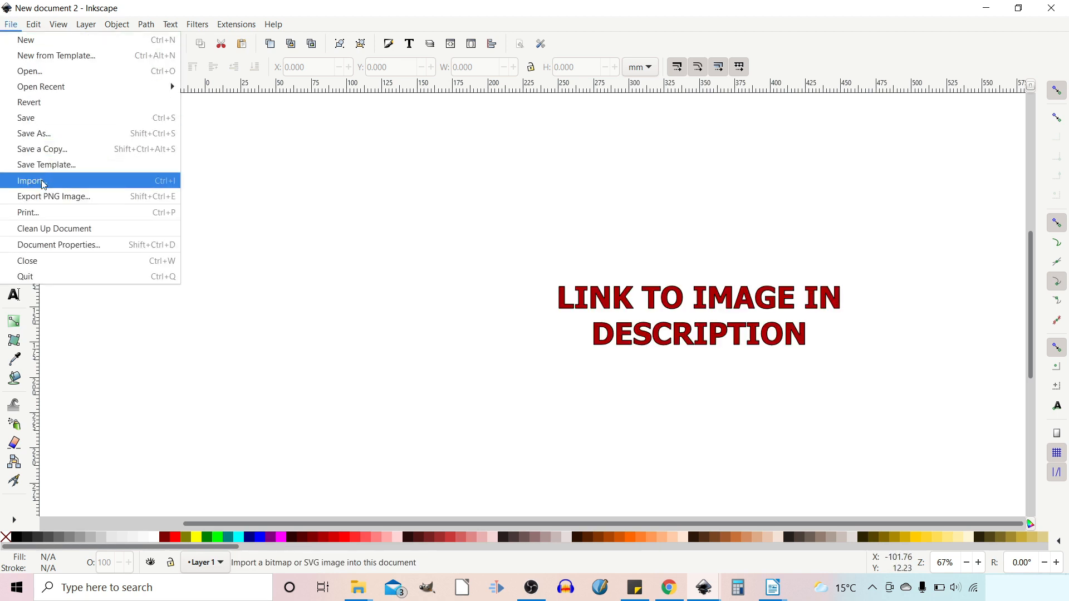
left_click(31, 180)
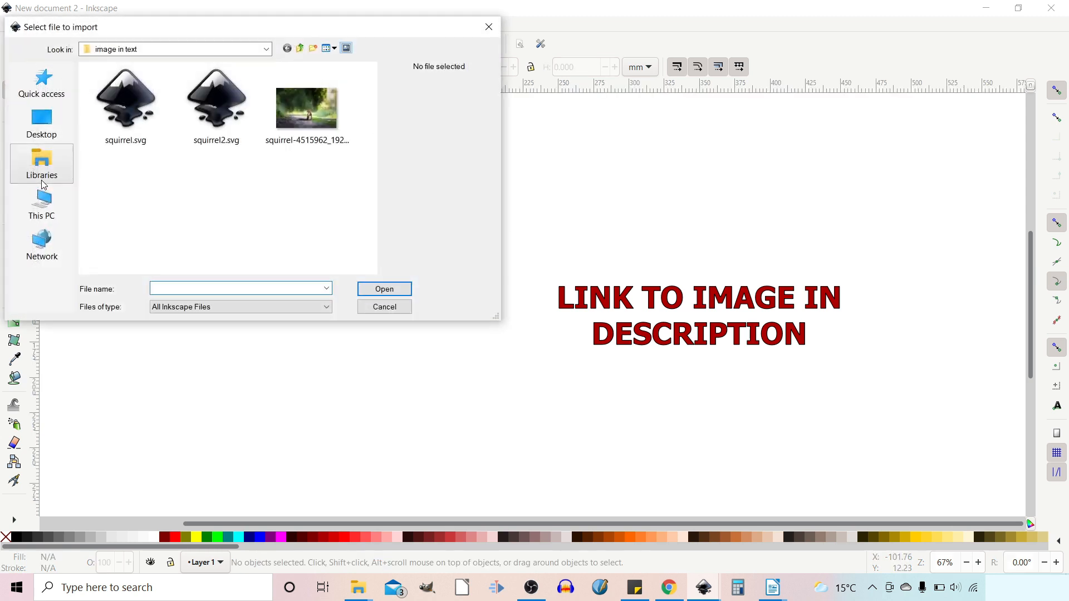
mouse_move(306, 109)
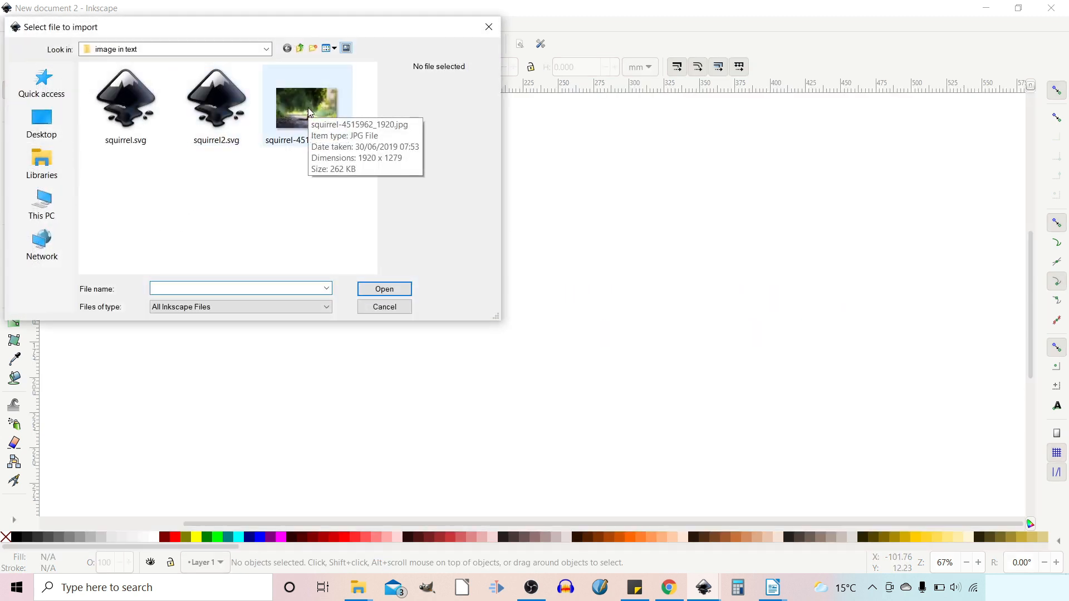
left_click(384, 288)
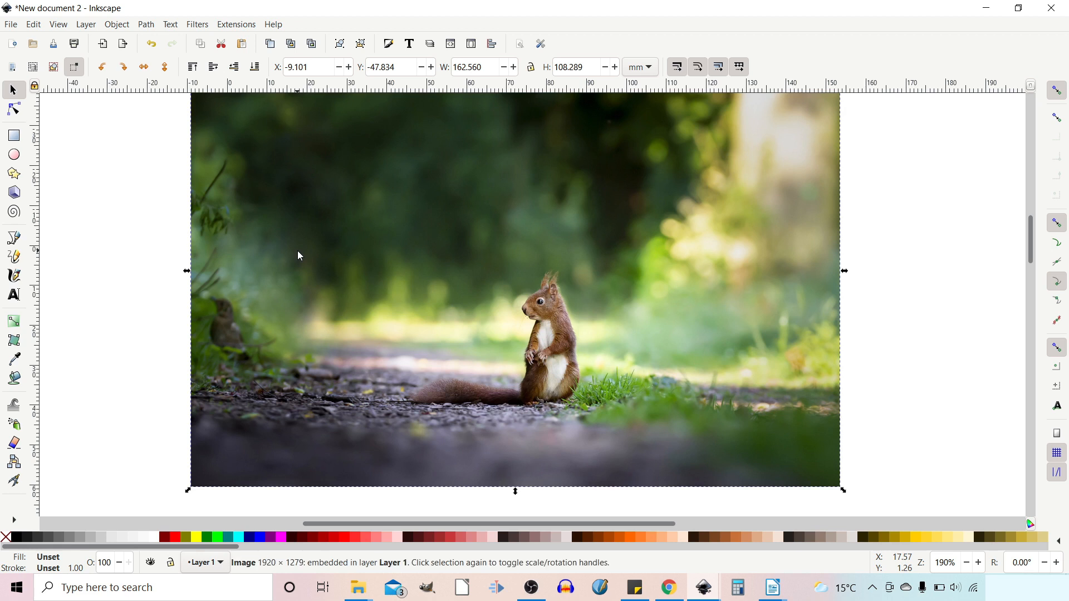
mouse_move(703, 268)
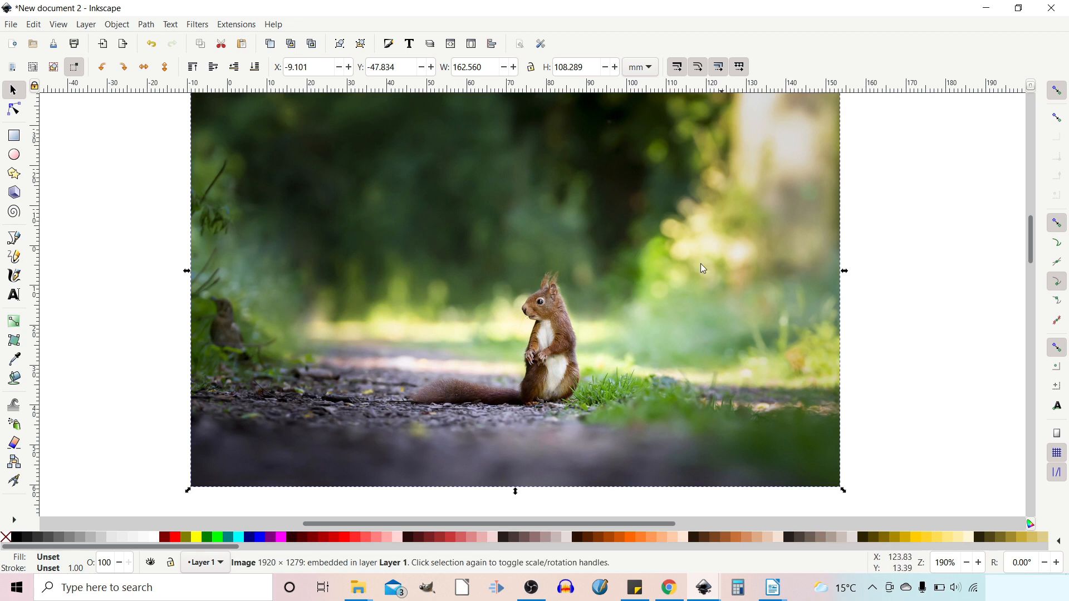
mouse_move(292, 309)
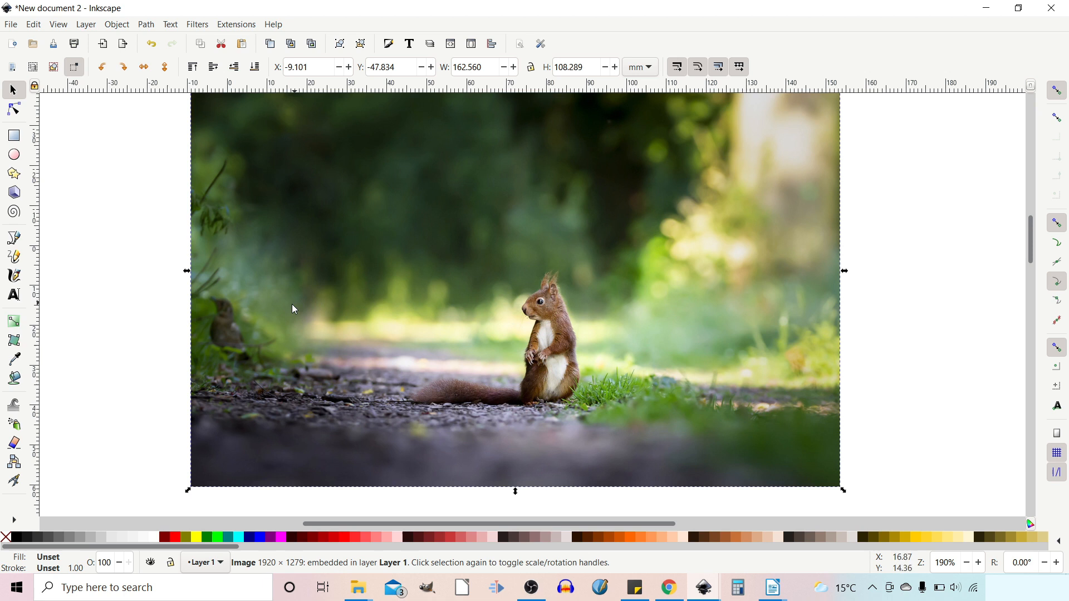
mouse_move(565, 338)
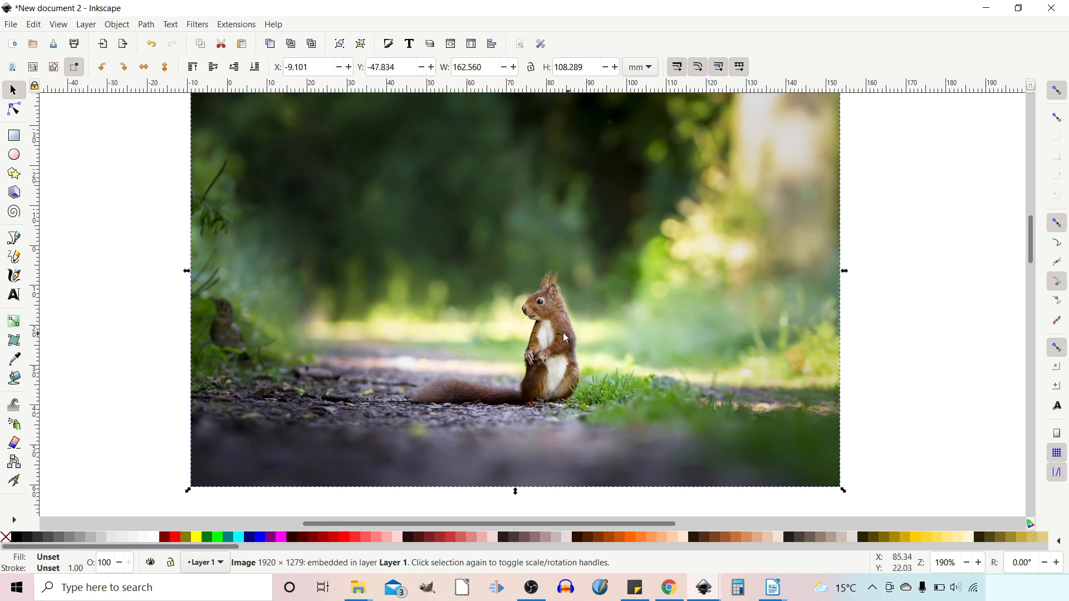
mouse_move(563, 306)
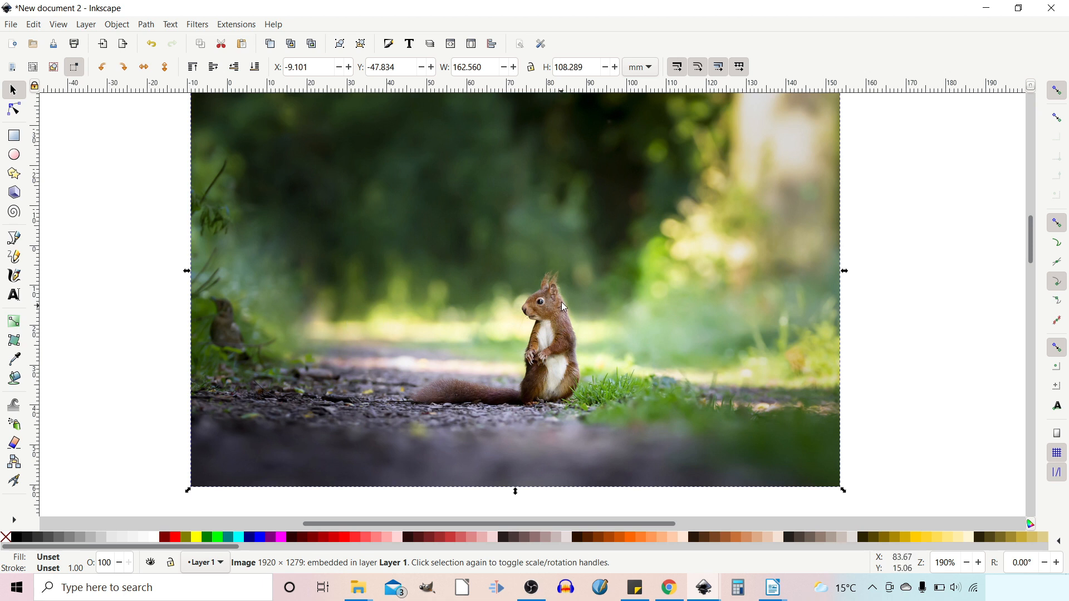
mouse_move(542, 343)
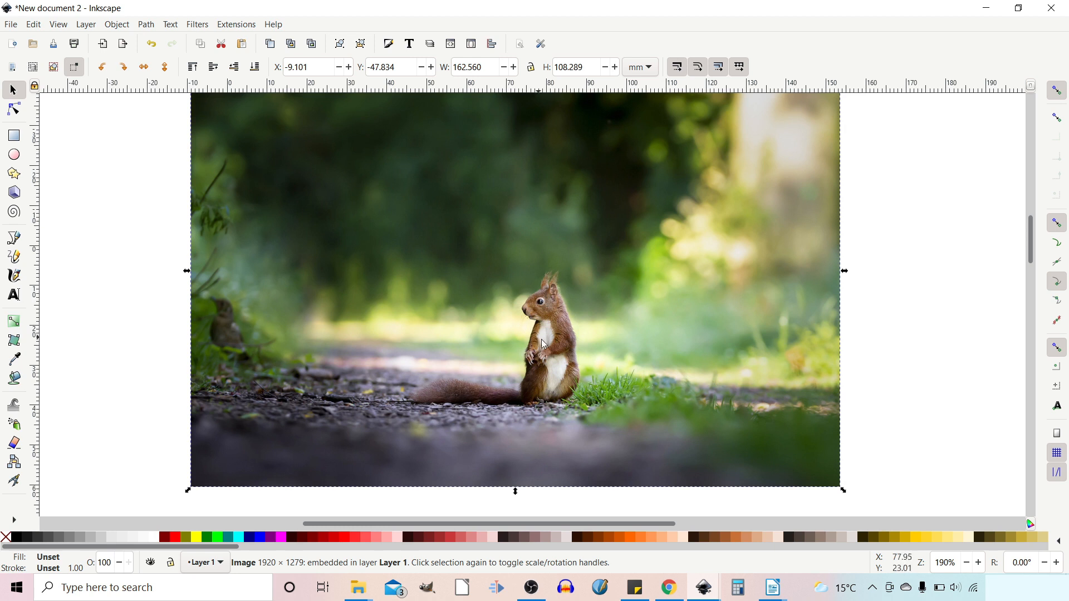
mouse_move(562, 369)
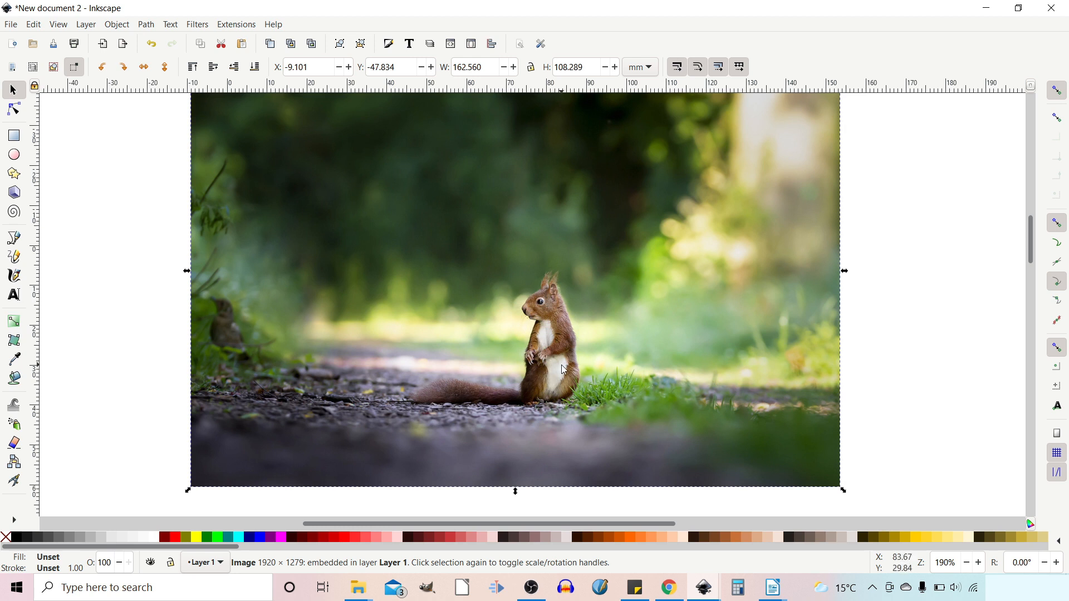
mouse_move(3, 101)
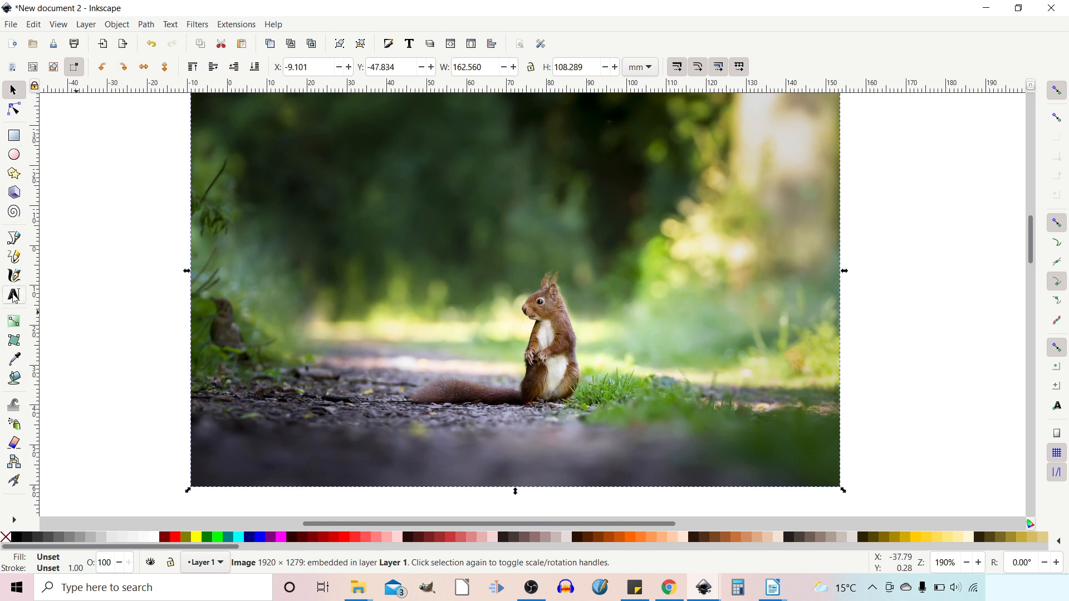
Write SQUIRREL in Impact across the squirrel photo.
left_click(13, 296)
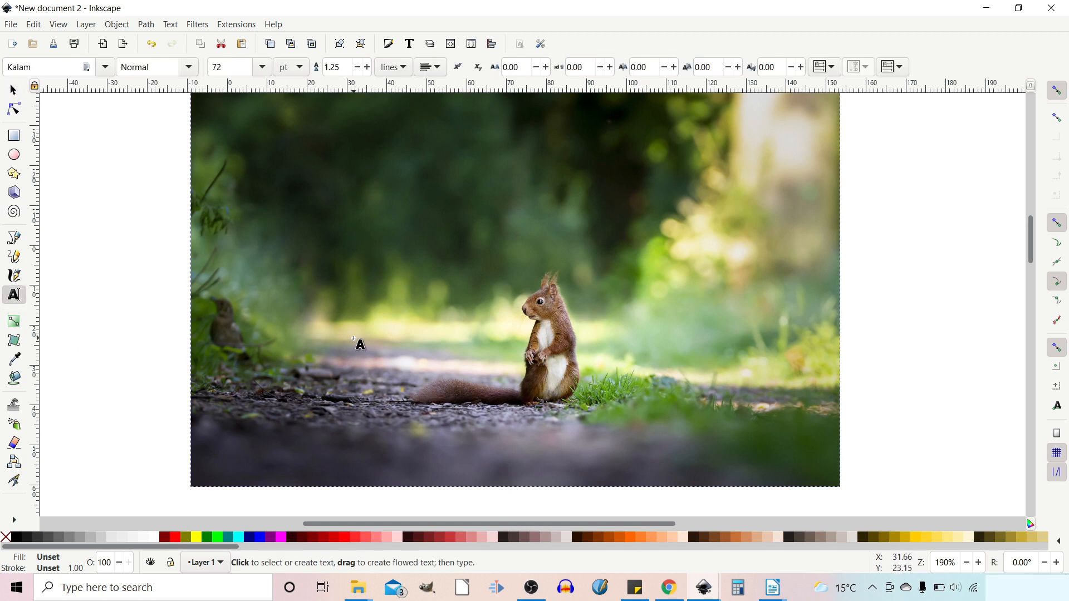
left_click(359, 334)
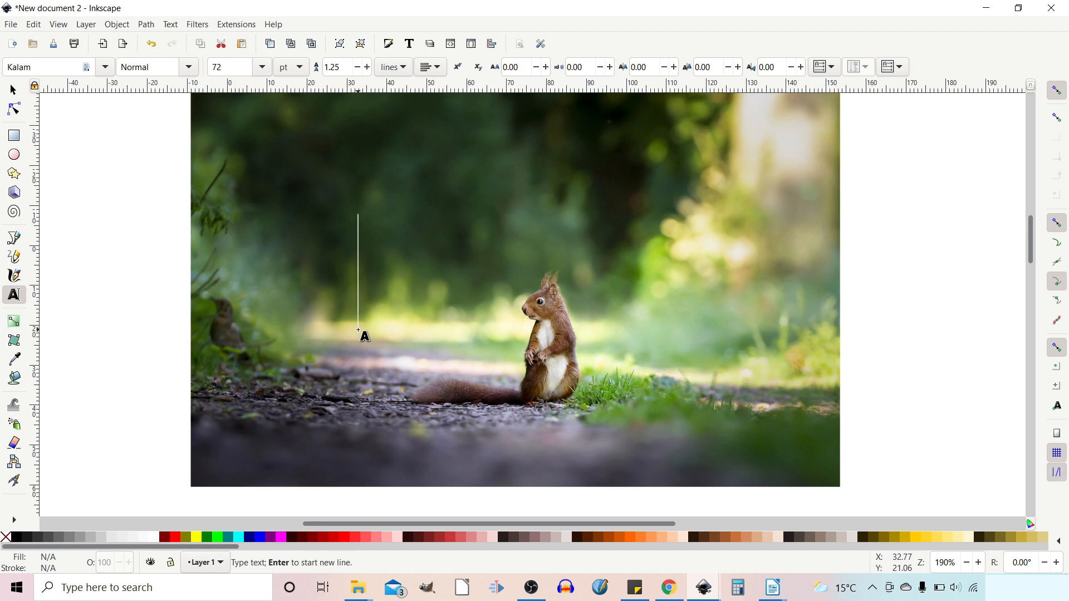
type("SQUI")
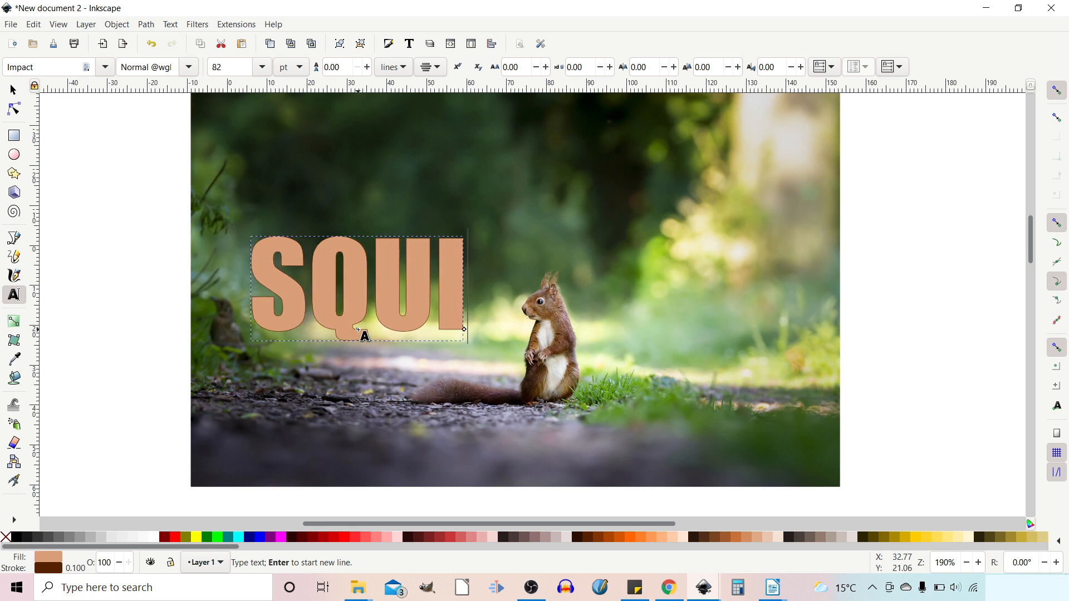
type("RREL")
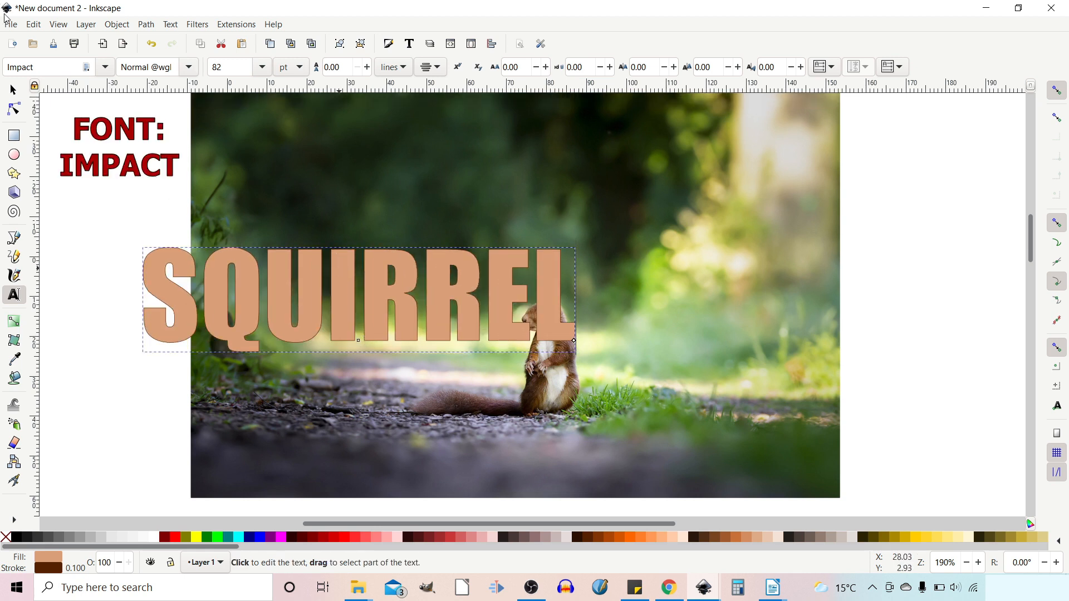
left_click(12, 90)
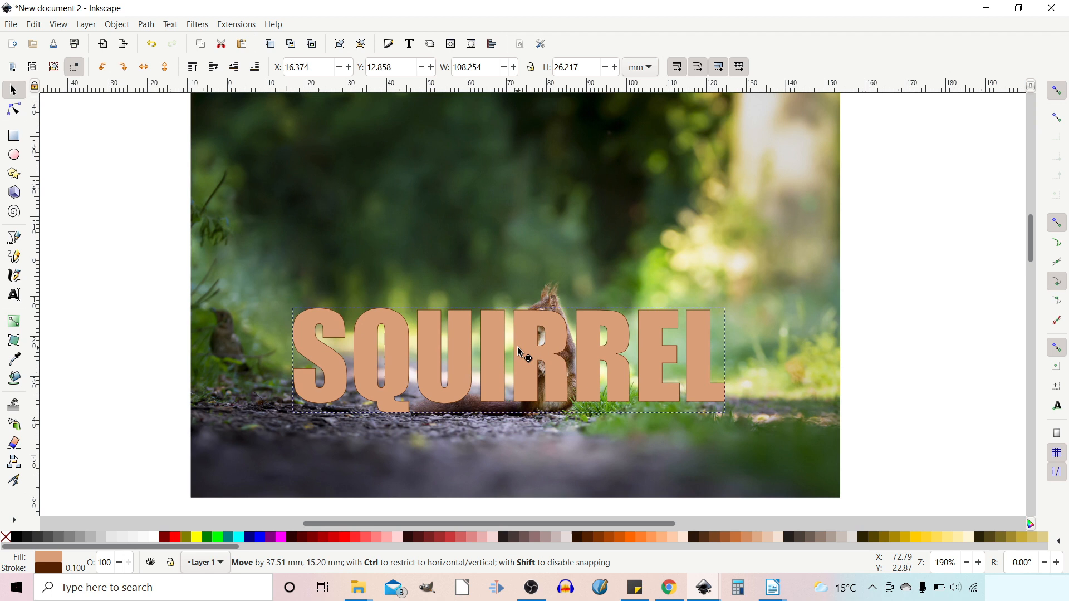
Remove the SQUIRREL text's fill and give it a brown outline of width 1.
left_click(541, 410)
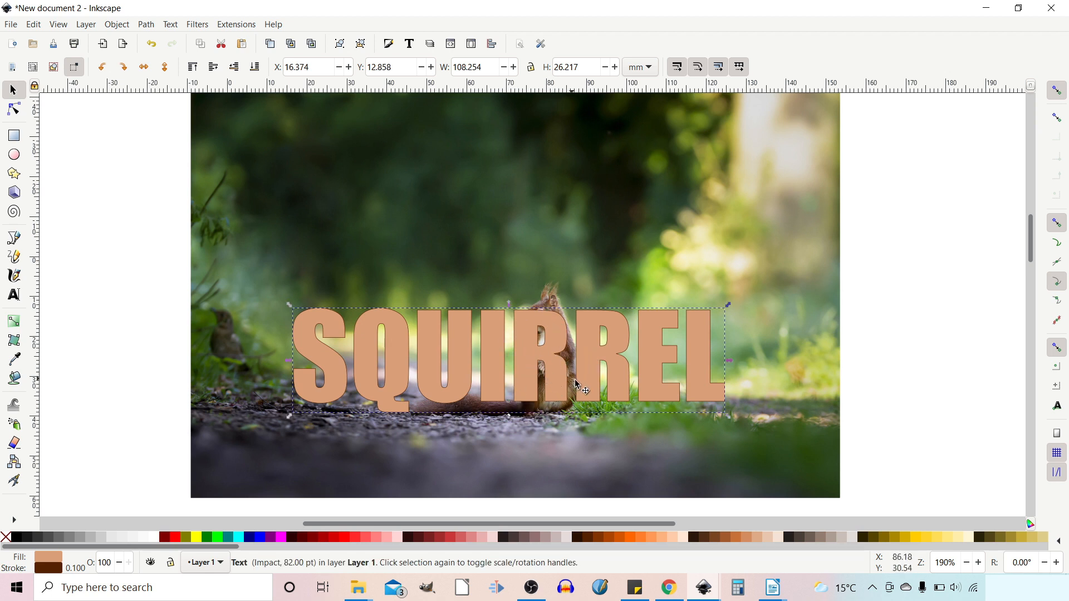
mouse_move(559, 408)
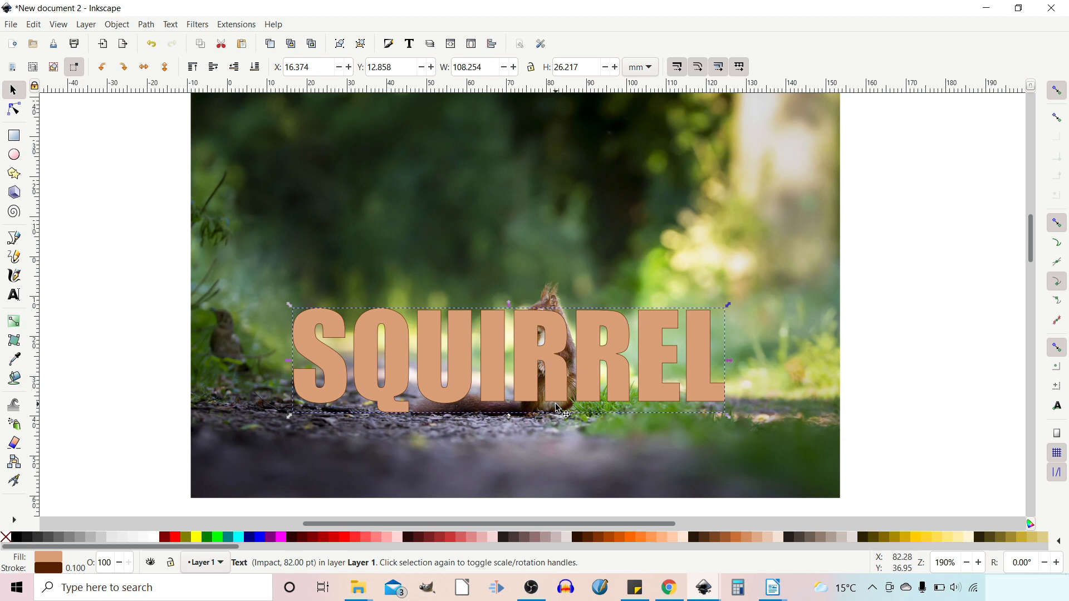
mouse_move(34, 531)
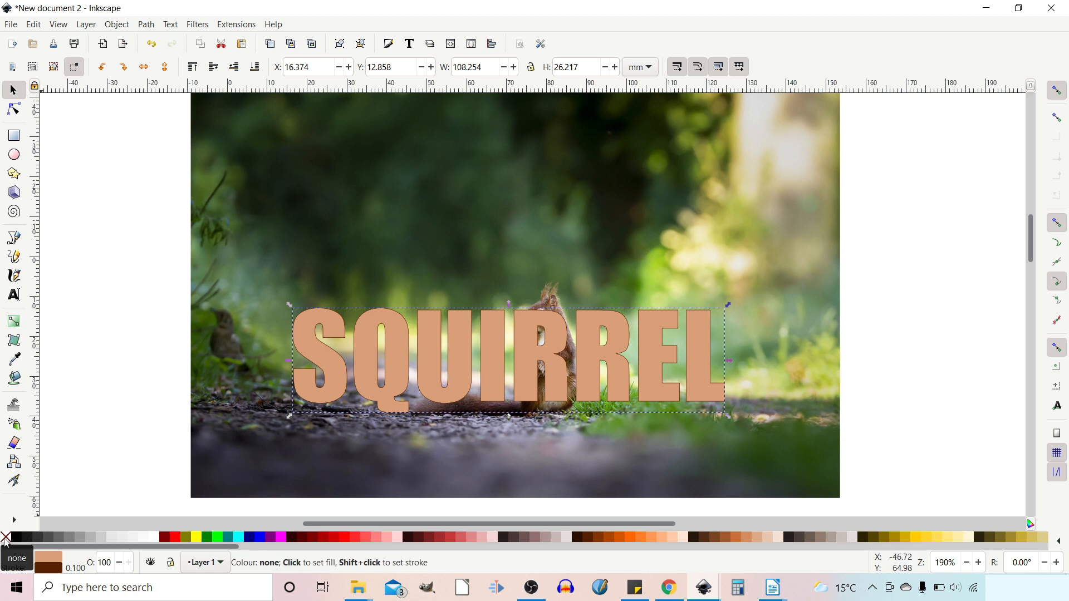
left_click(4, 538)
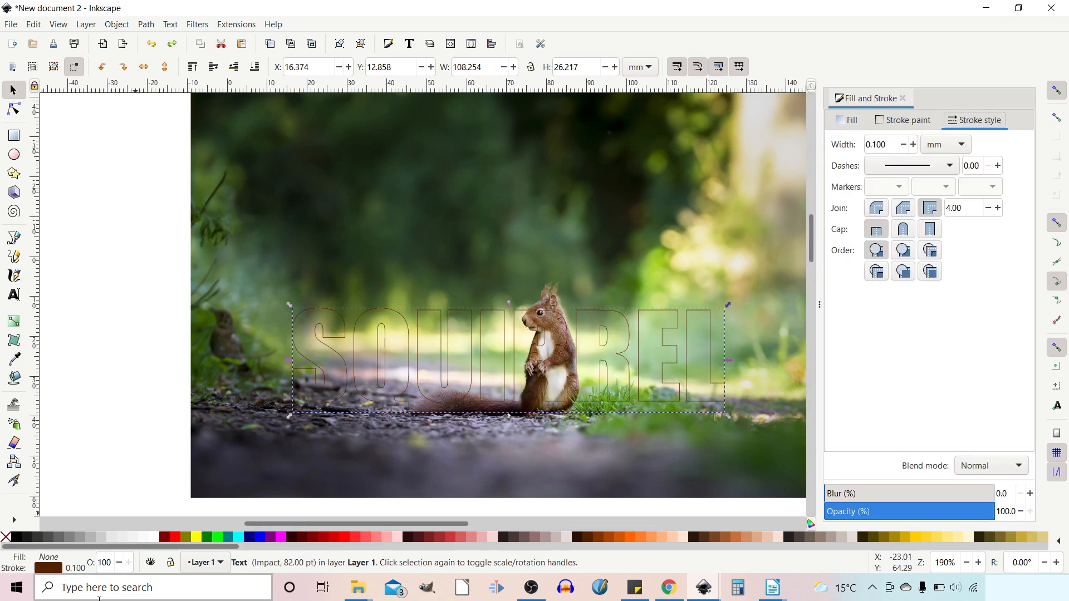
left_click(76, 568)
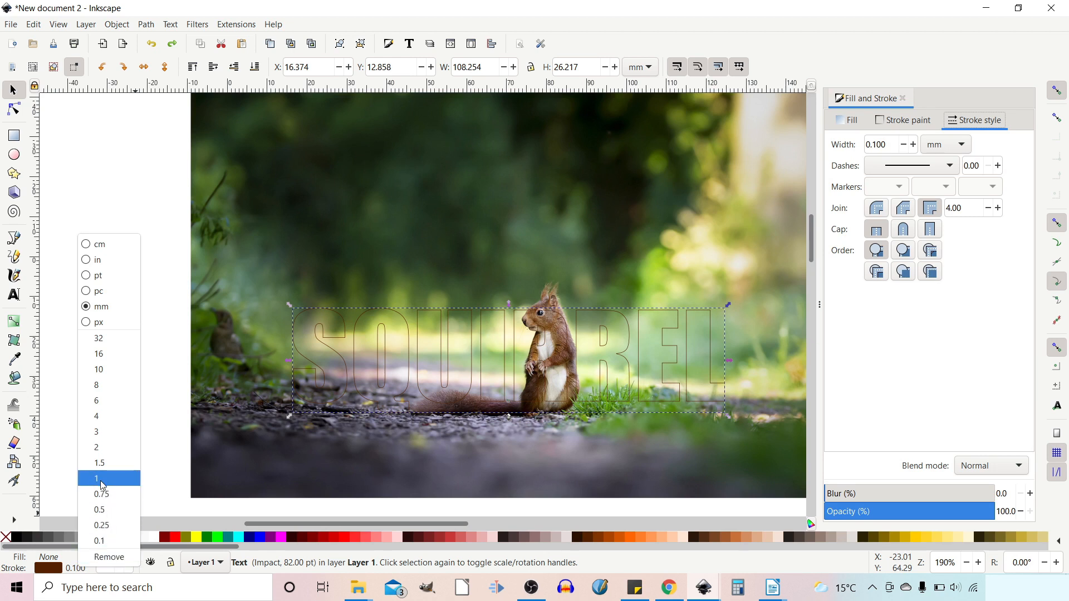
left_click(96, 477)
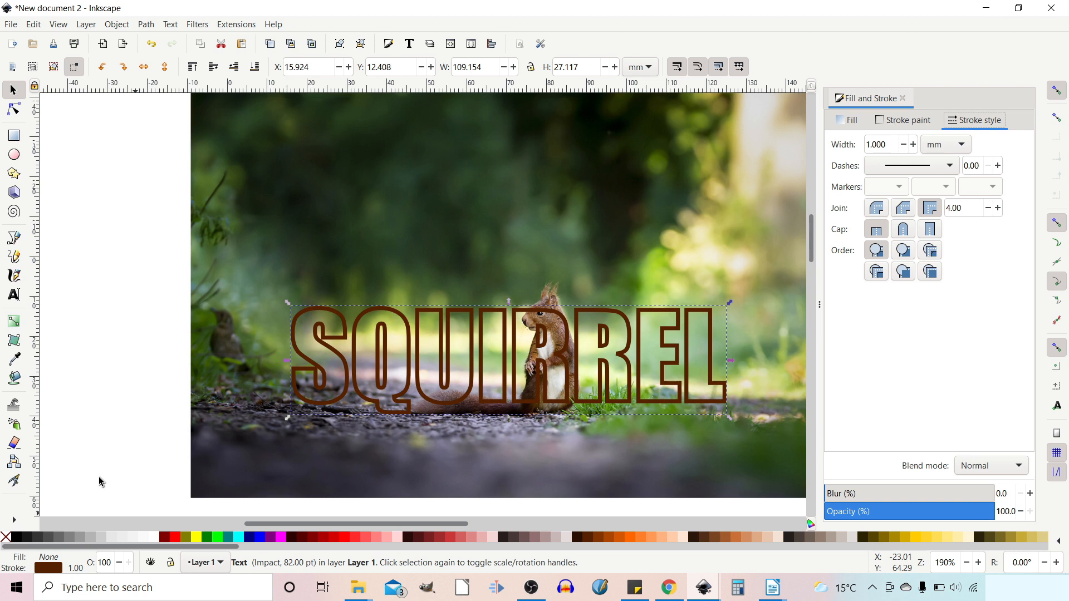
mouse_move(531, 361)
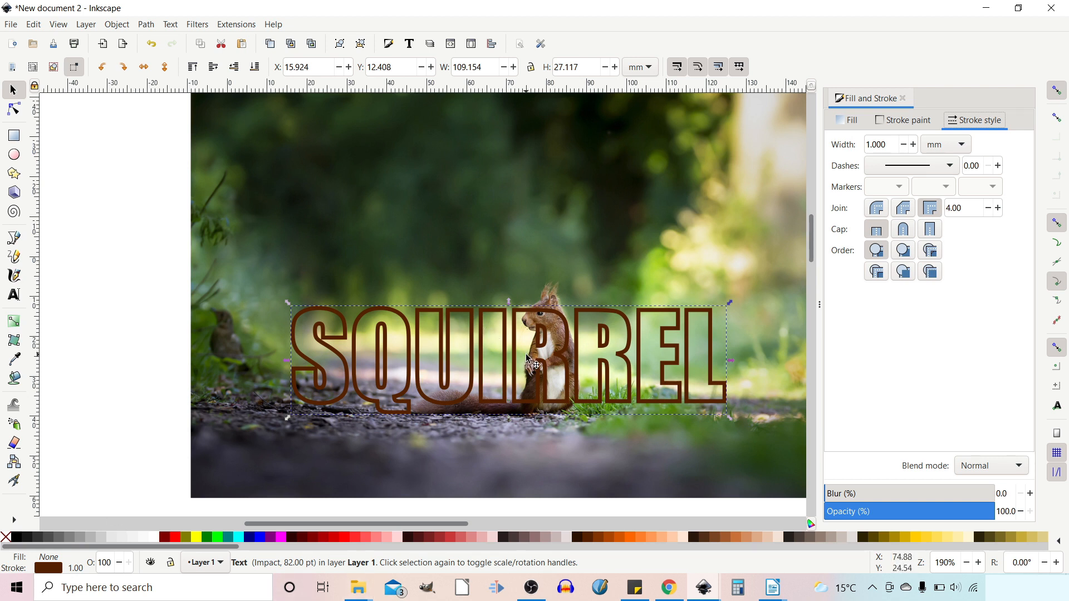
mouse_move(269, 266)
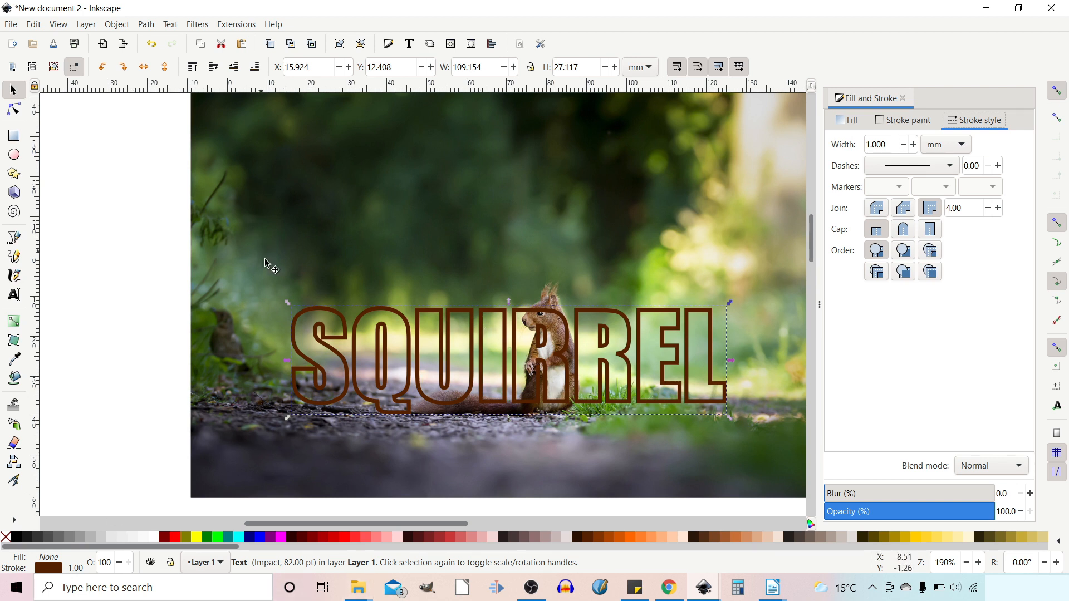
mouse_move(402, 383)
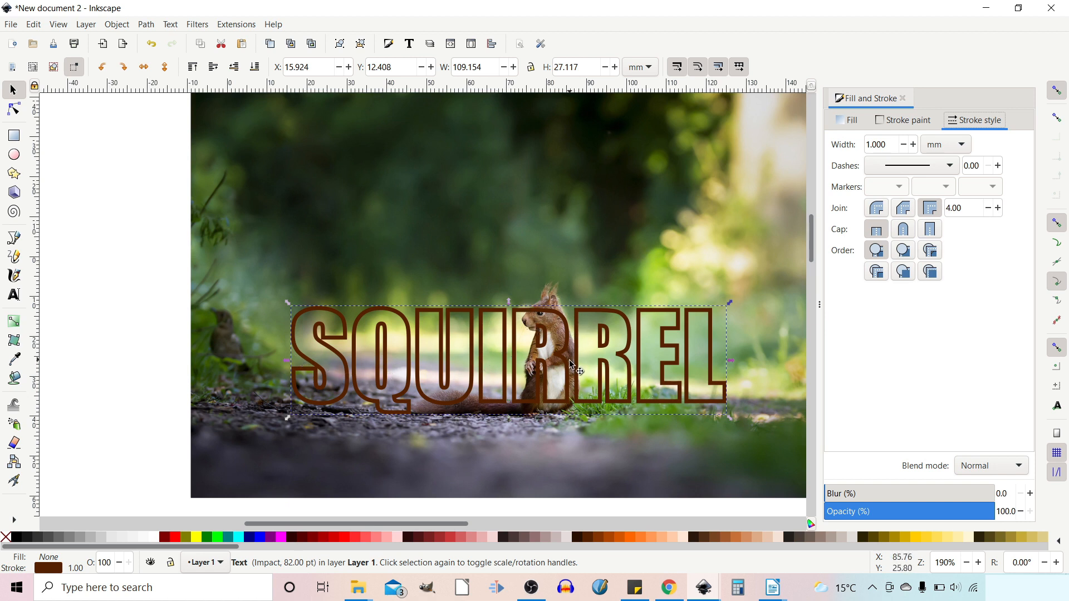
mouse_move(453, 316)
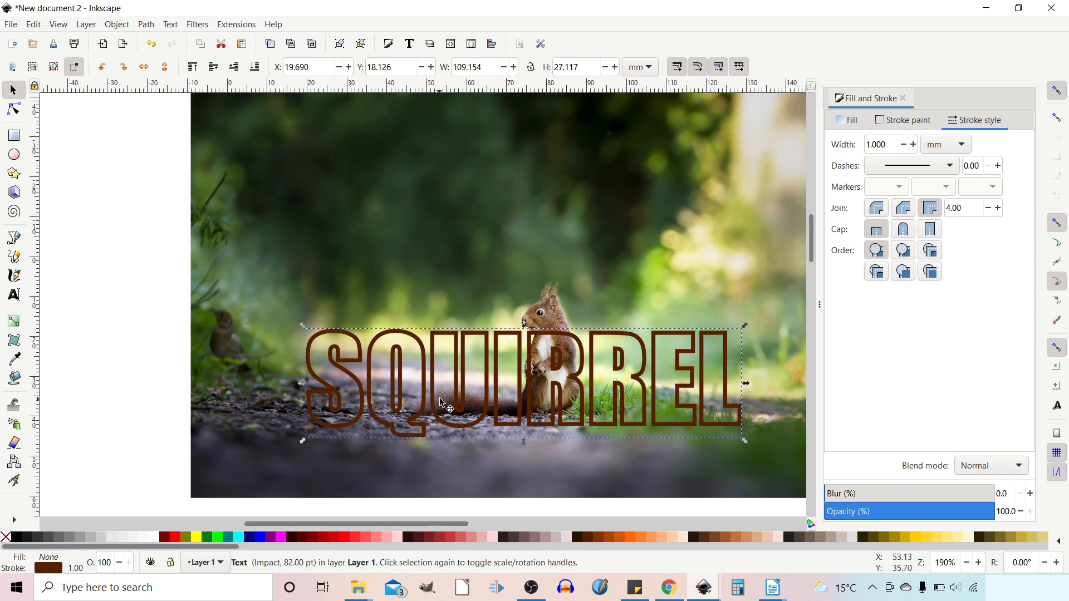
mouse_move(551, 354)
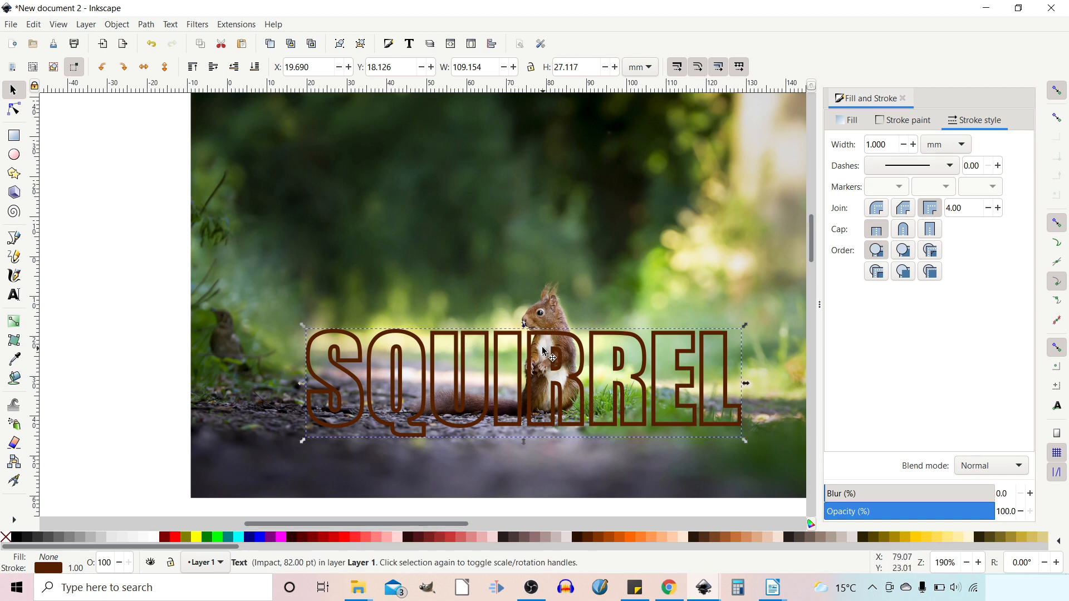
mouse_move(546, 288)
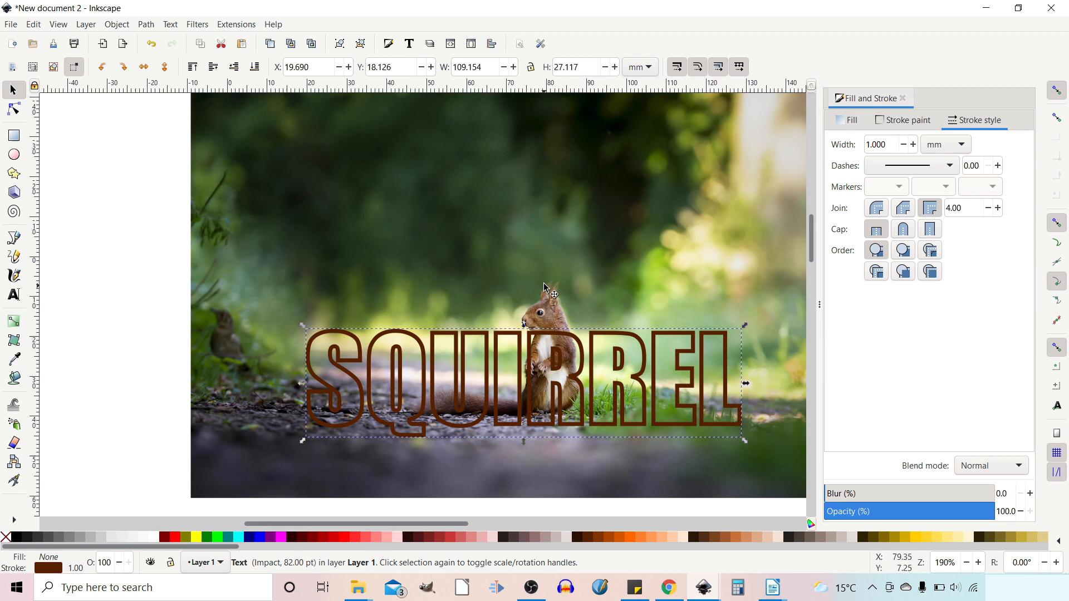
mouse_move(576, 372)
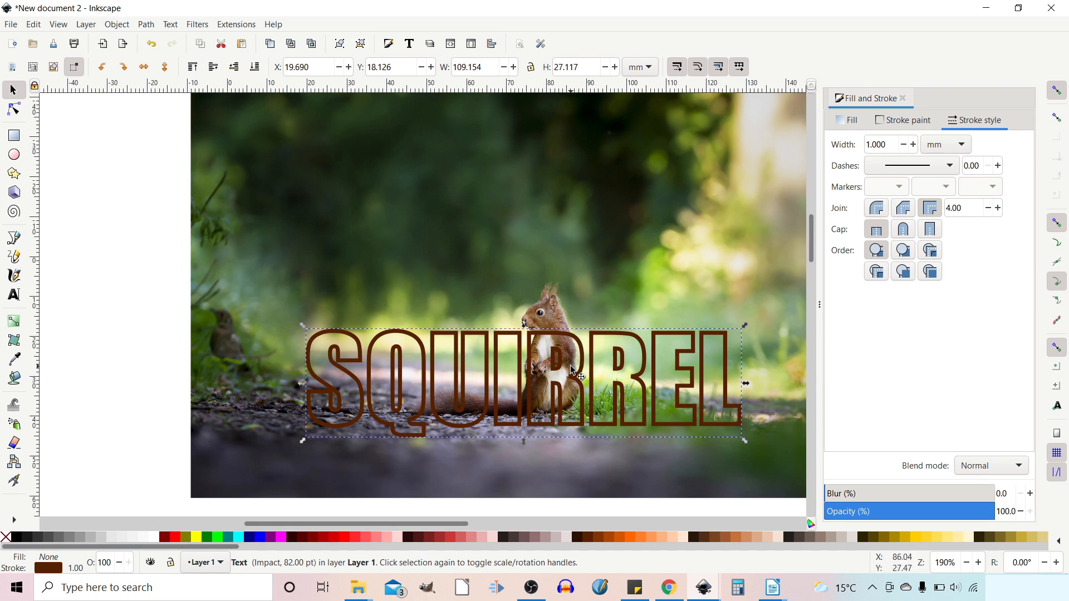
mouse_move(619, 392)
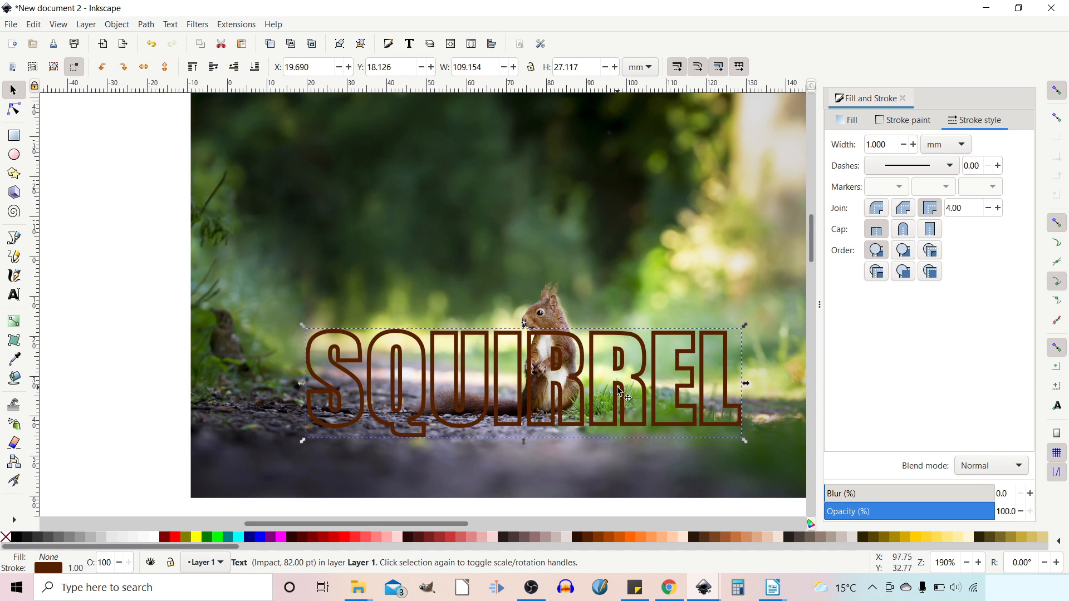
mouse_move(453, 440)
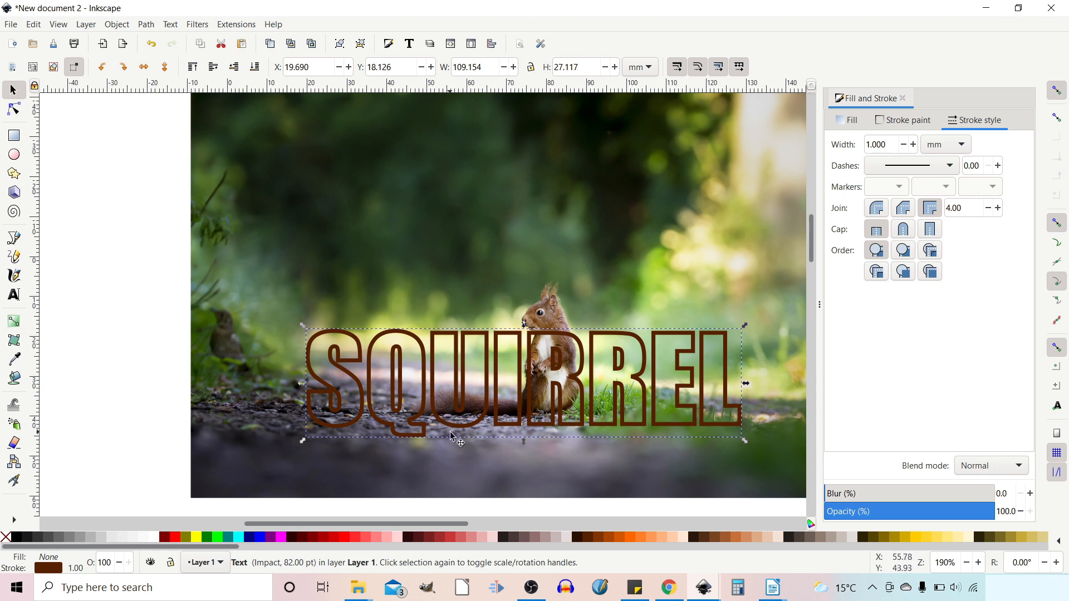
mouse_move(491, 389)
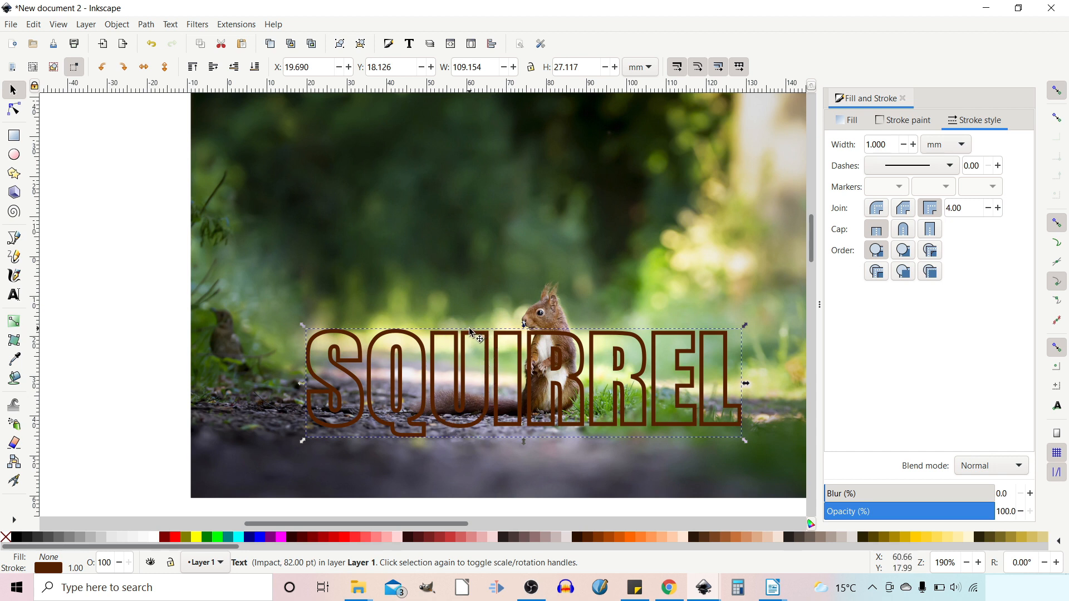
mouse_move(477, 419)
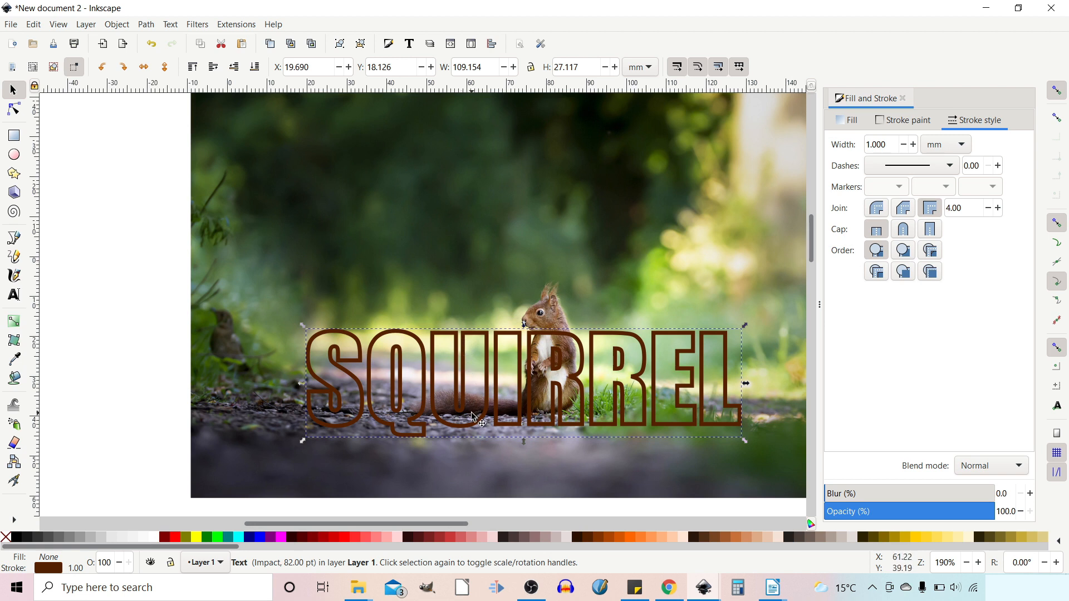
mouse_move(508, 371)
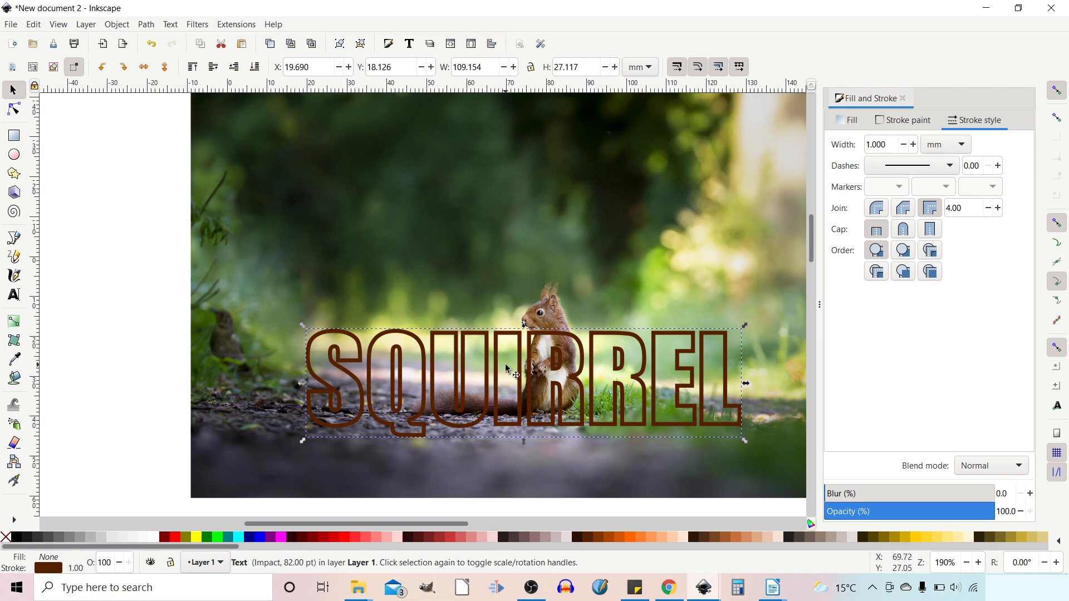
mouse_move(498, 351)
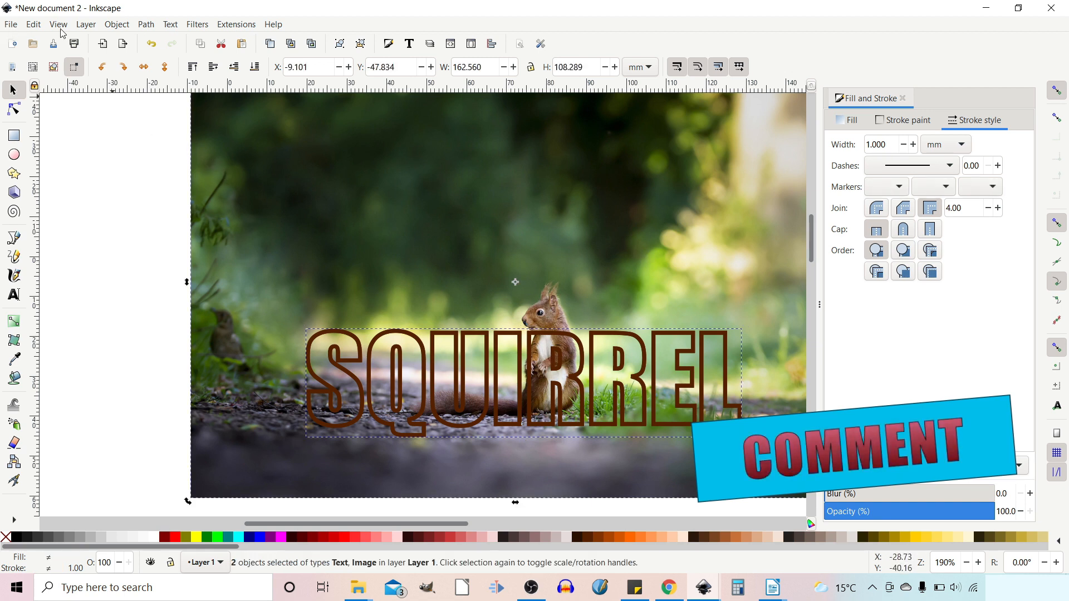
Clip the squirrel photo to the SQUIRREL text using Object > Clip > Set.
left_click(116, 24)
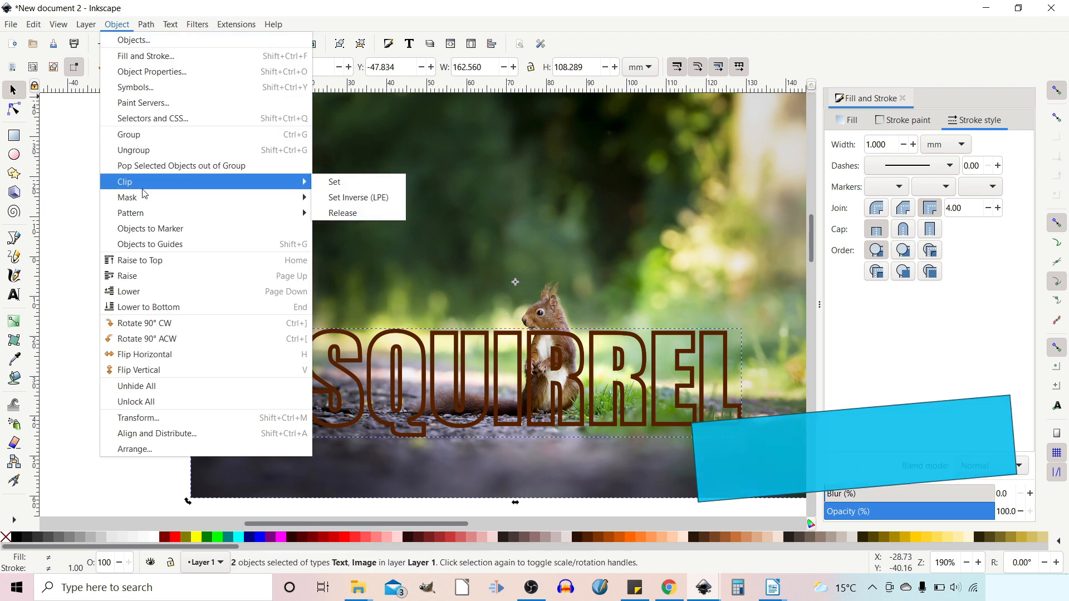
left_click(334, 181)
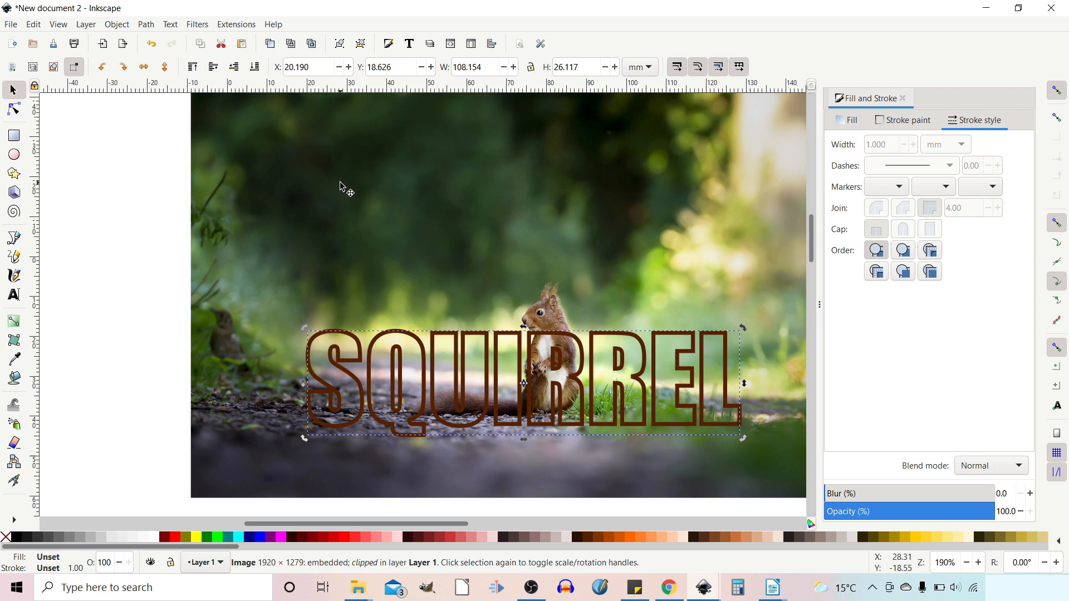
mouse_move(368, 237)
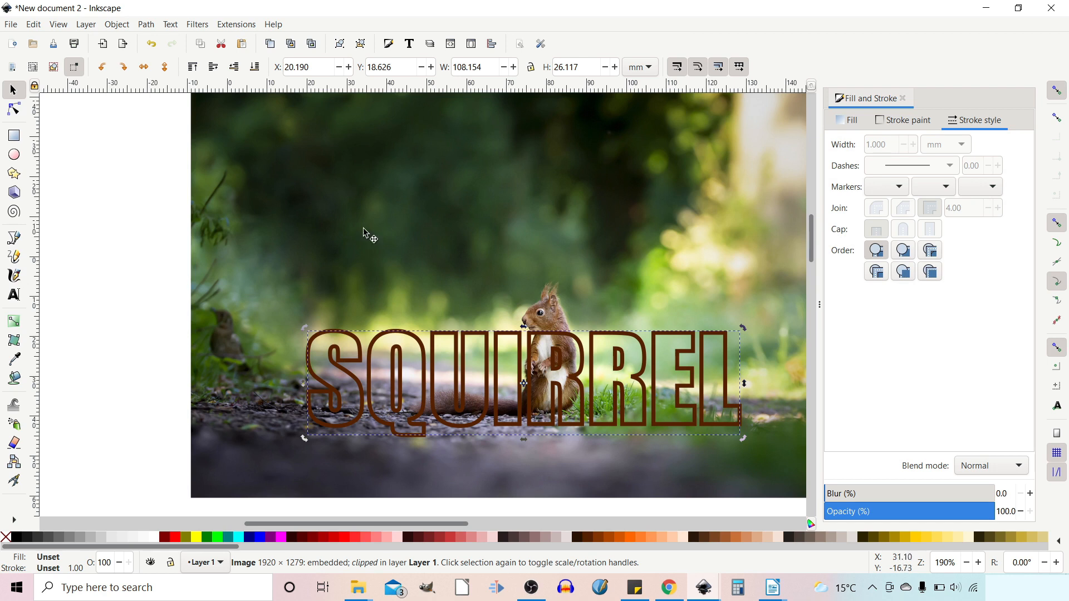
mouse_move(344, 422)
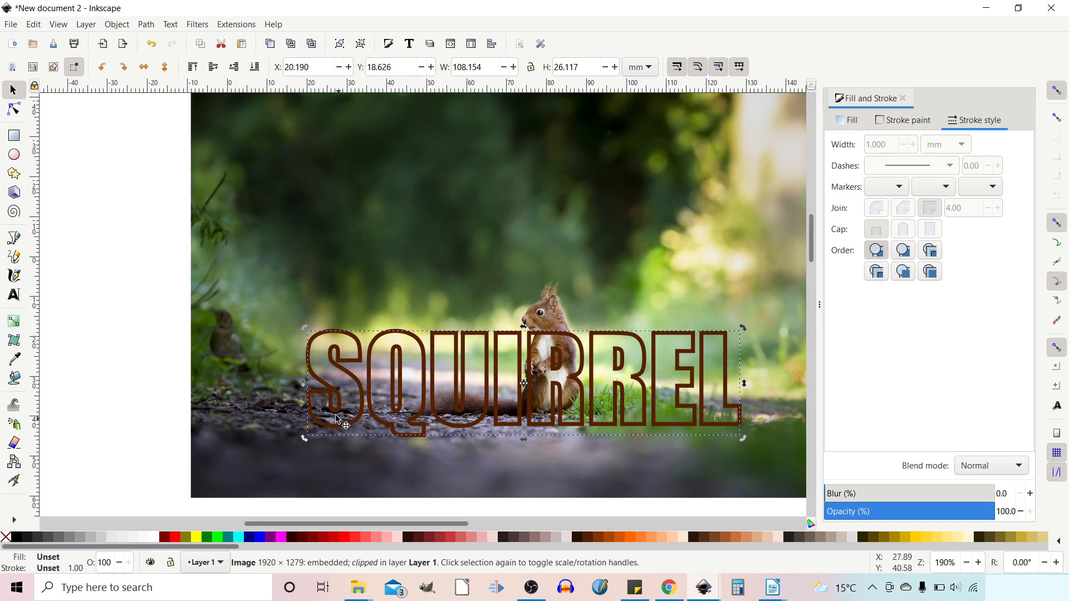
mouse_move(328, 103)
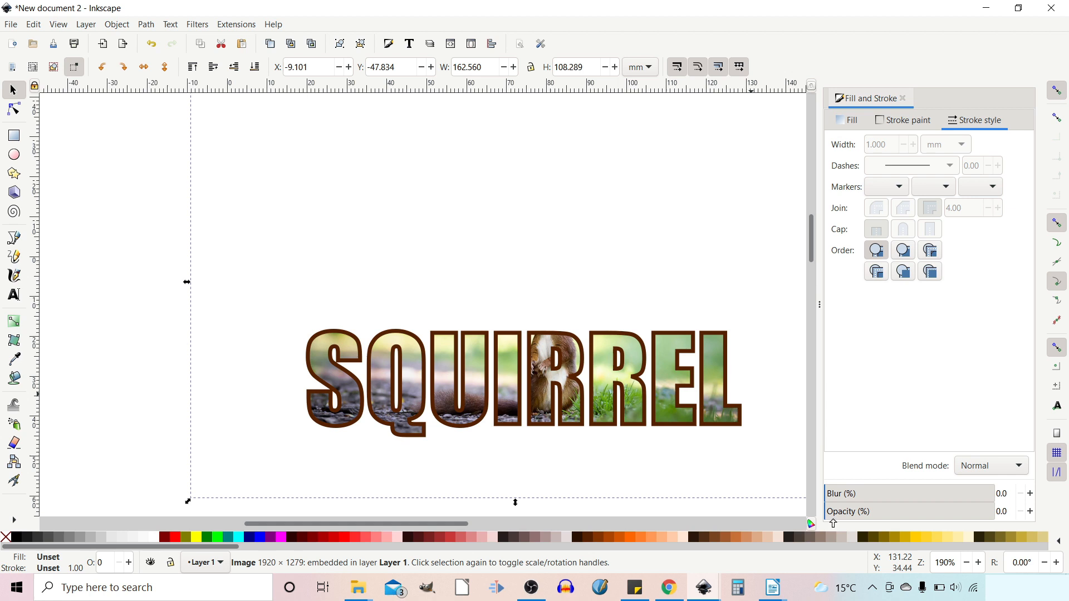
Restore the squirrel photo to 100% opacity and select the outlined SQUIRREL text.
left_click(881, 511)
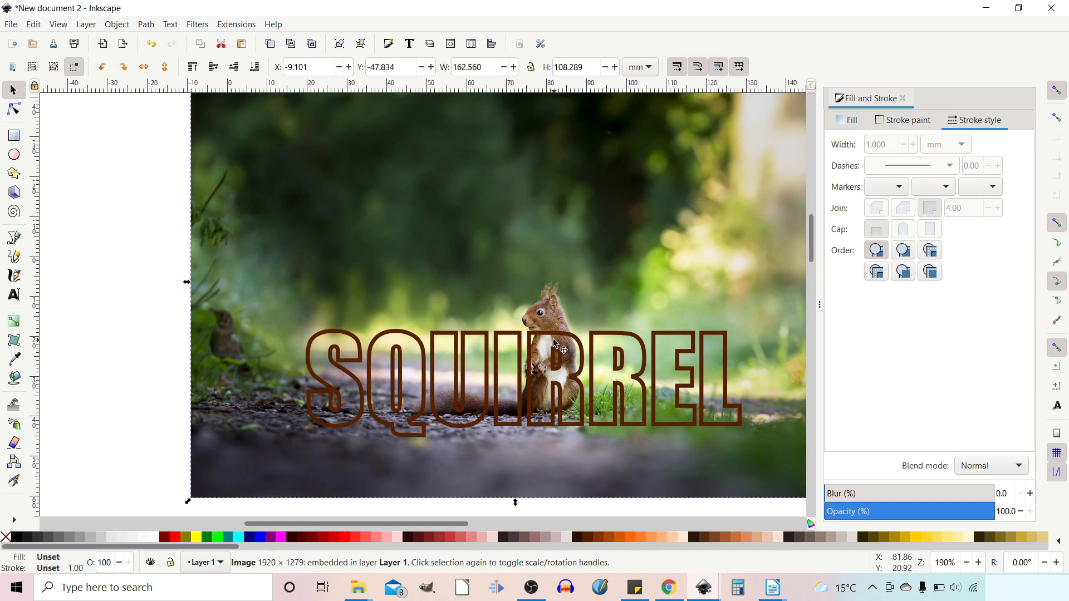
mouse_move(541, 341)
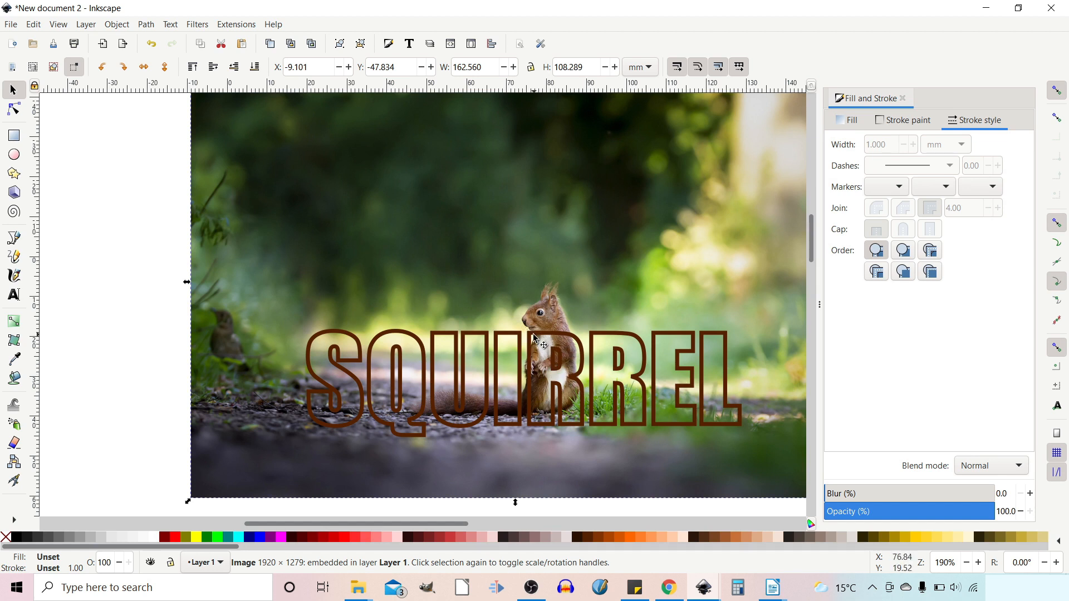
mouse_move(534, 324)
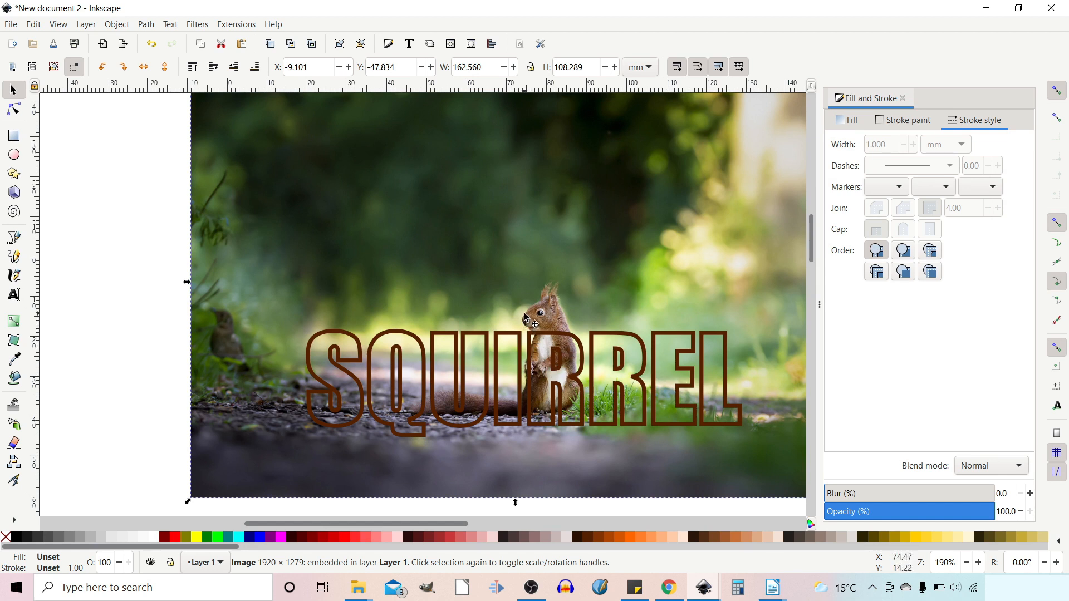
mouse_move(550, 288)
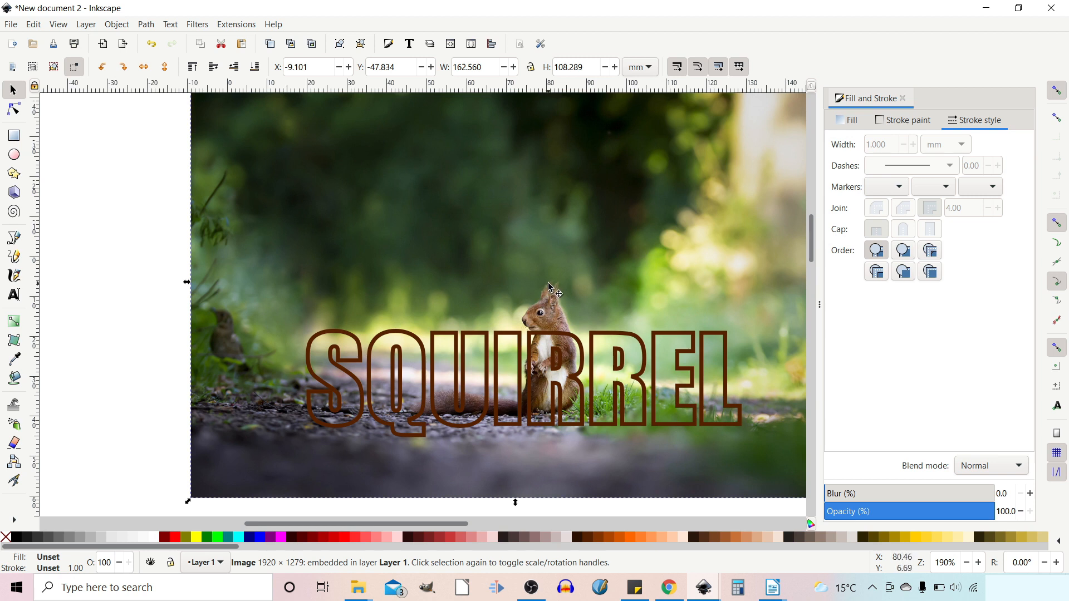
mouse_move(588, 360)
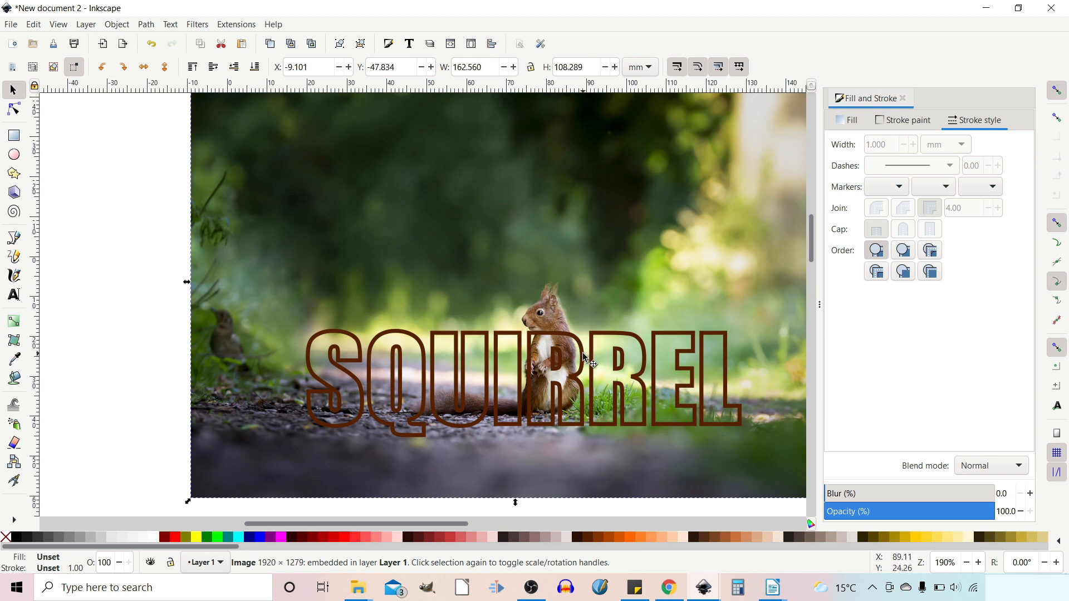
mouse_move(553, 359)
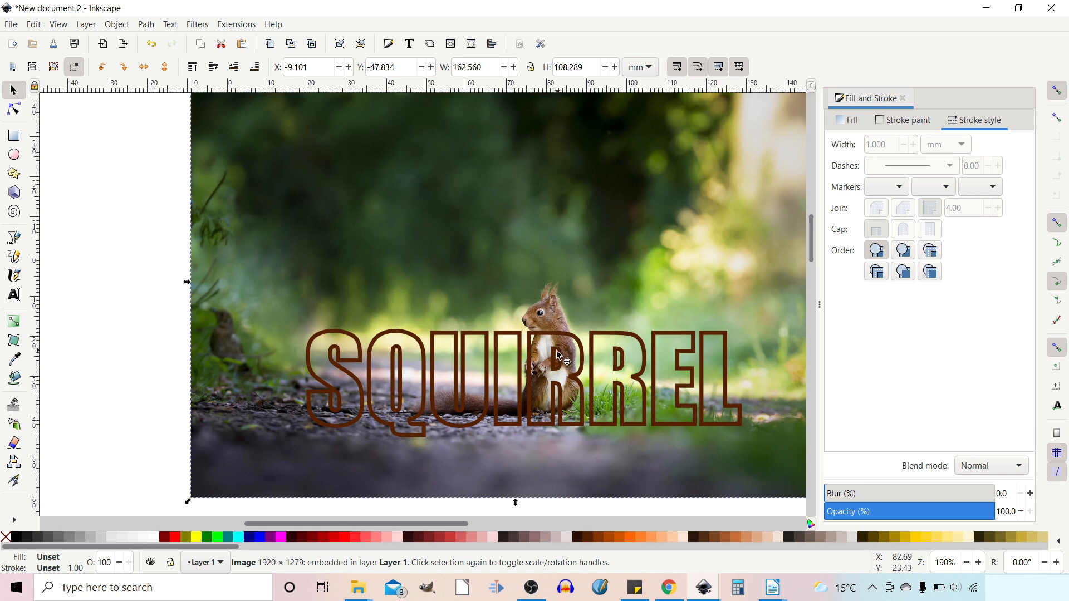
mouse_move(562, 374)
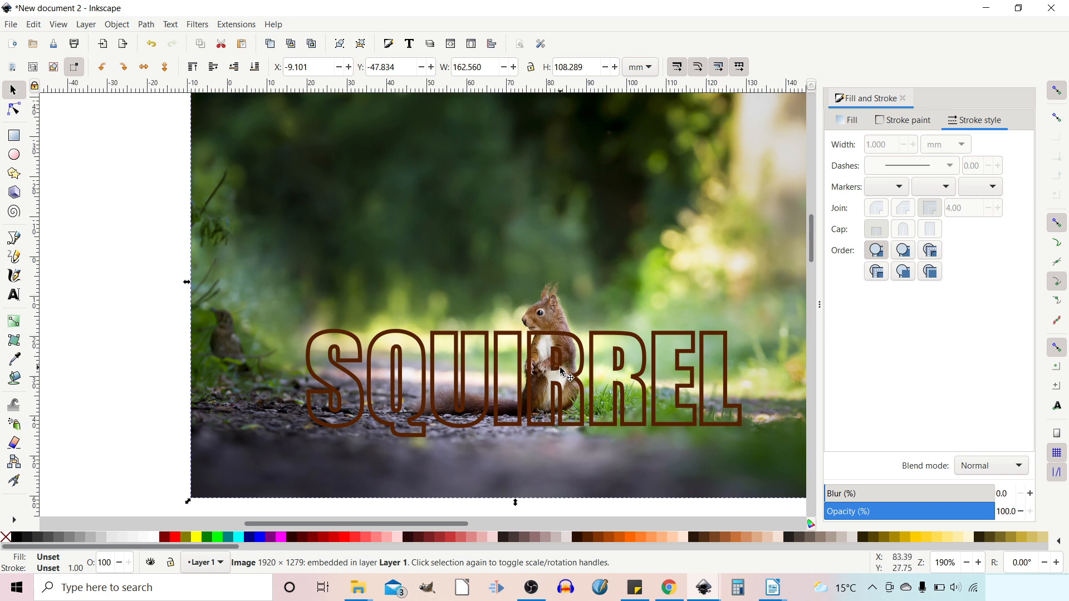
mouse_move(571, 373)
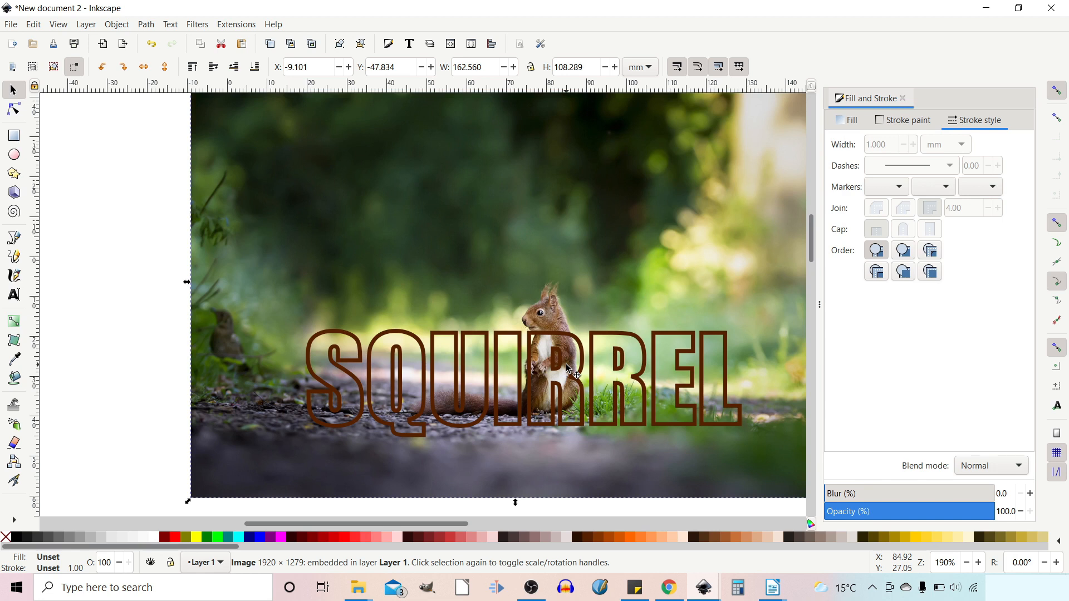
mouse_move(535, 361)
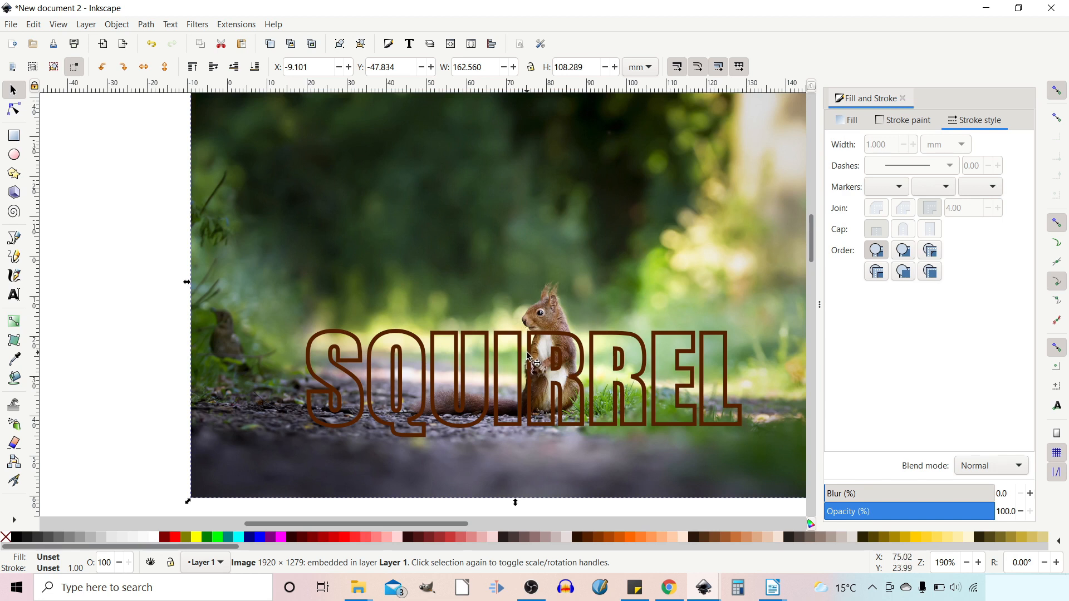
left_click(534, 347)
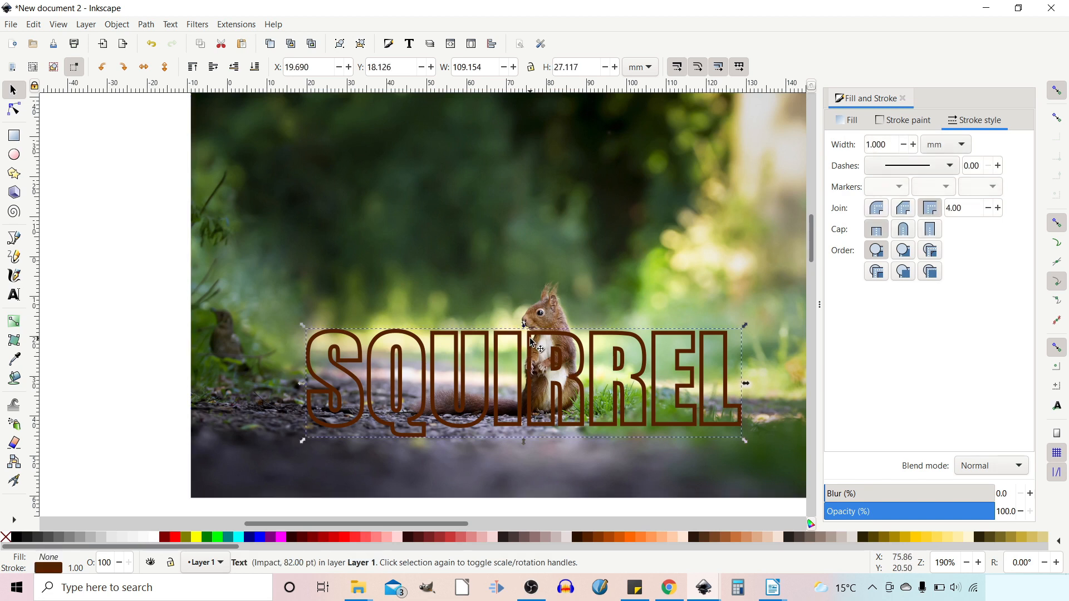
mouse_move(934, 495)
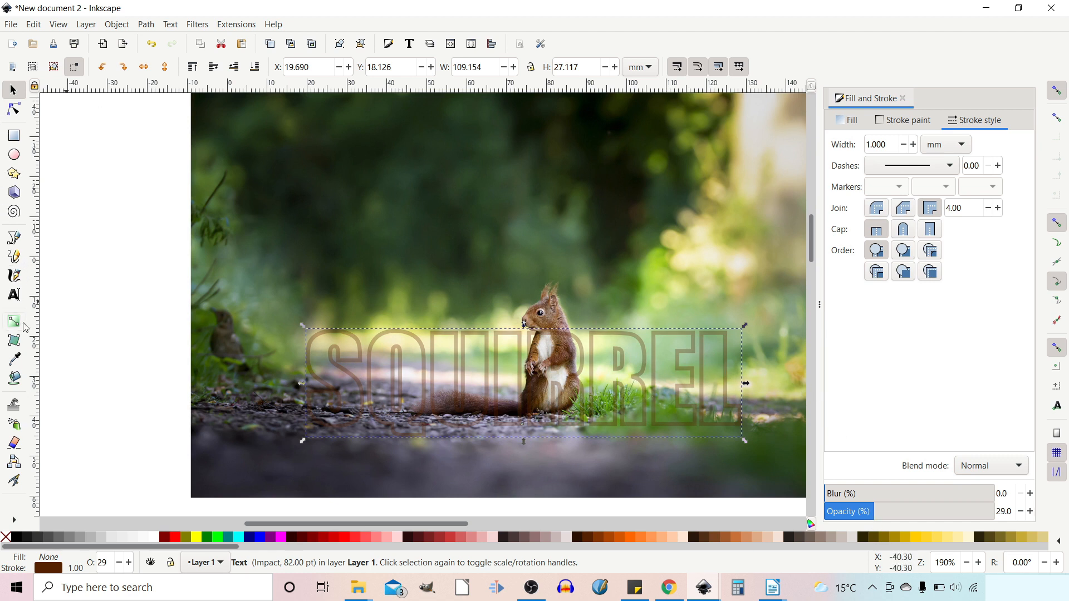
Start tracing the squirrel's head, ears and chest with the Bezier pen tool.
left_click(13, 242)
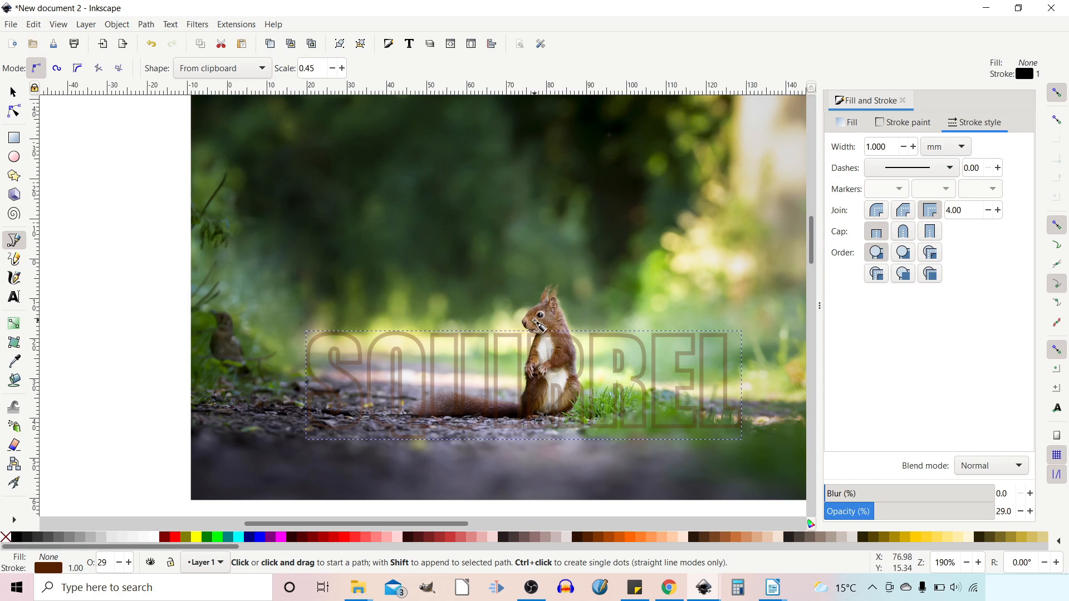
mouse_move(538, 361)
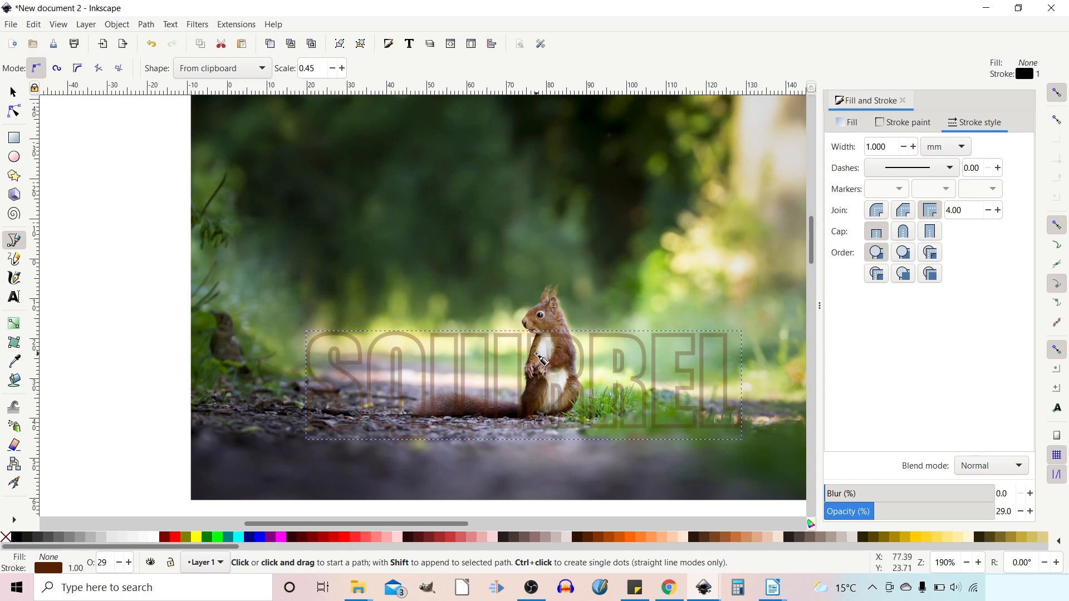
mouse_move(535, 352)
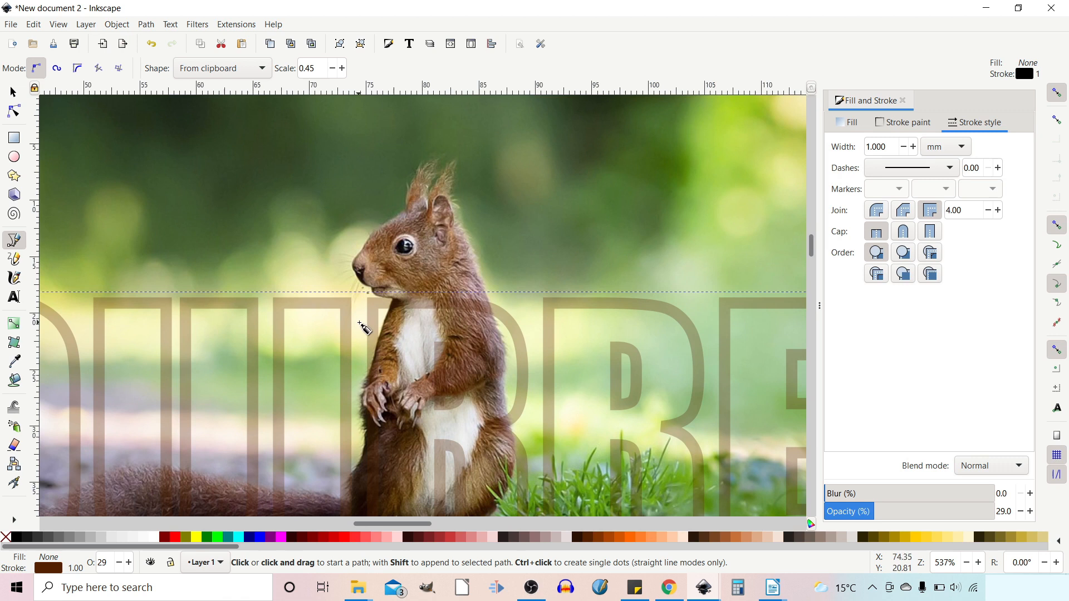
left_click(382, 324)
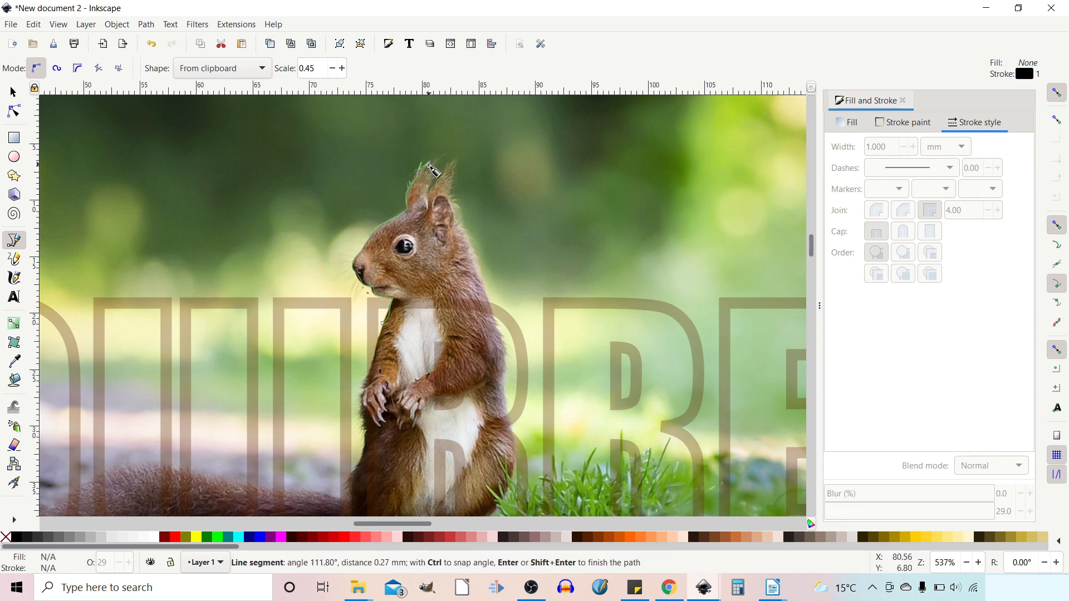
mouse_move(433, 187)
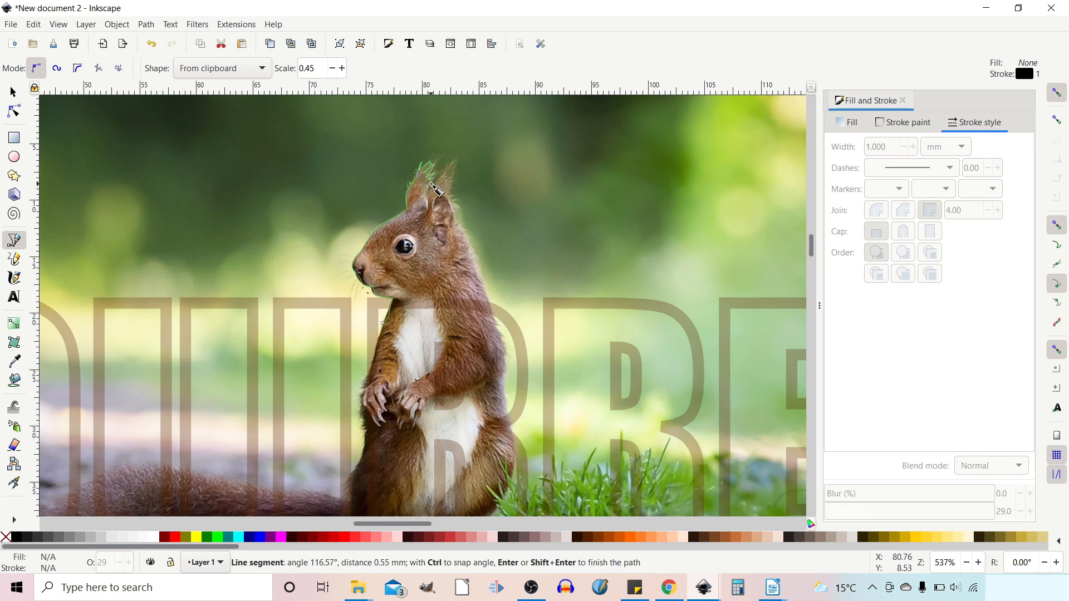
mouse_move(450, 174)
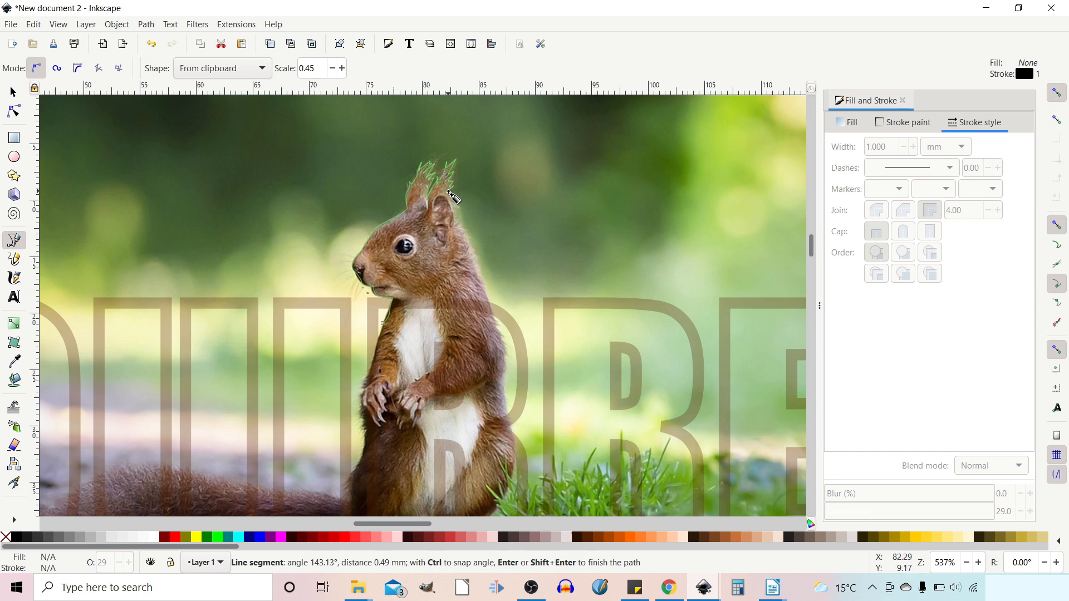
mouse_move(455, 207)
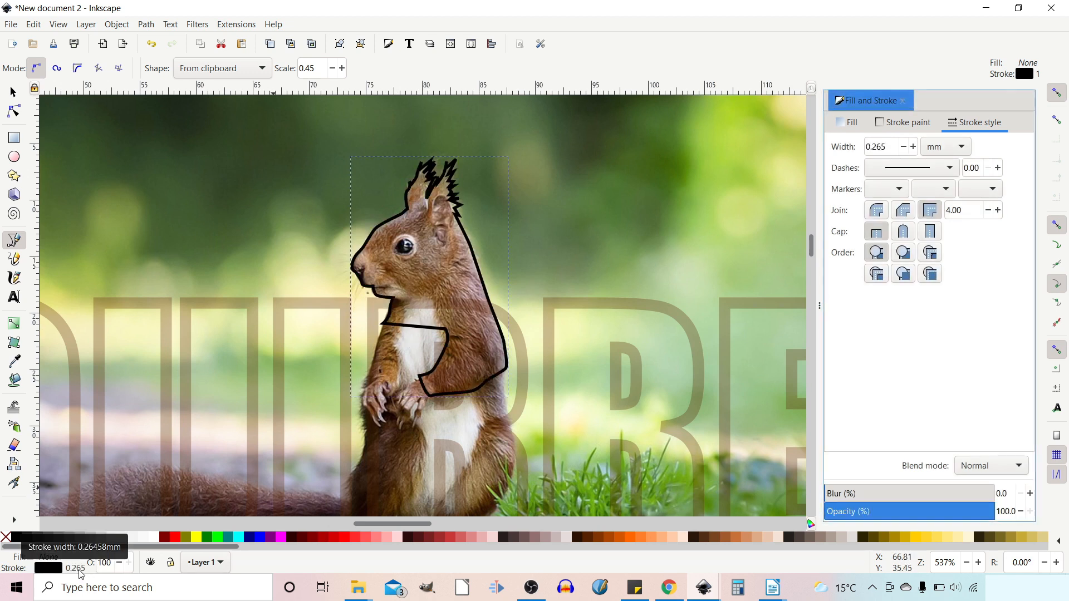
Thin the squirrel outline to a 0.1 stroke and drag its nodes to hug the head.
left_click(74, 568)
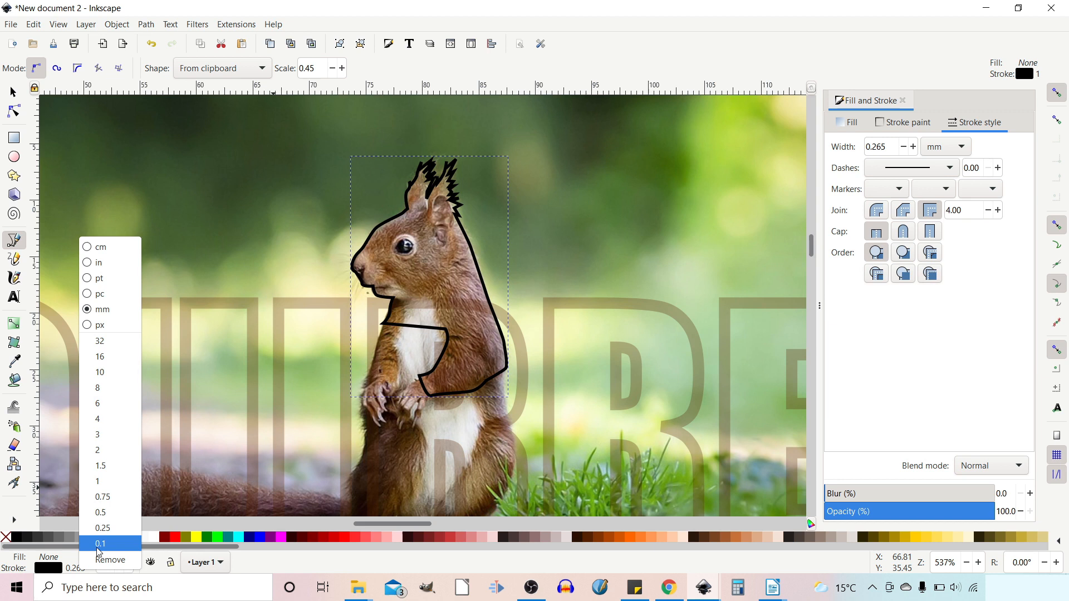
left_click(100, 543)
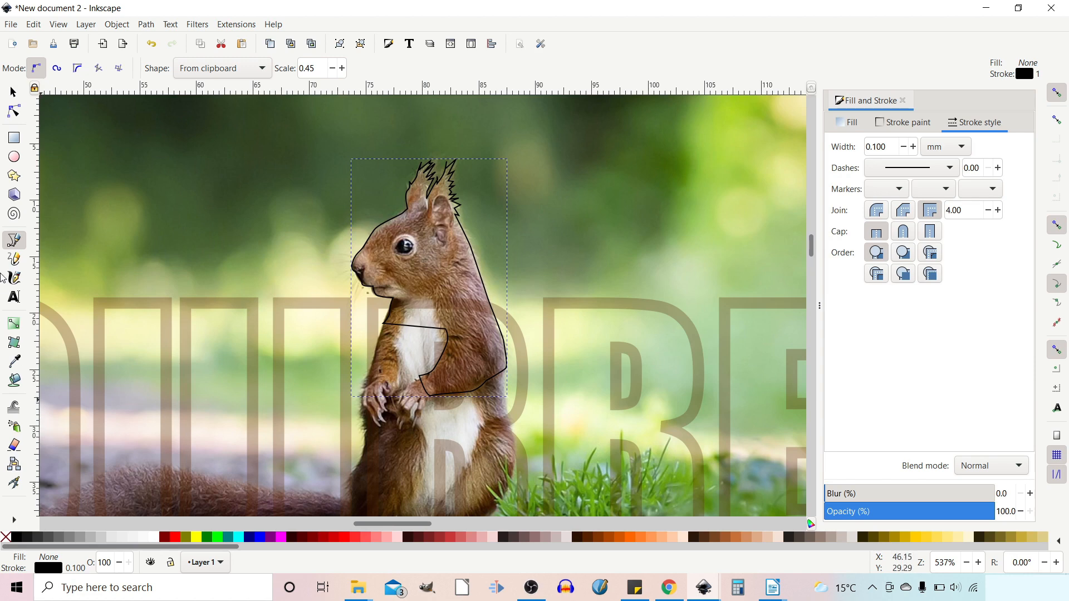
left_click(14, 110)
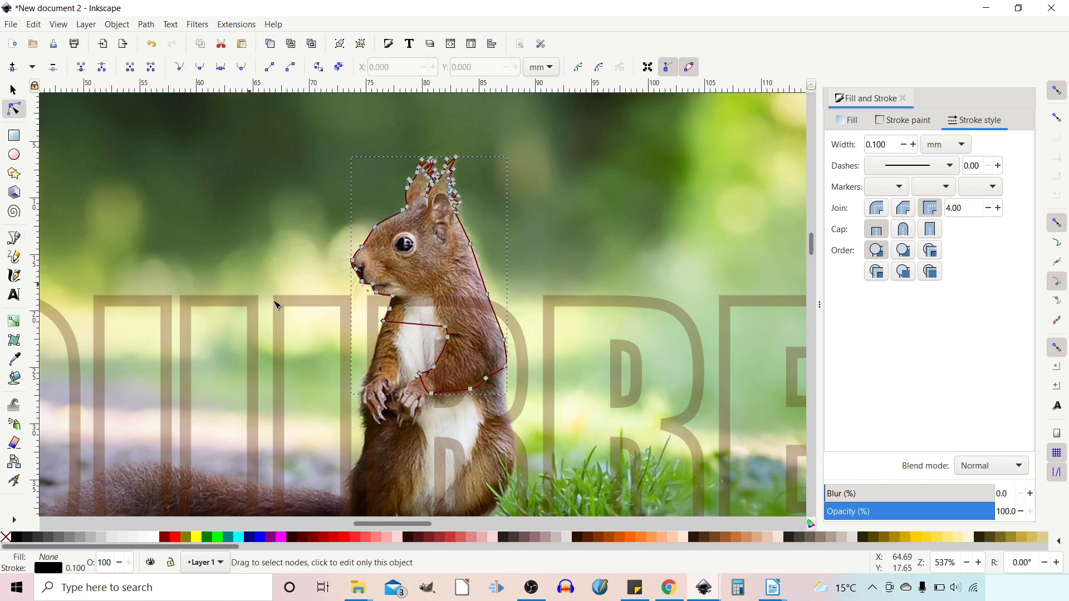
mouse_move(402, 294)
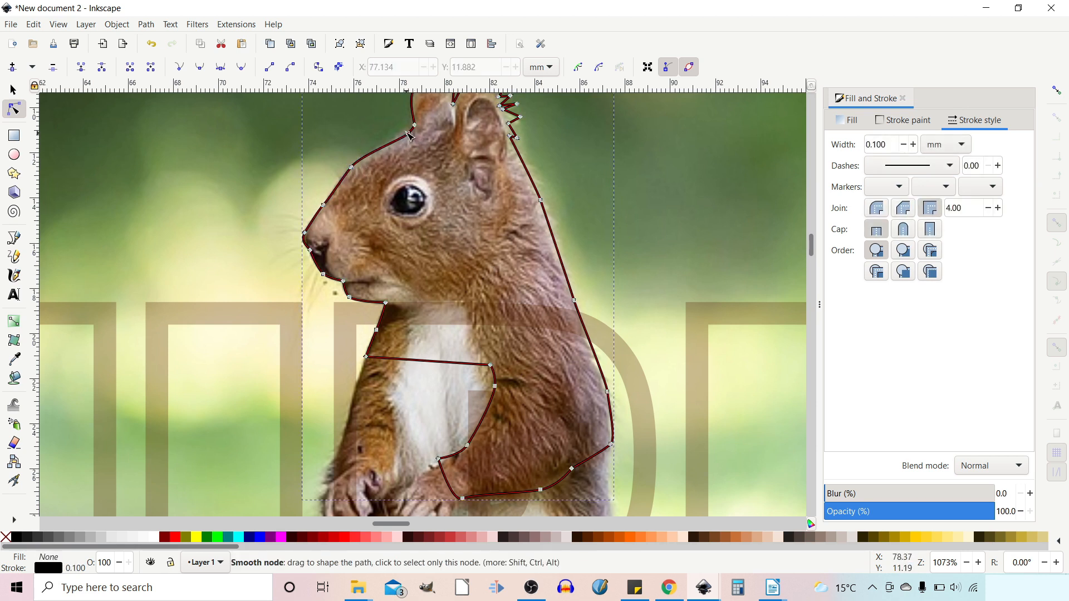
left_click_drag(410, 134, 410, 125)
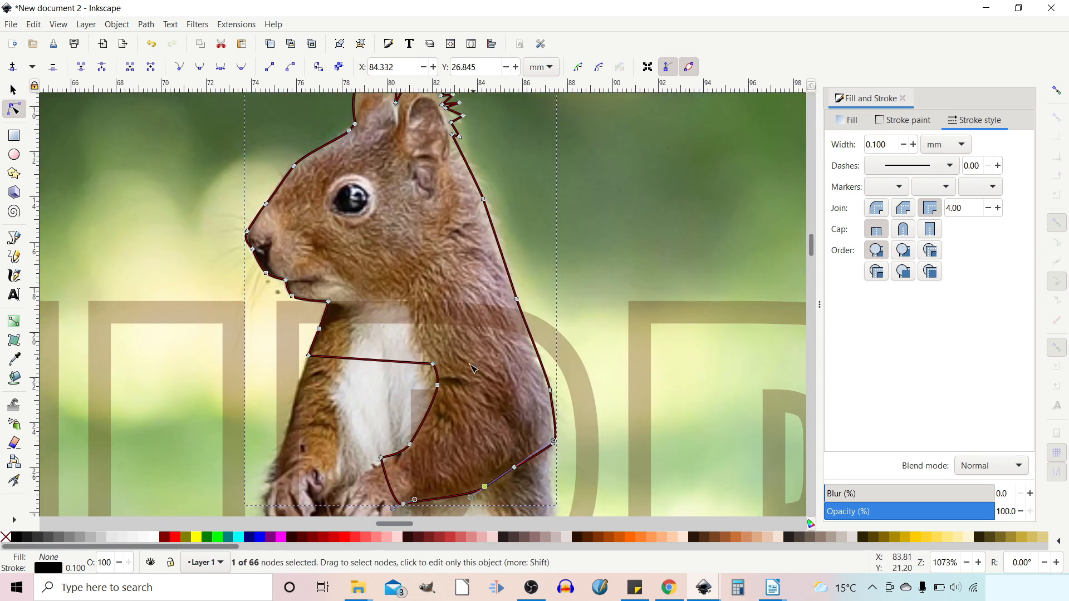
mouse_move(546, 329)
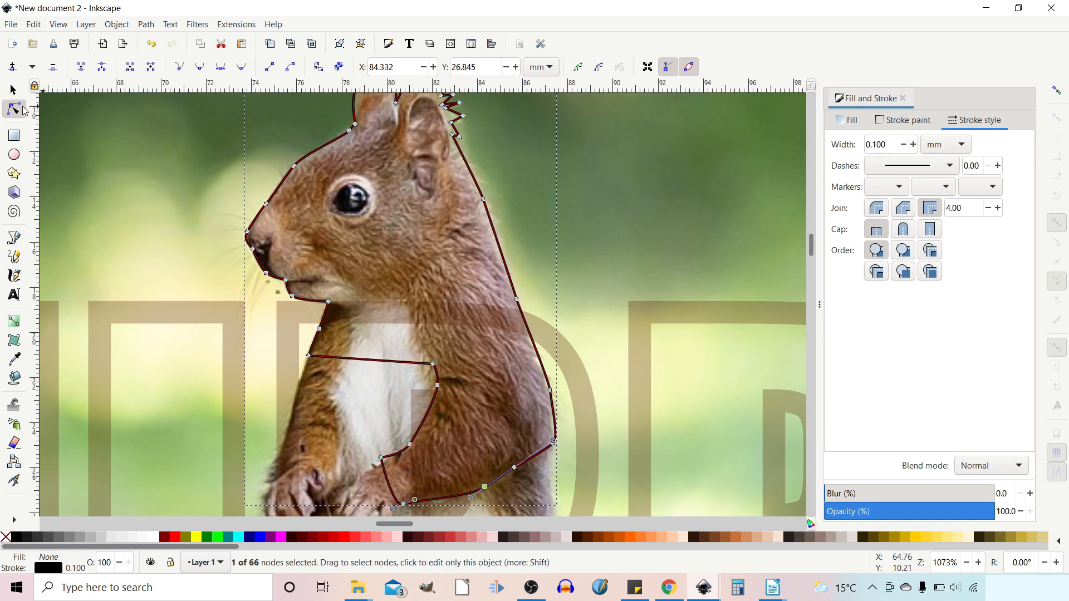
mouse_move(15, 108)
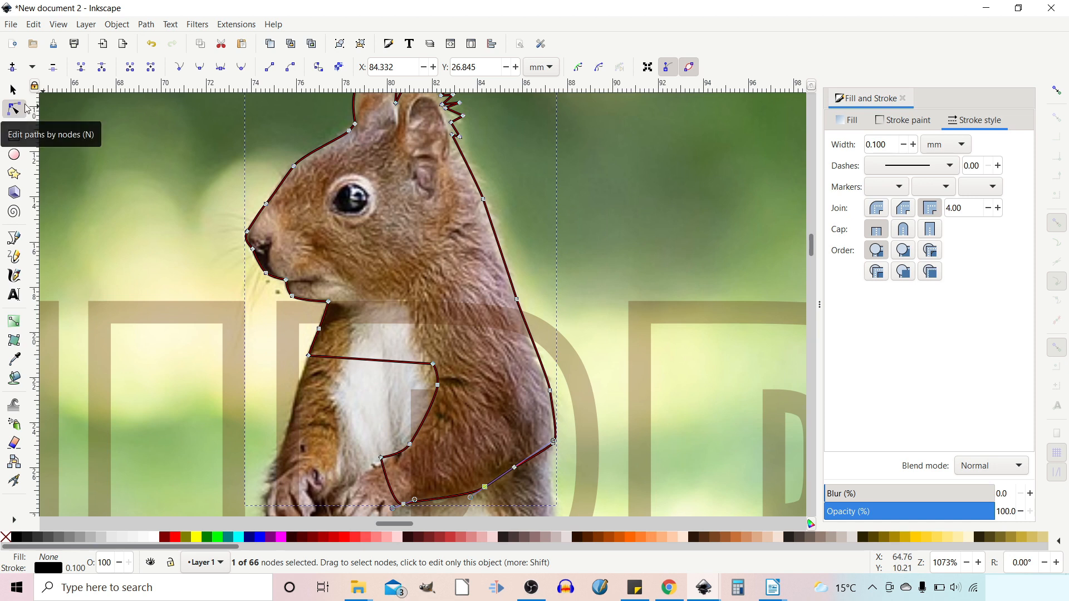
mouse_move(12, 89)
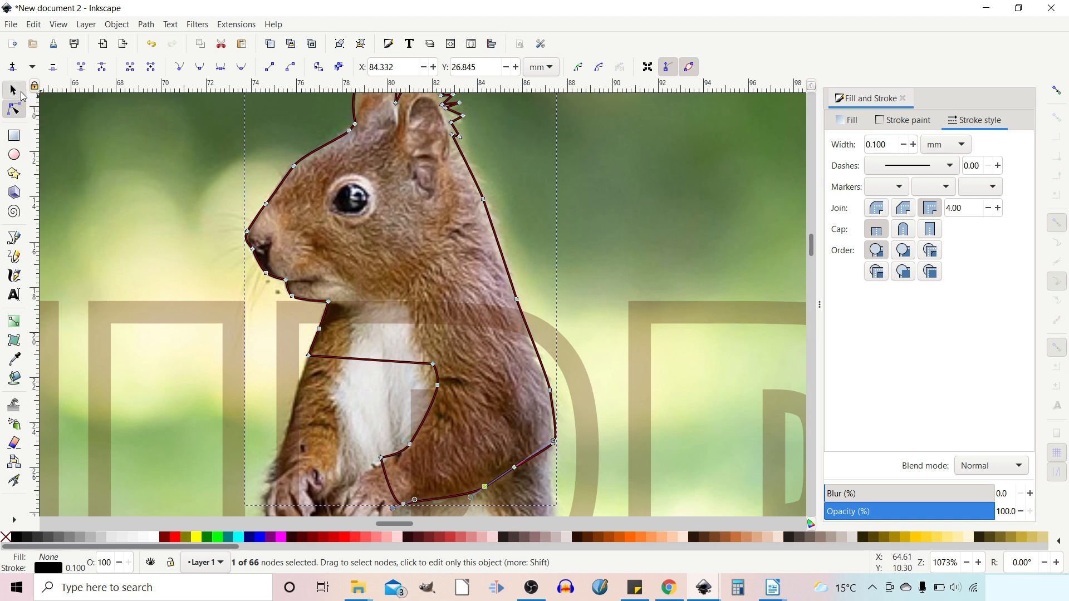
Clip the squirrel photo to the traced head-and-chest outline via Object > Clip > Set.
left_click(12, 89)
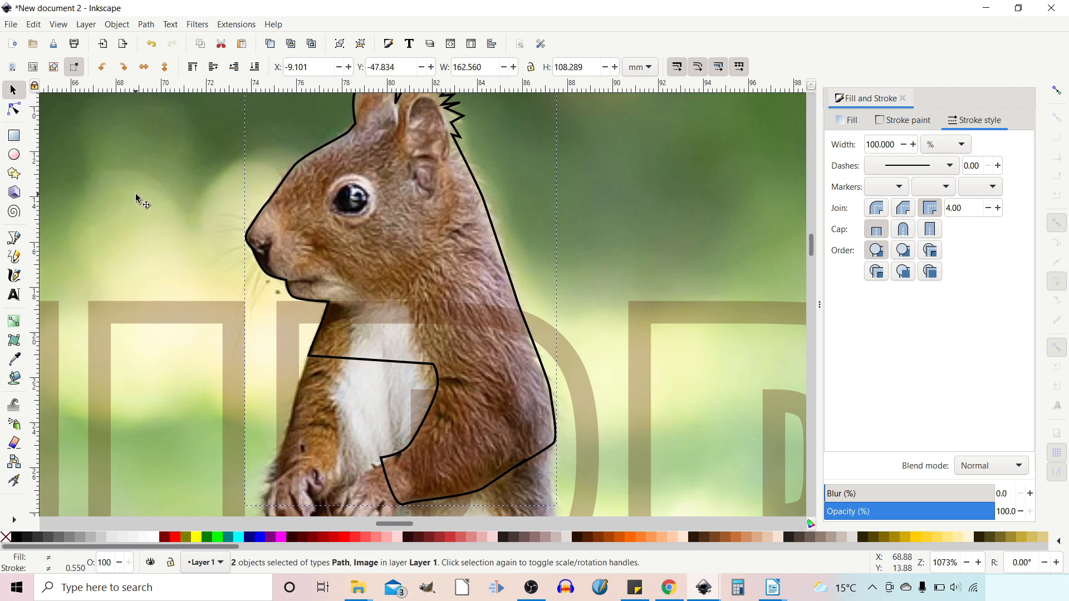
left_click(115, 24)
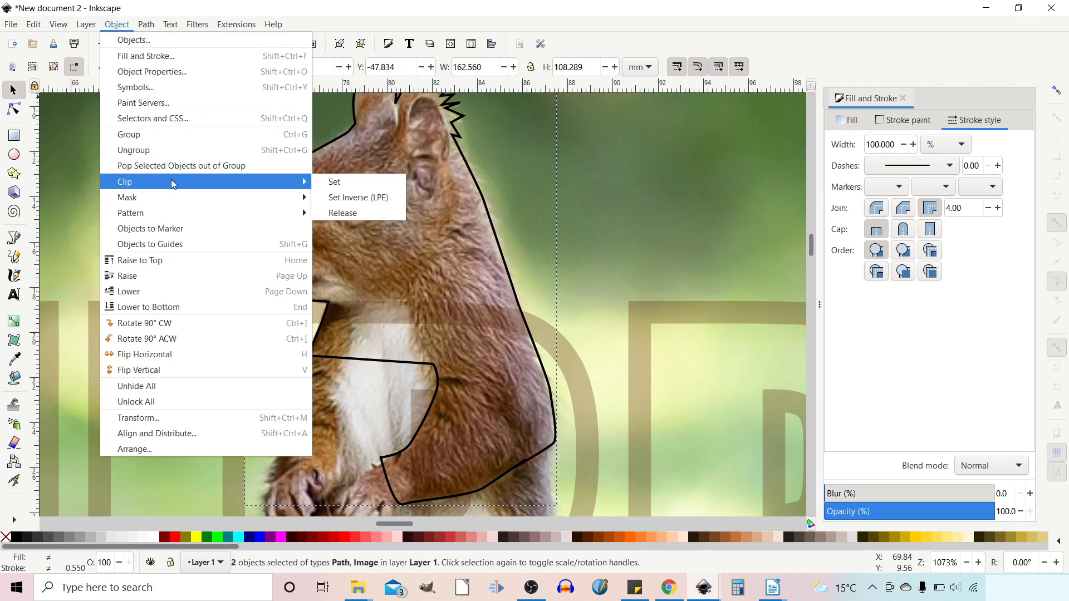
left_click(335, 182)
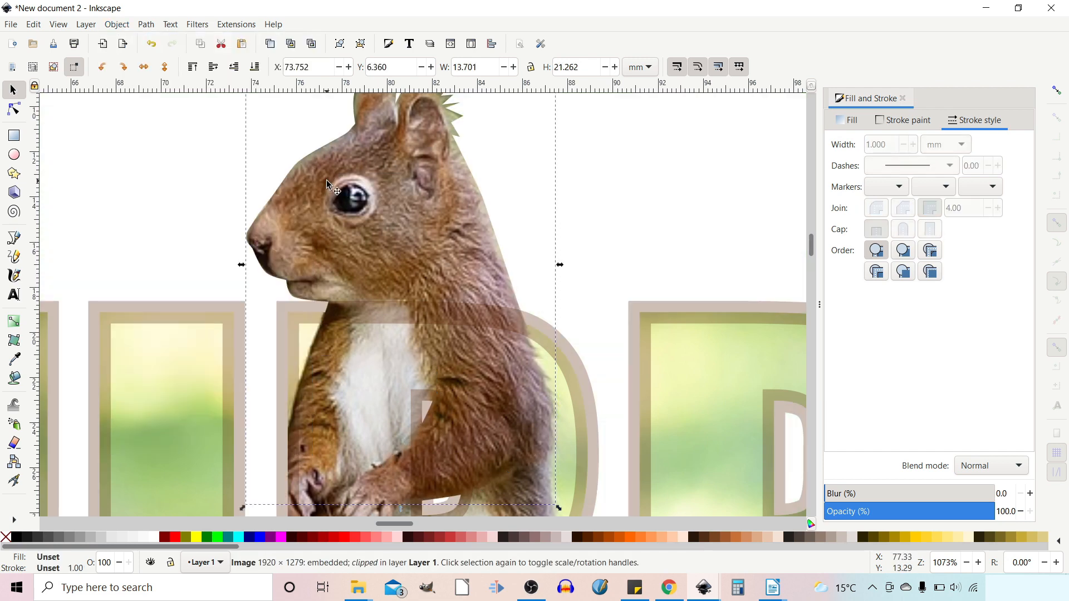
mouse_move(506, 244)
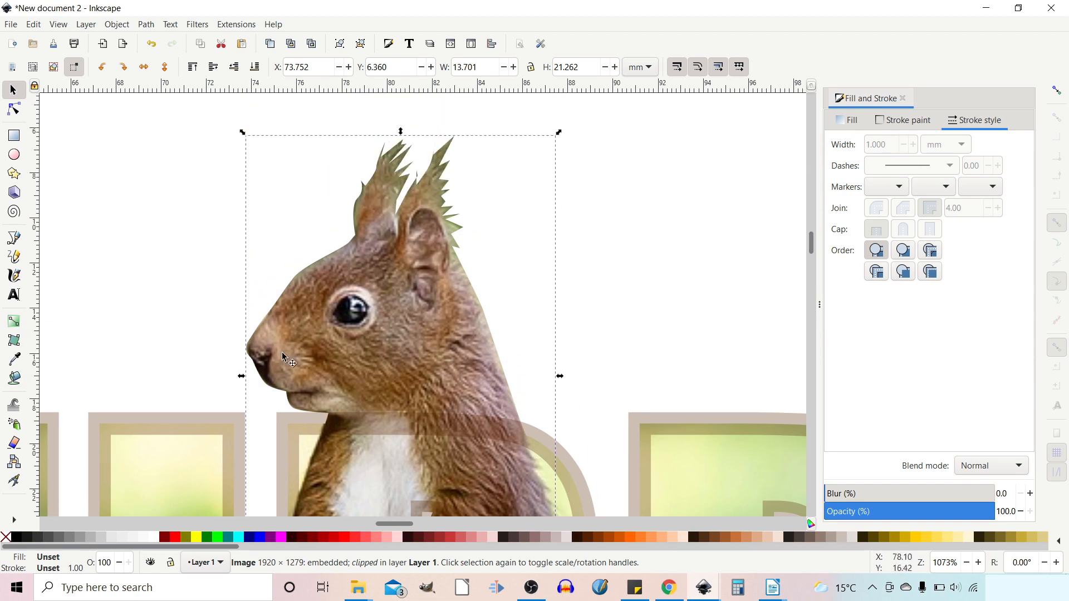
mouse_move(346, 418)
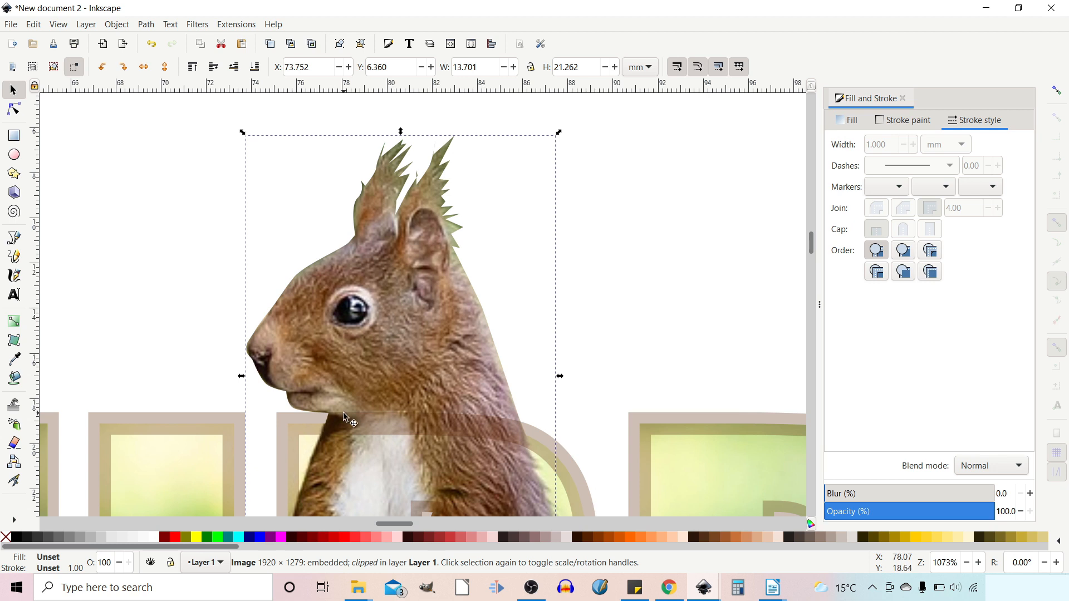
mouse_move(215, 421)
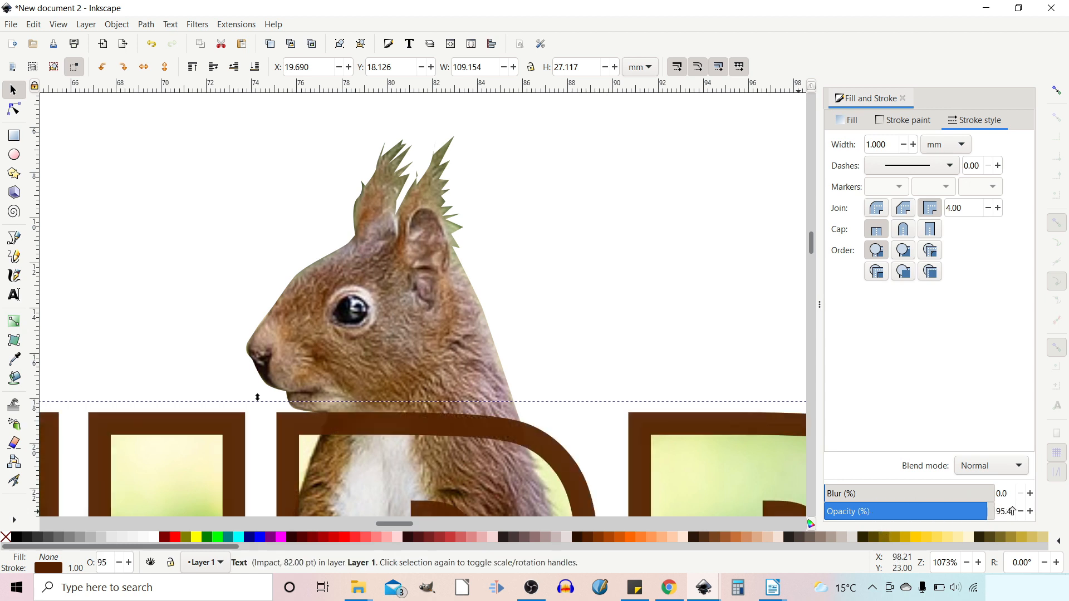
Set the lettering to 100% opacity and raise the clipped squirrel head to top.
left_click(1002, 511)
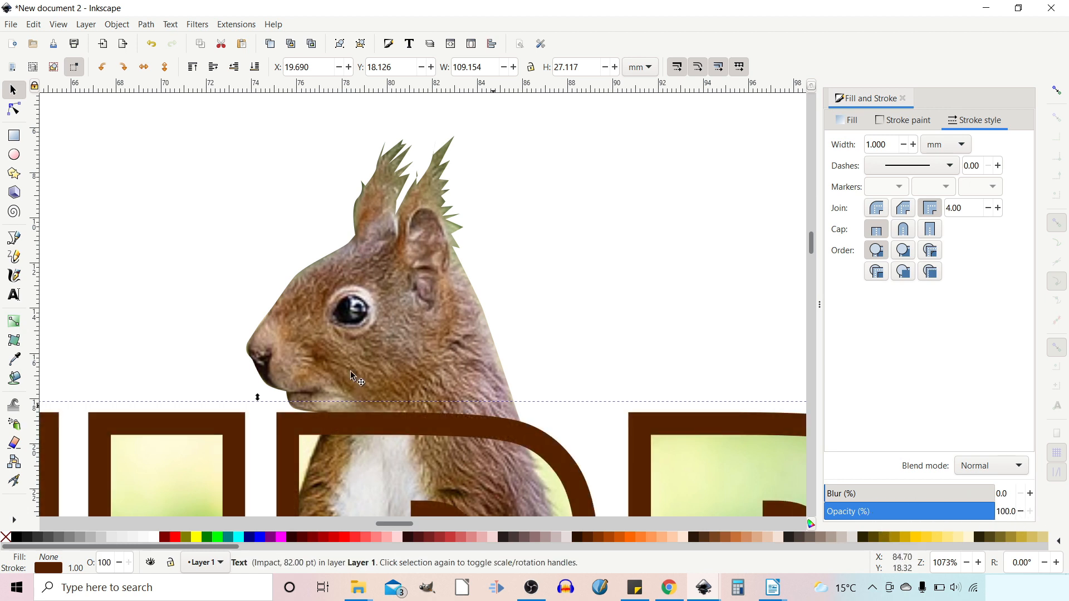
left_click(423, 349)
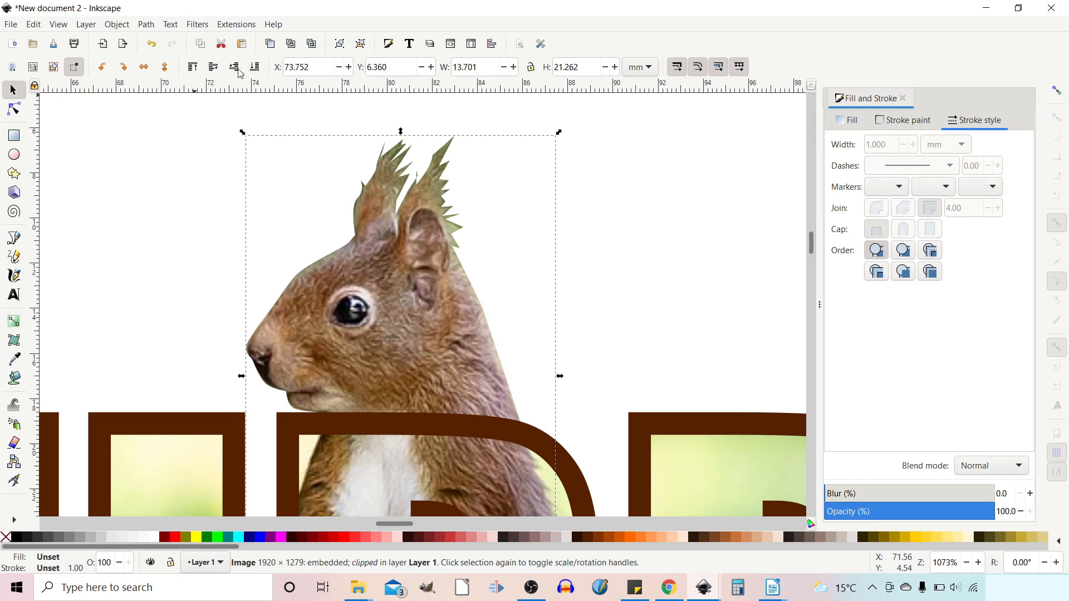
left_click(193, 67)
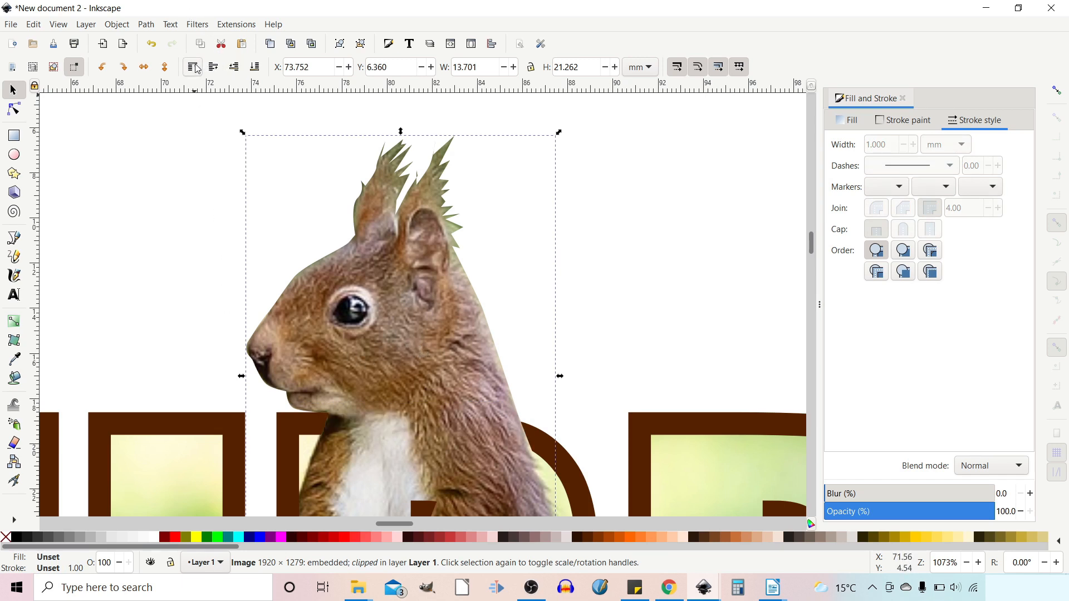
mouse_move(664, 252)
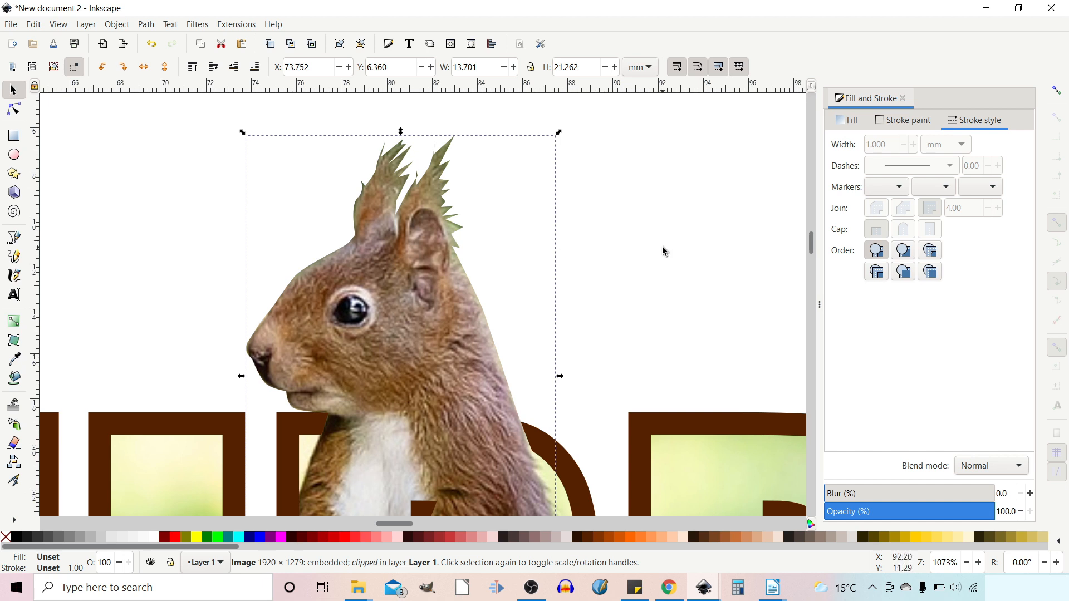
mouse_move(485, 207)
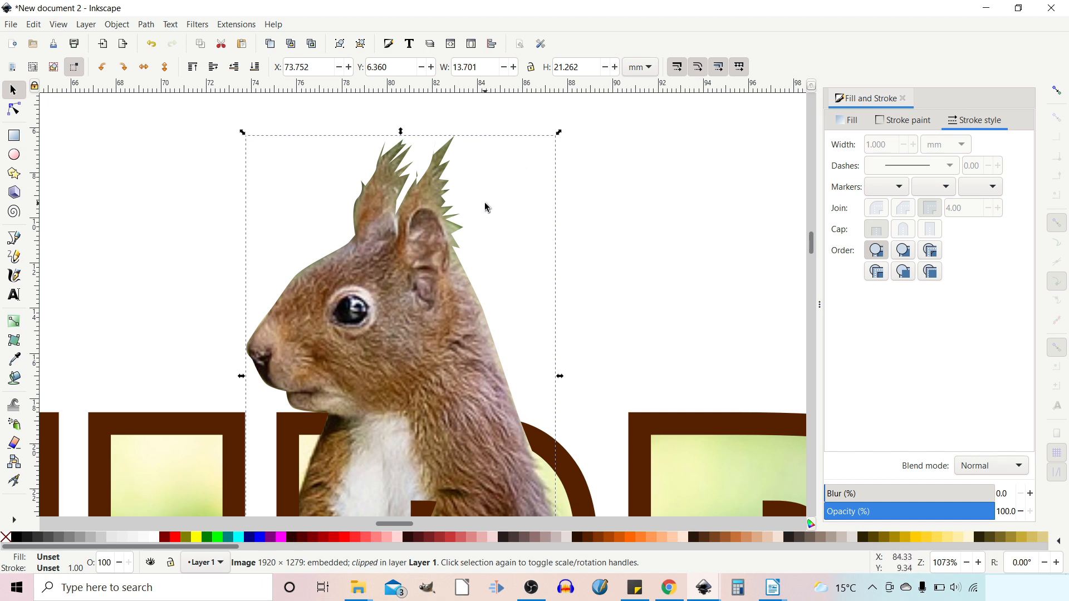
mouse_move(450, 245)
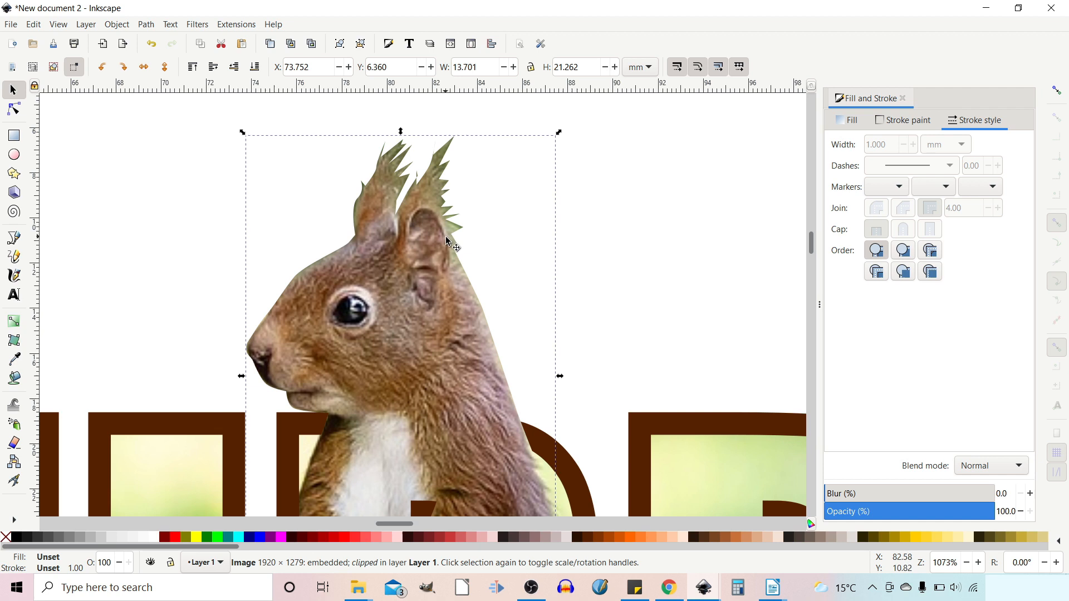
mouse_move(355, 283)
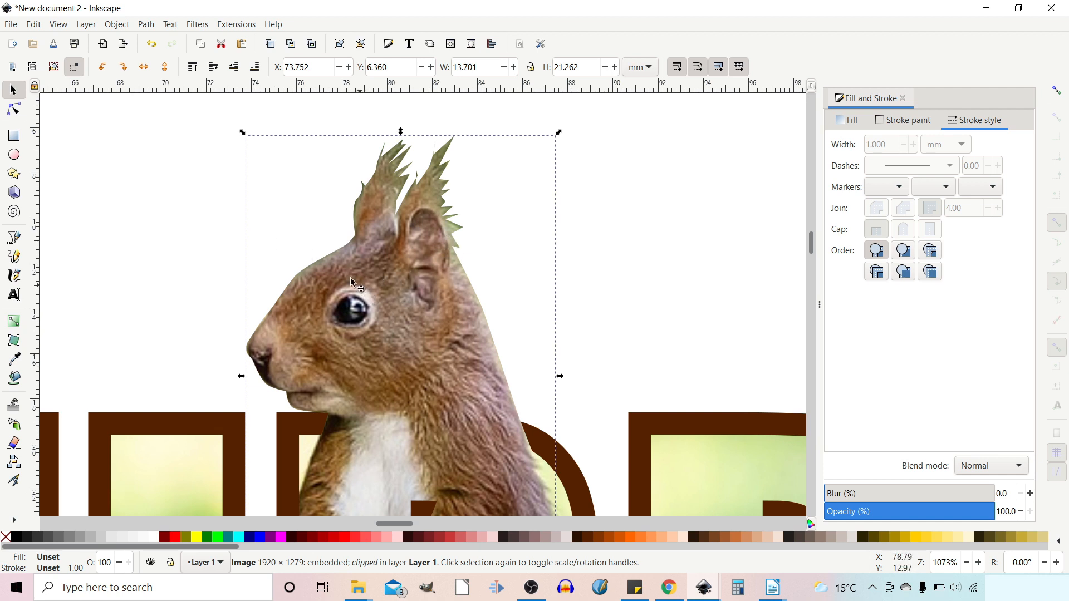
mouse_move(112, 31)
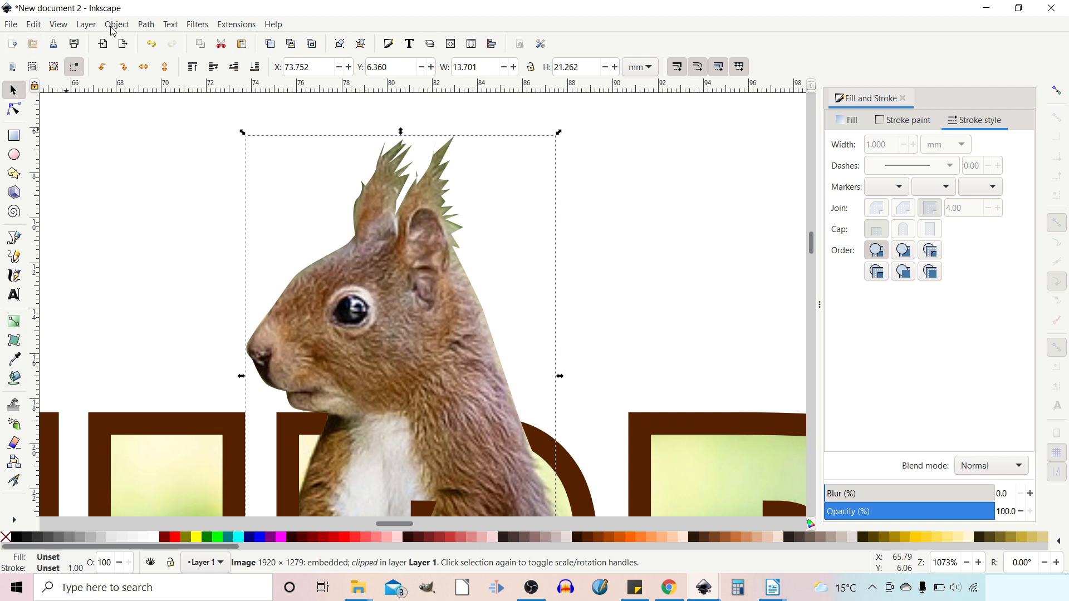
mouse_move(128, 27)
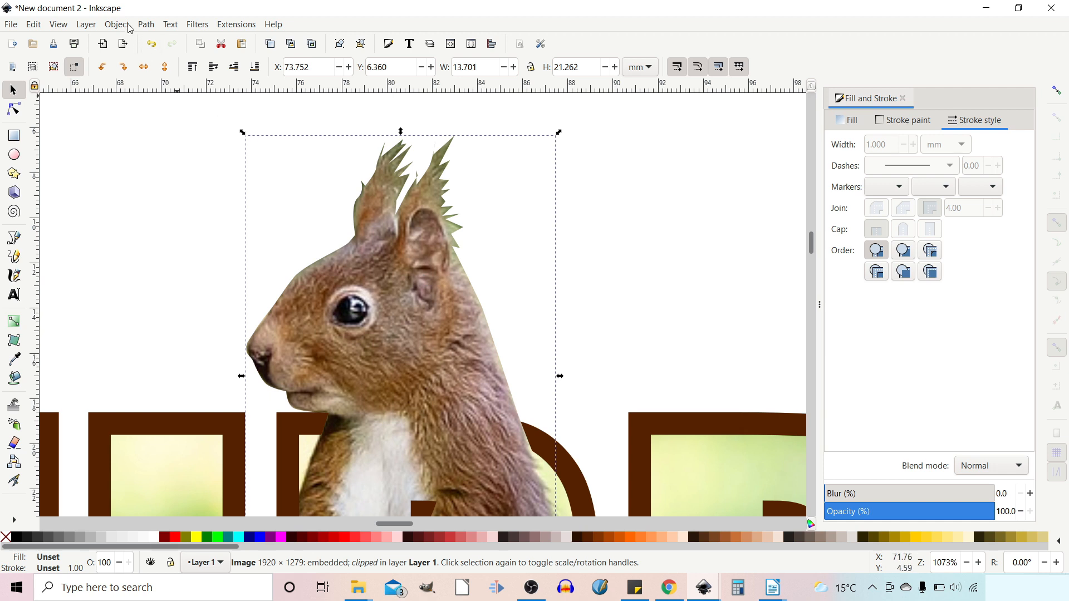
left_click(117, 24)
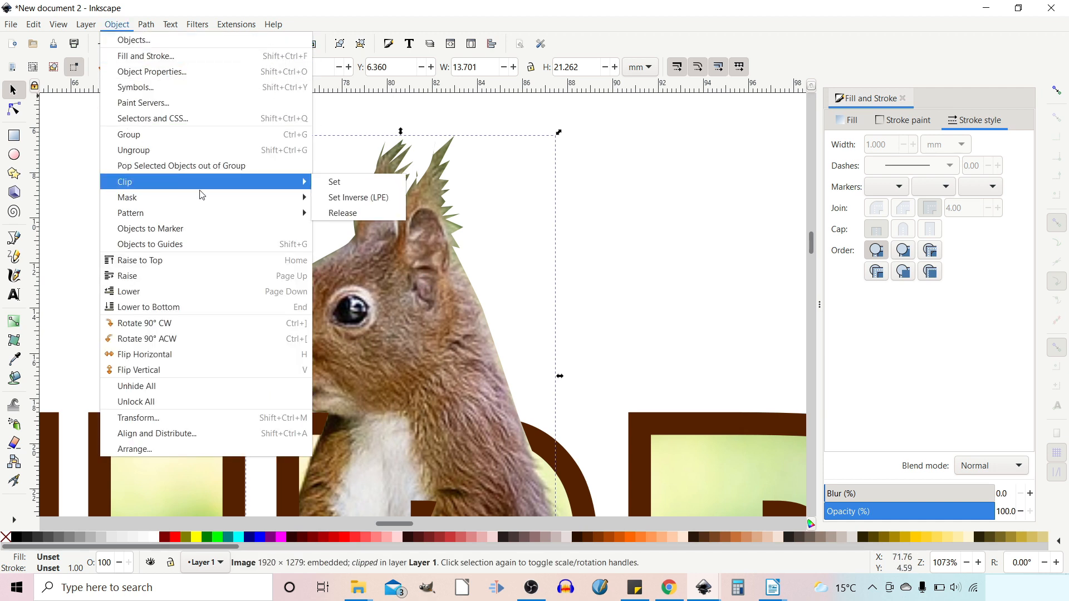
Release the photo's clip and refine the outline's ear-tuft nodes to follow the fur.
left_click(343, 212)
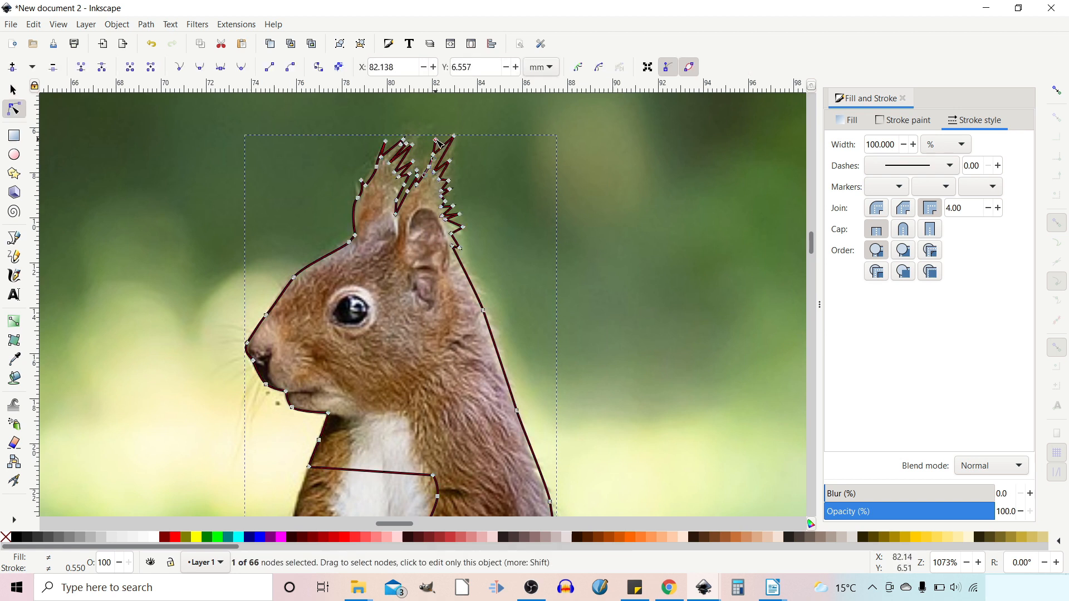
left_click_drag(440, 143, 438, 186)
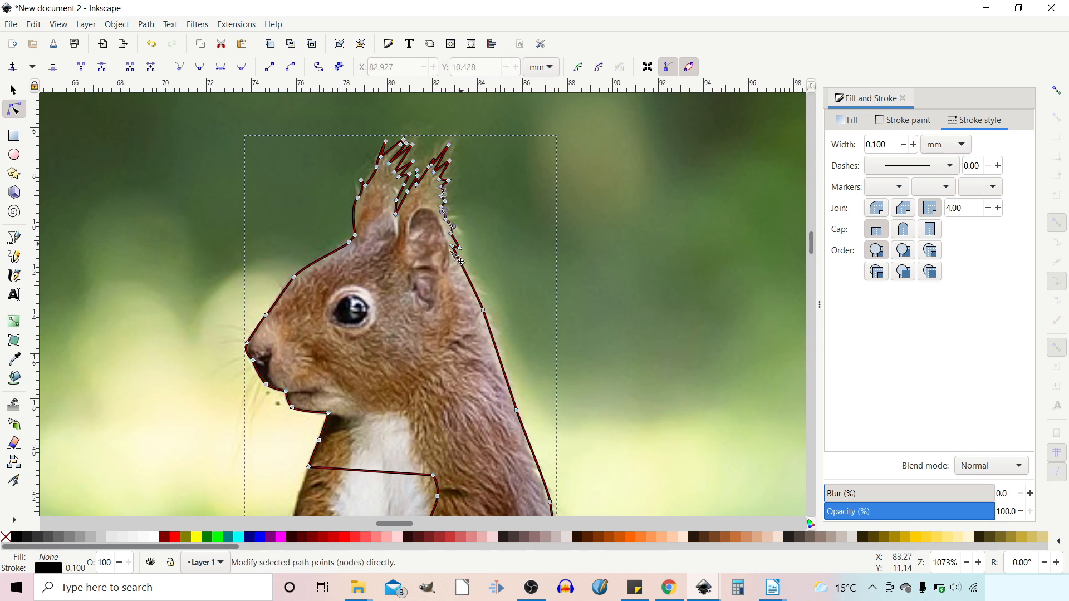
left_click(400, 143)
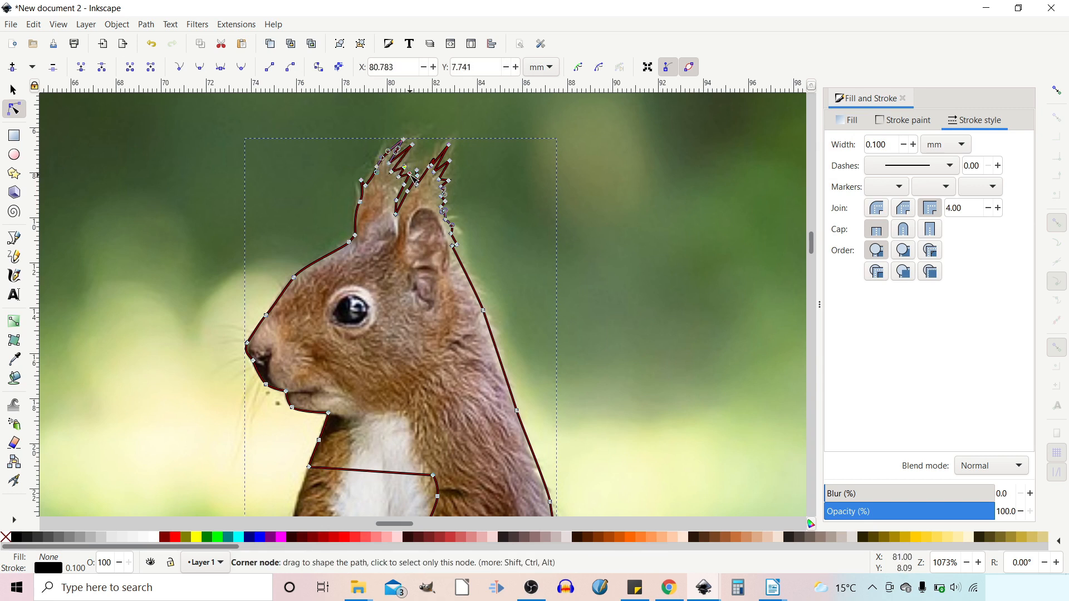
left_click(398, 181)
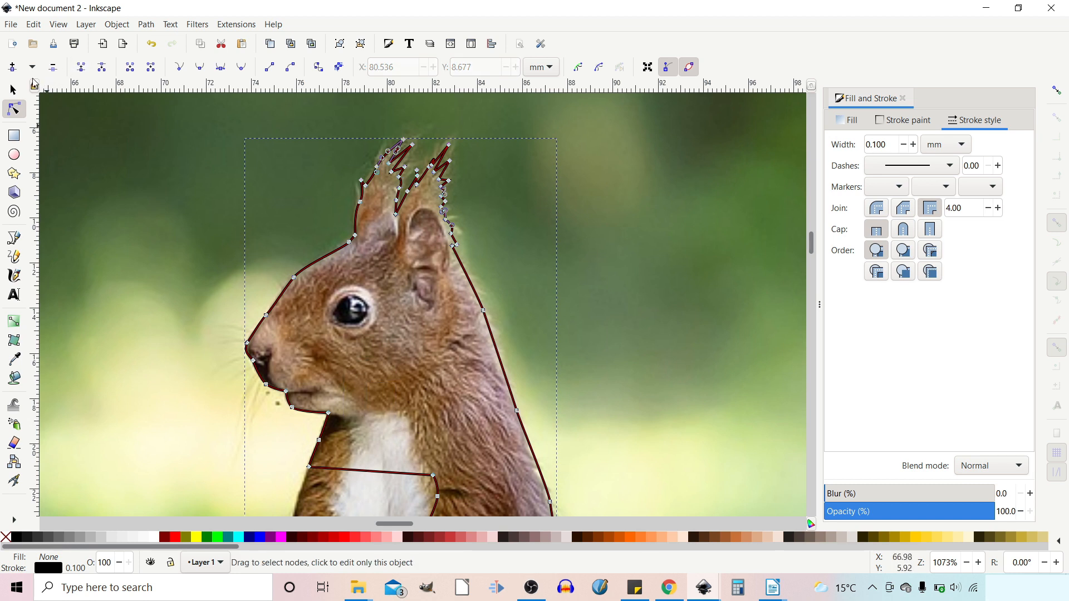
left_click(11, 89)
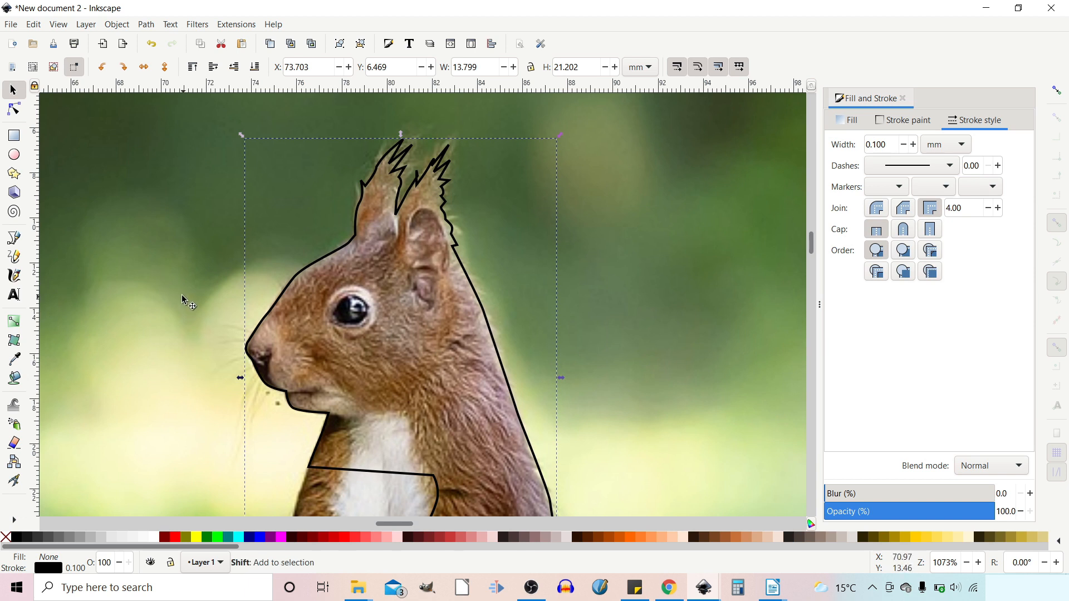
Select the squirrel photo with the refined outline and clip it via Object > Clip > Set.
left_click(180, 265)
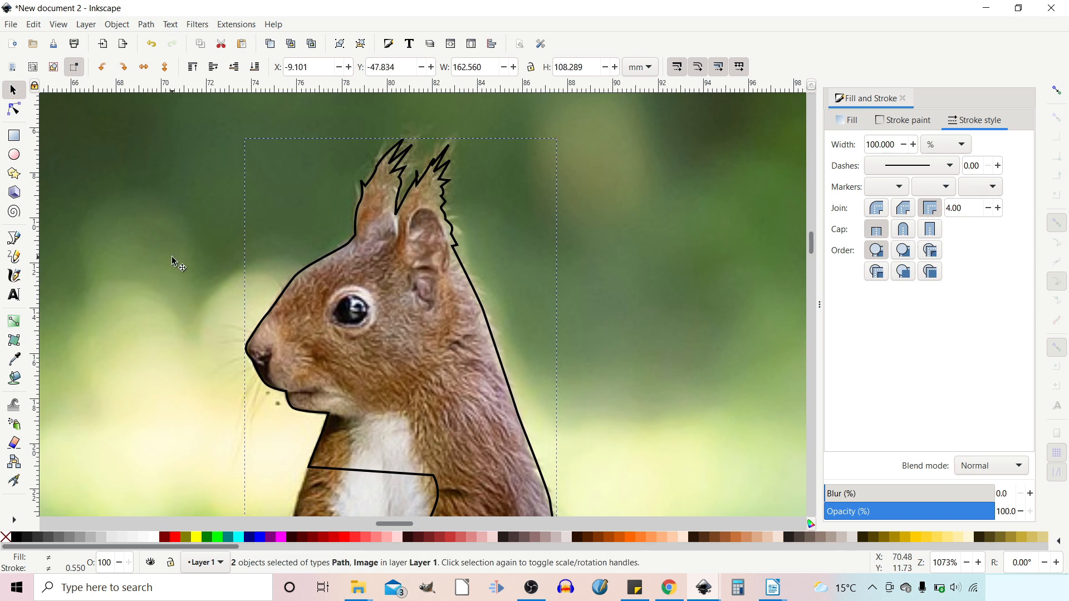
mouse_move(106, 27)
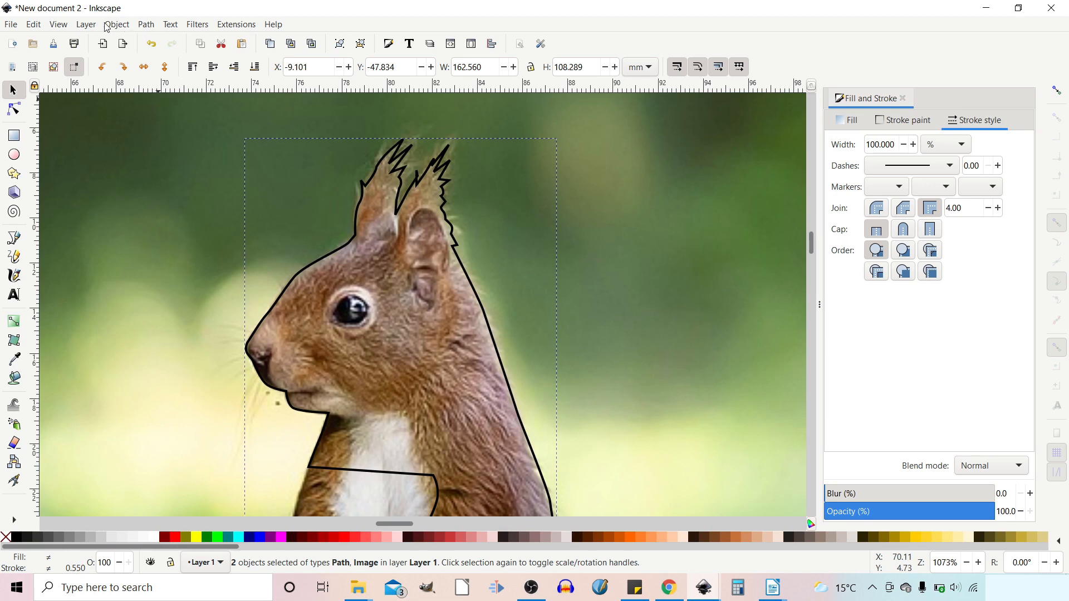
left_click(116, 24)
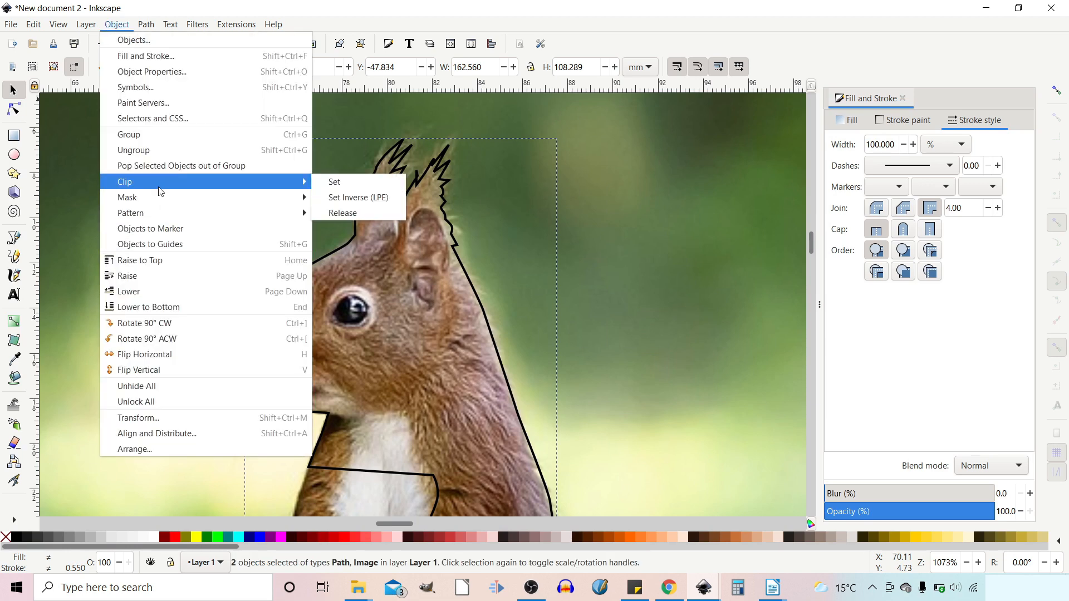
left_click(334, 182)
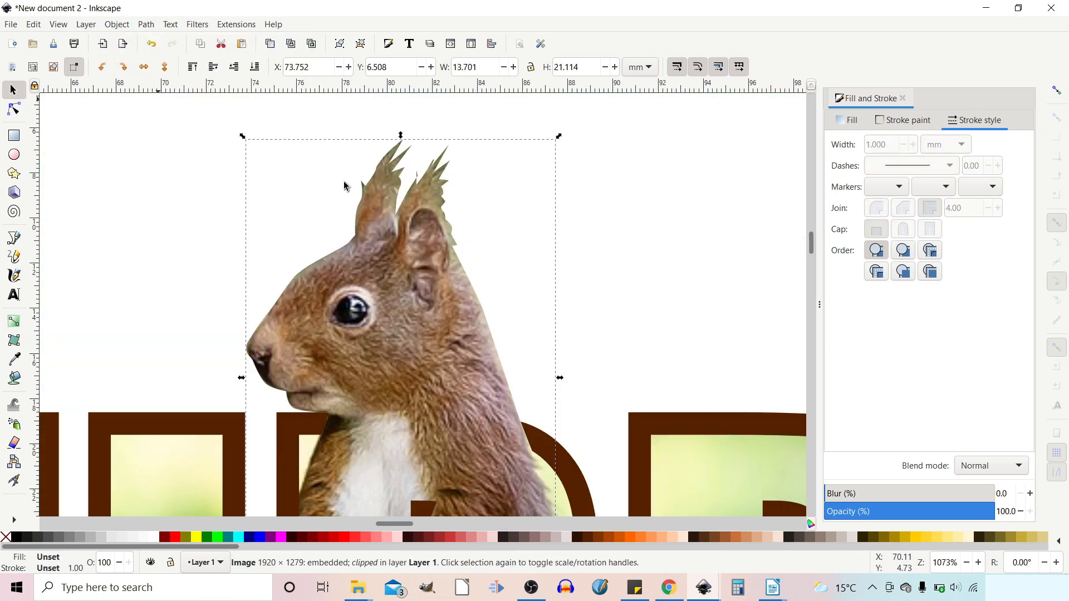
mouse_move(442, 289)
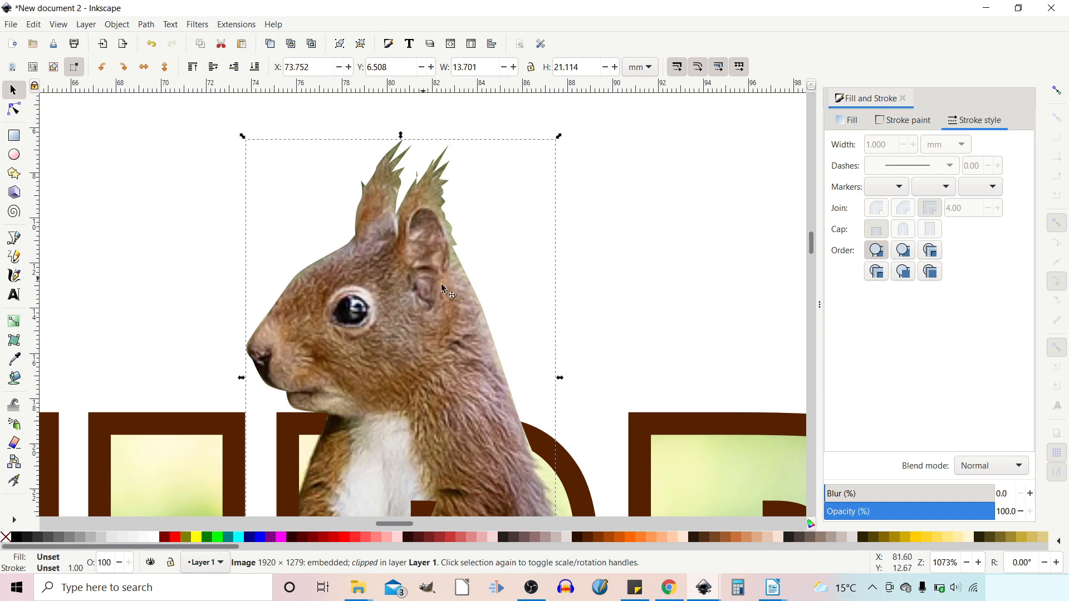
mouse_move(491, 304)
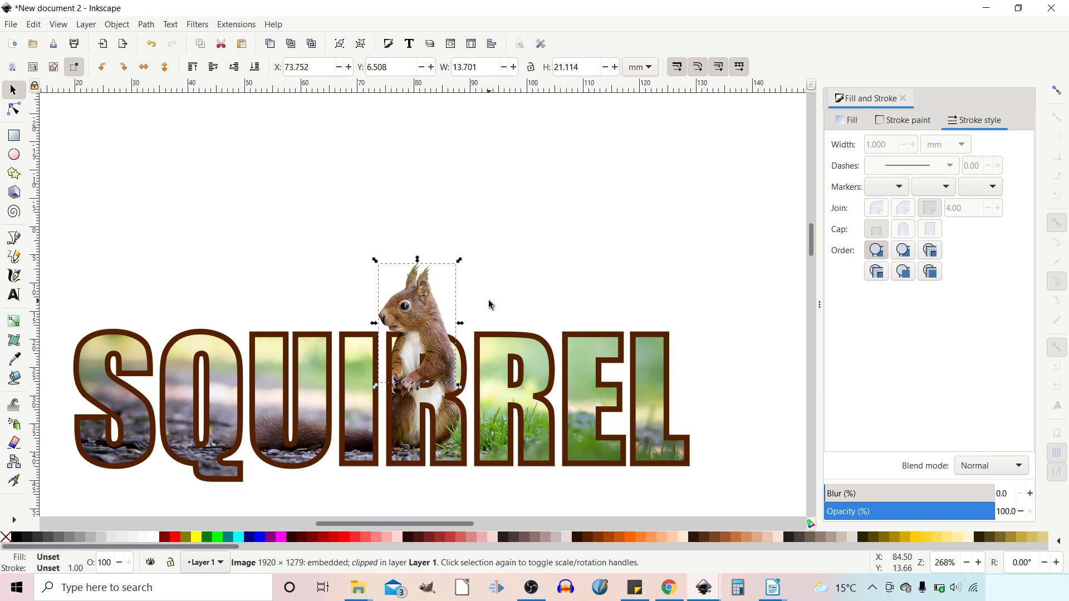
mouse_move(428, 364)
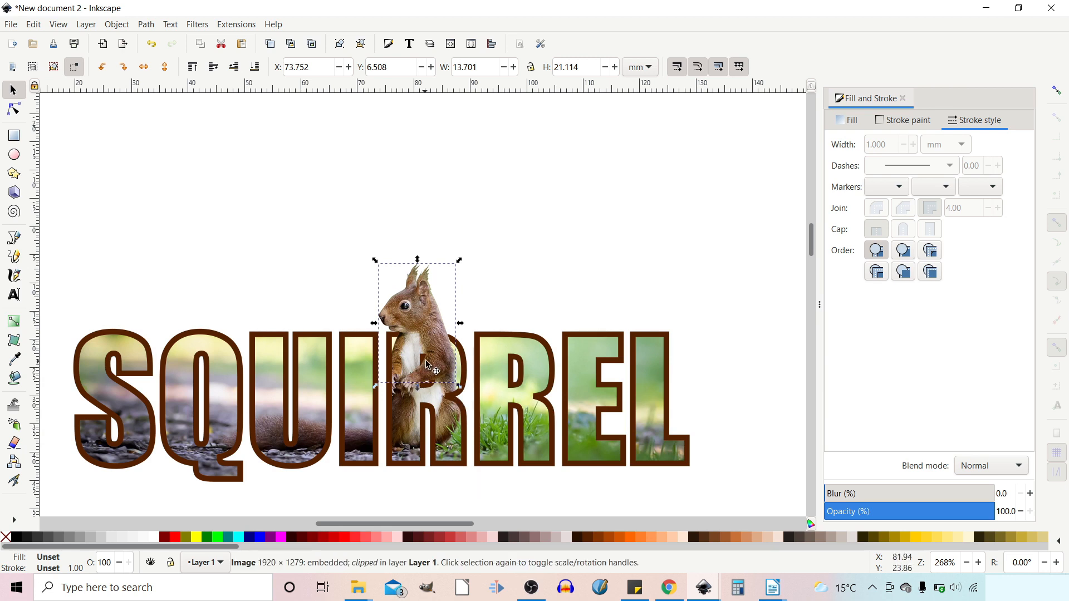
mouse_move(402, 344)
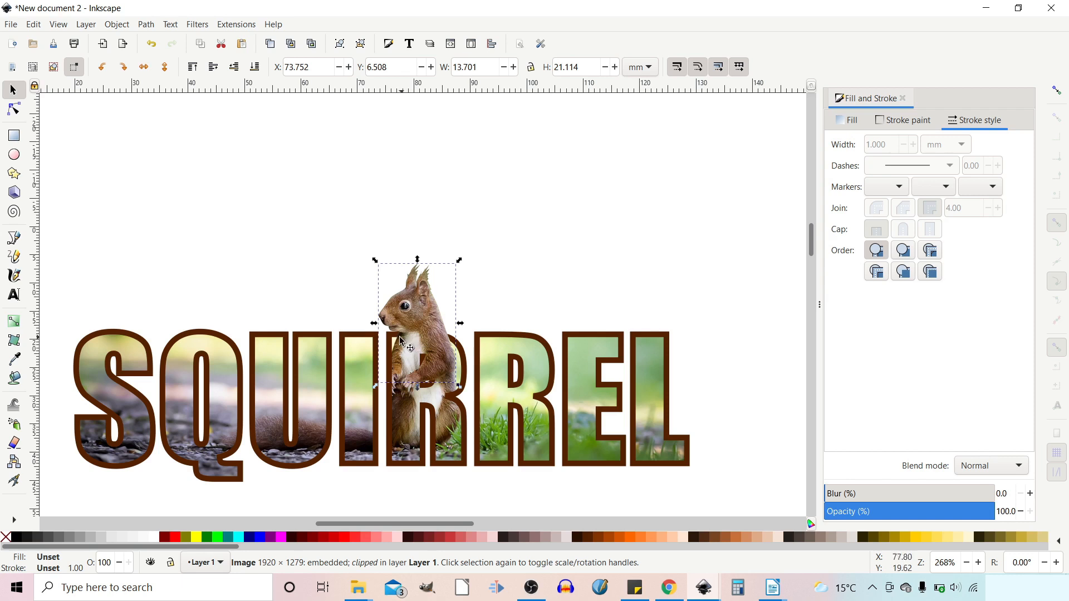
mouse_move(416, 276)
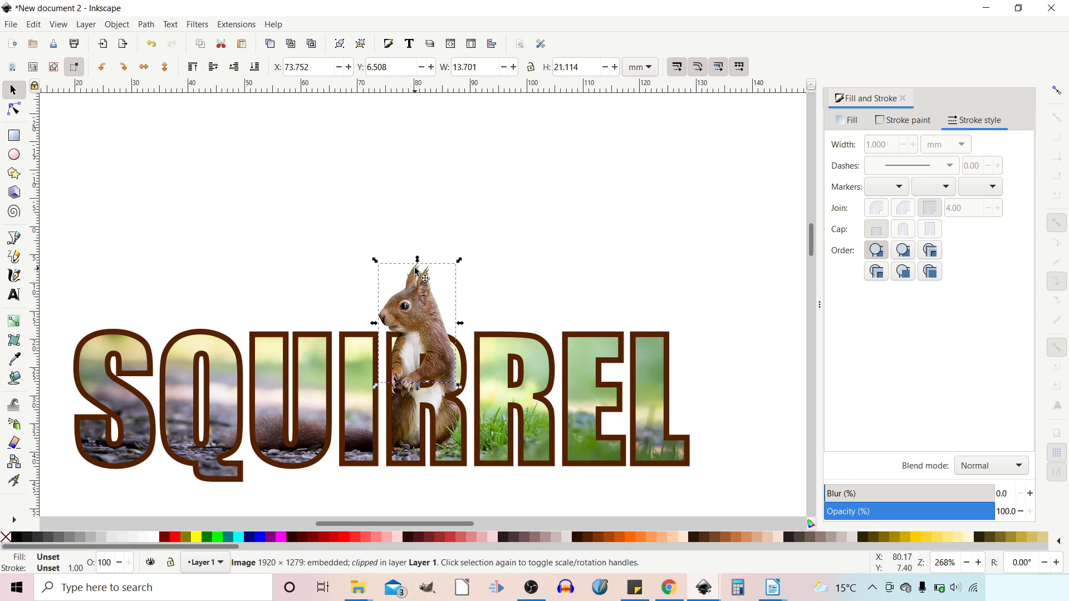
mouse_move(484, 464)
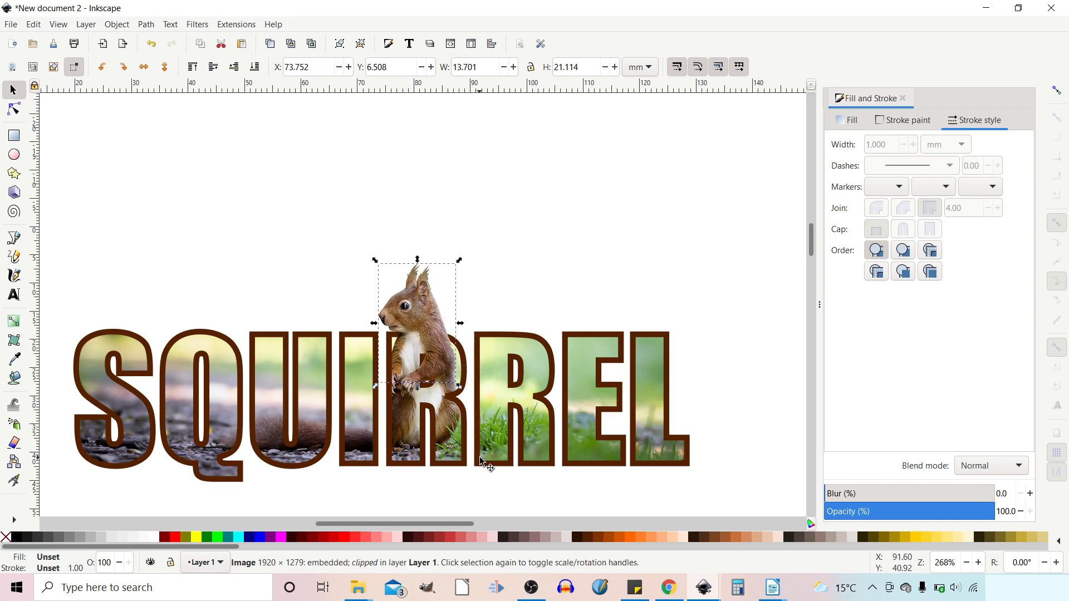
mouse_move(328, 306)
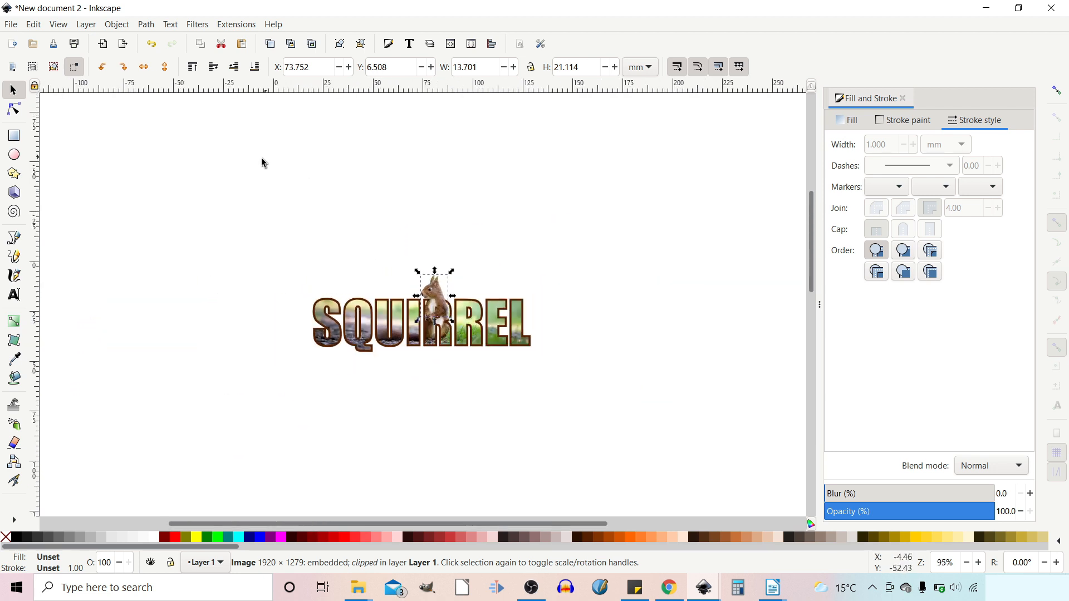
Select the background rectangle and give it a radial gradient fill.
left_click(14, 135)
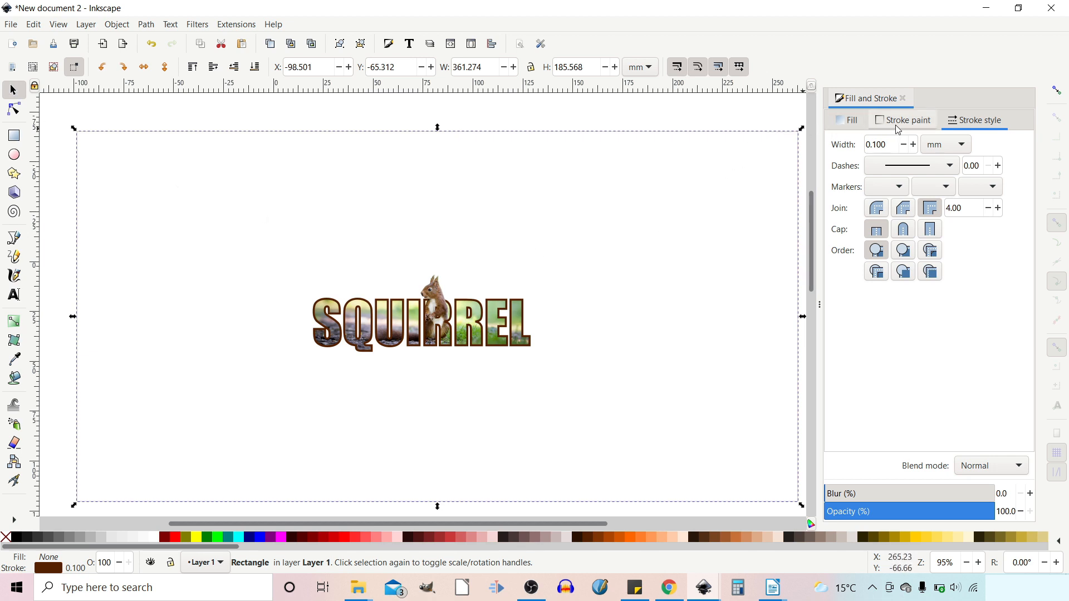
left_click(850, 121)
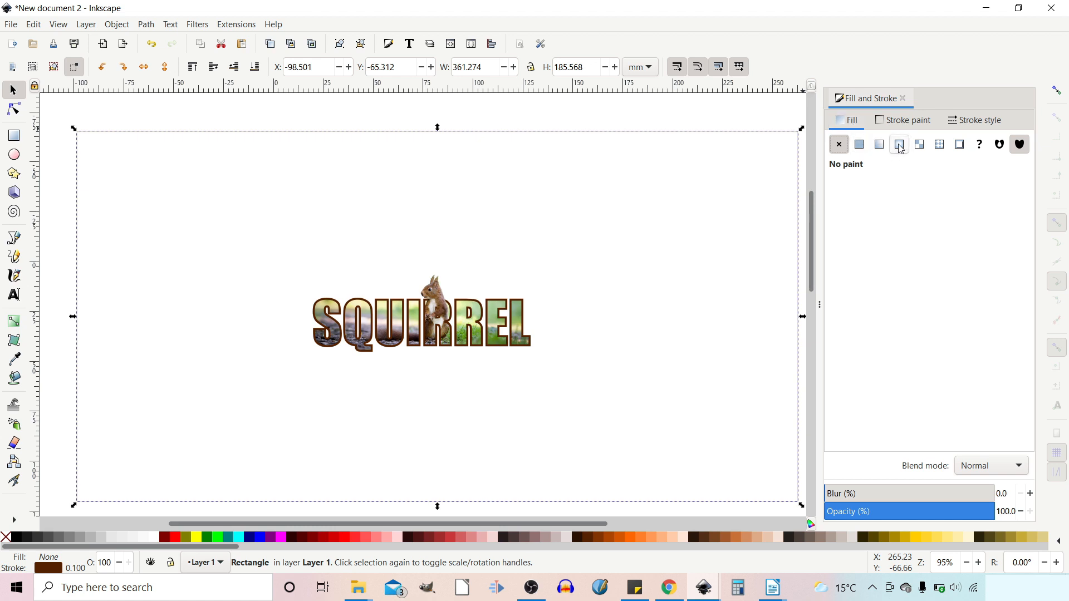
left_click(898, 144)
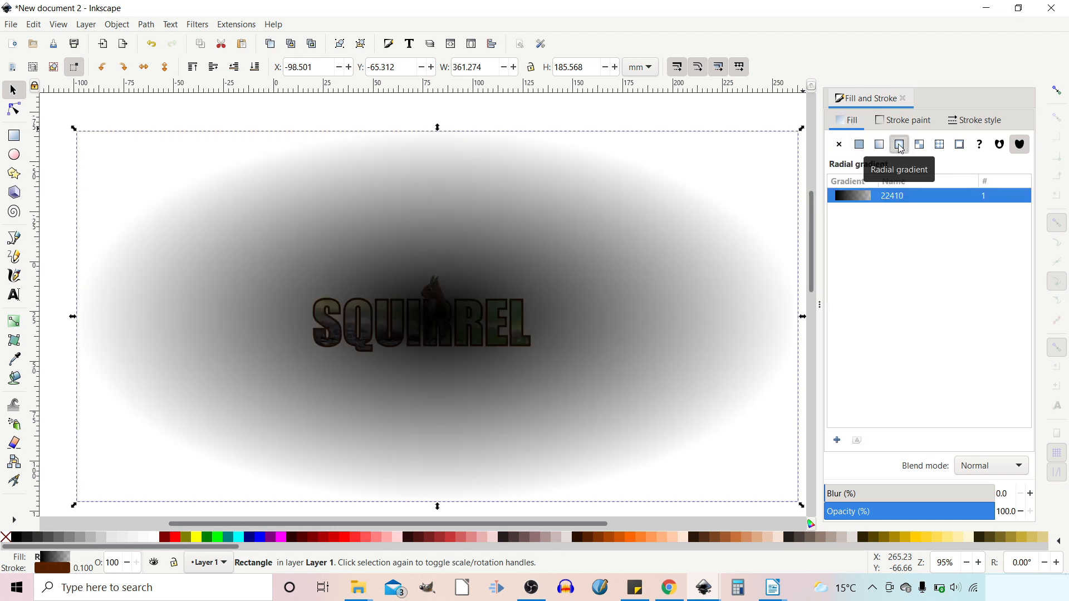
mouse_move(24, 334)
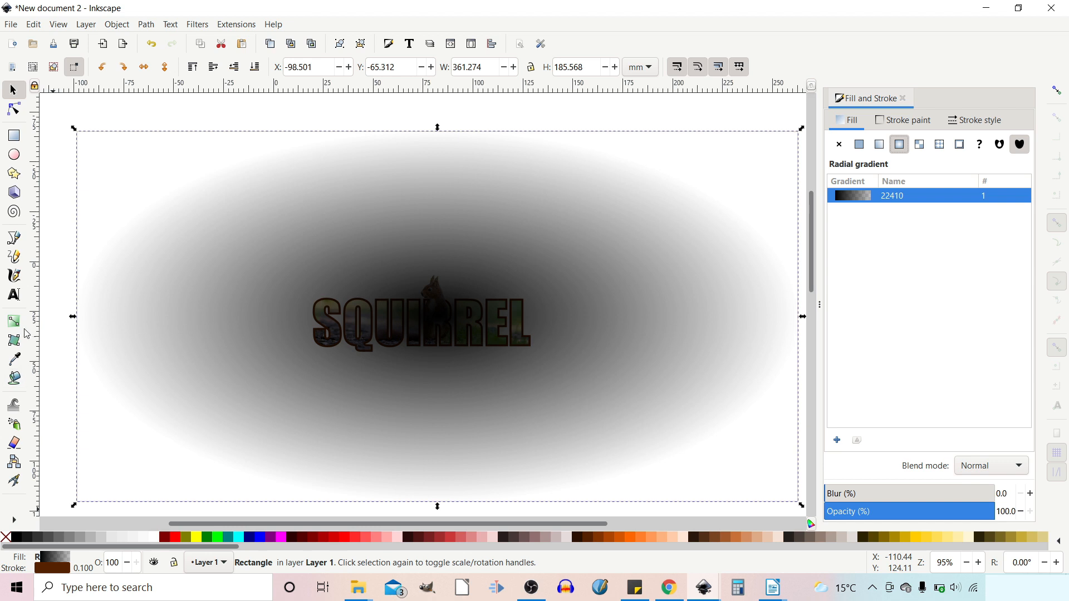
Recolour the gradient stops: pale cream centre and peach outer stop copied with the Dropper.
left_click(13, 321)
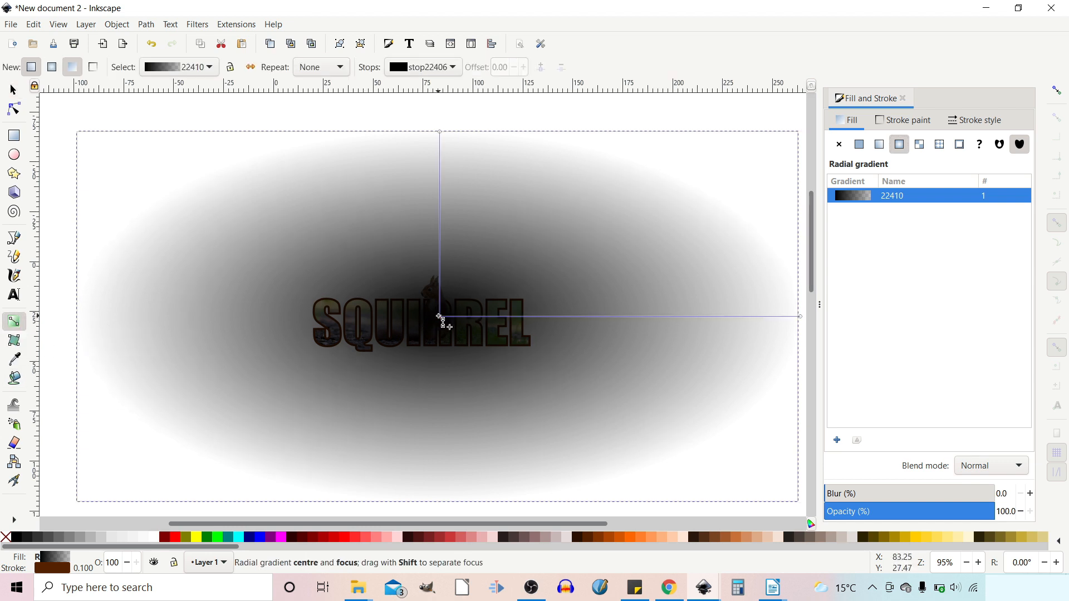
left_click(858, 144)
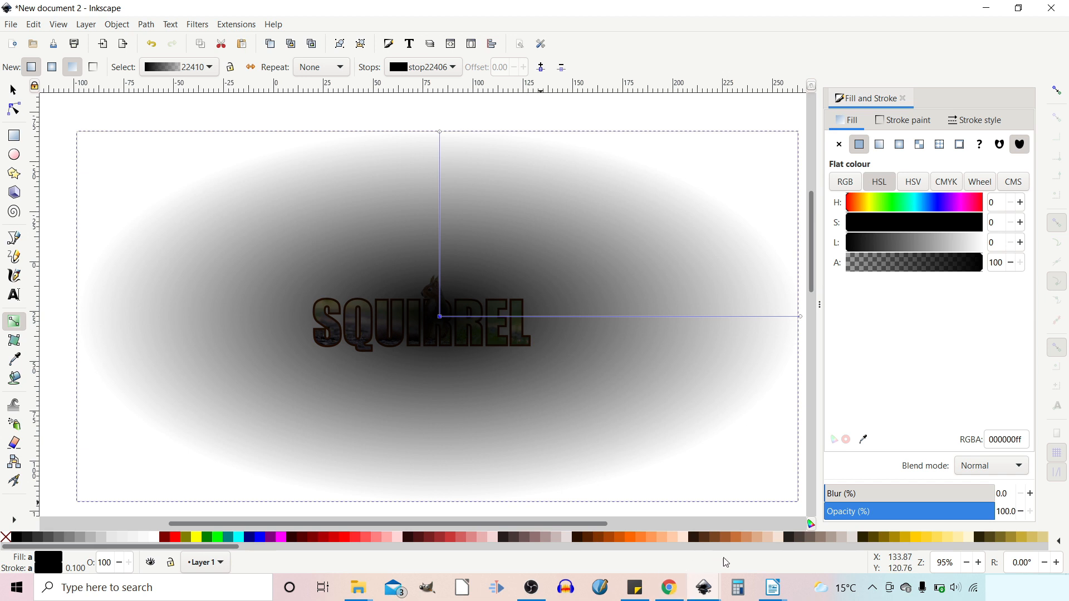
mouse_move(672, 543)
type("ffccaaff")
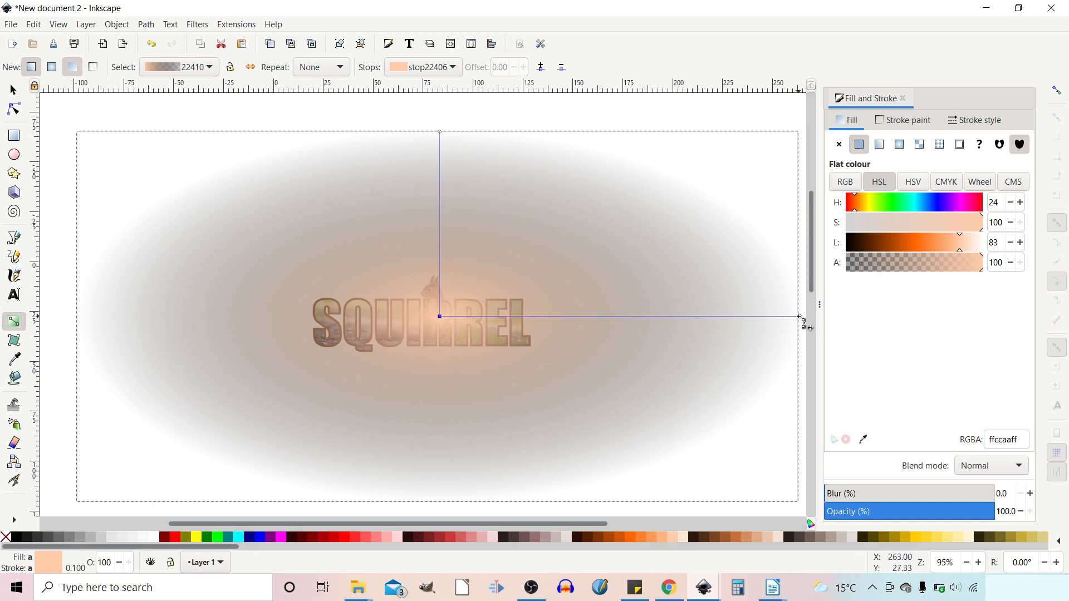
left_click(799, 316)
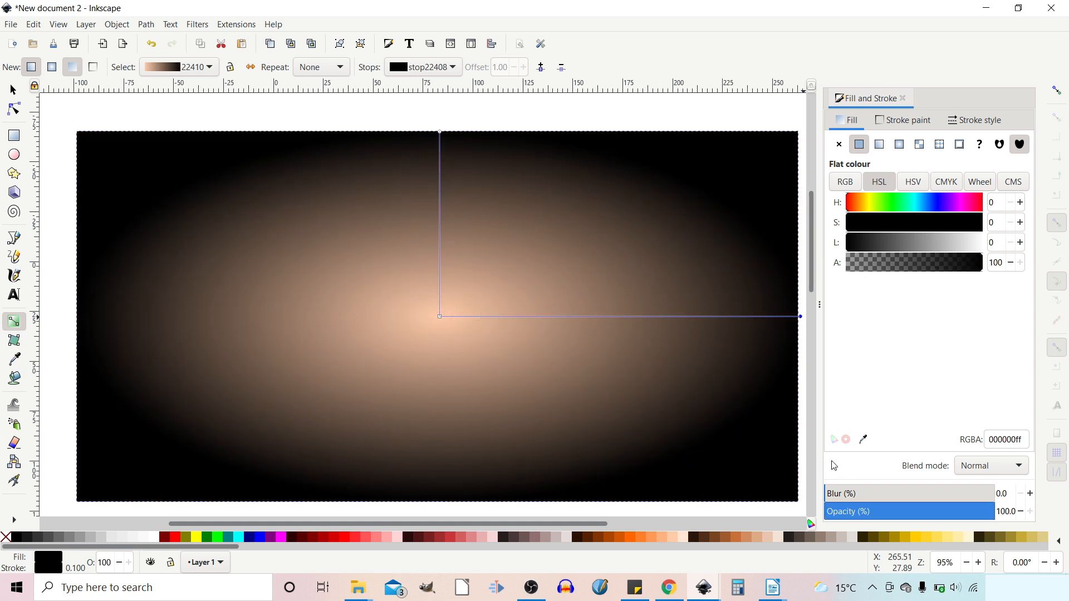
left_click(14, 359)
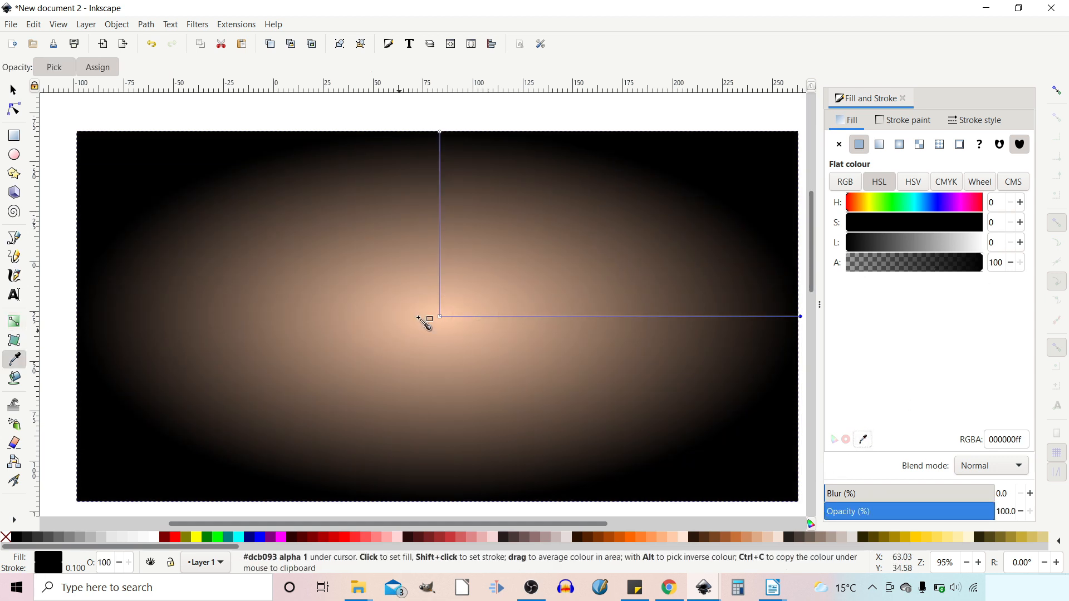
left_click(13, 321)
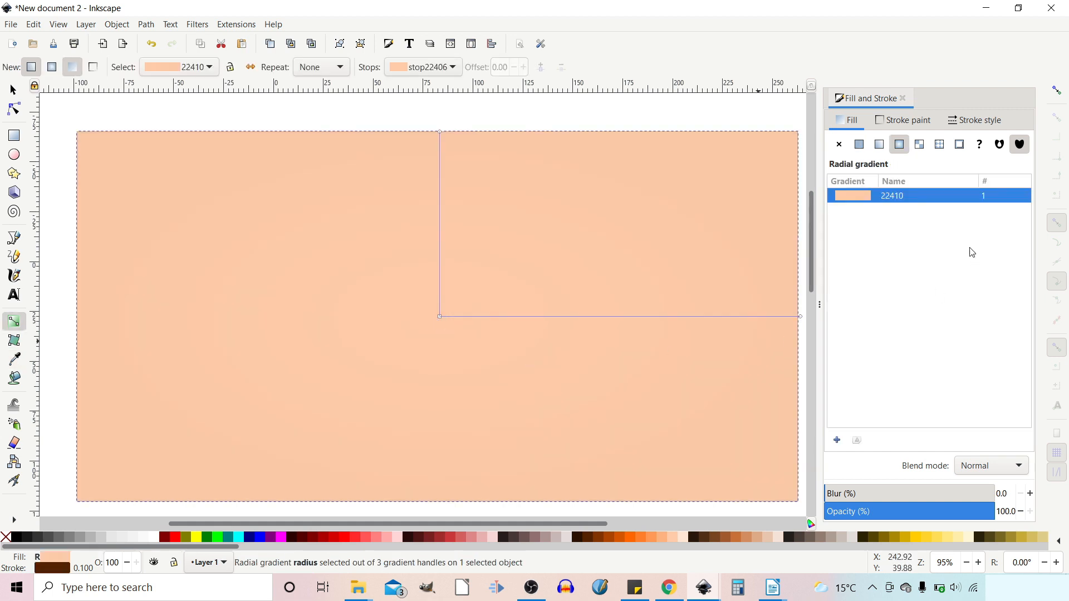
mouse_move(887, 166)
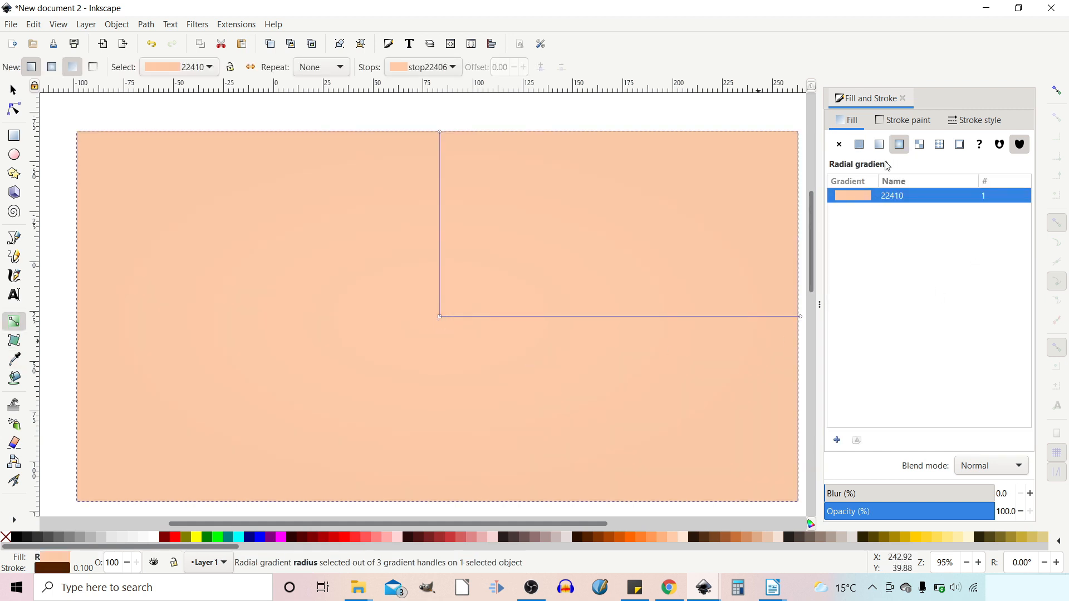
mouse_move(752, 330)
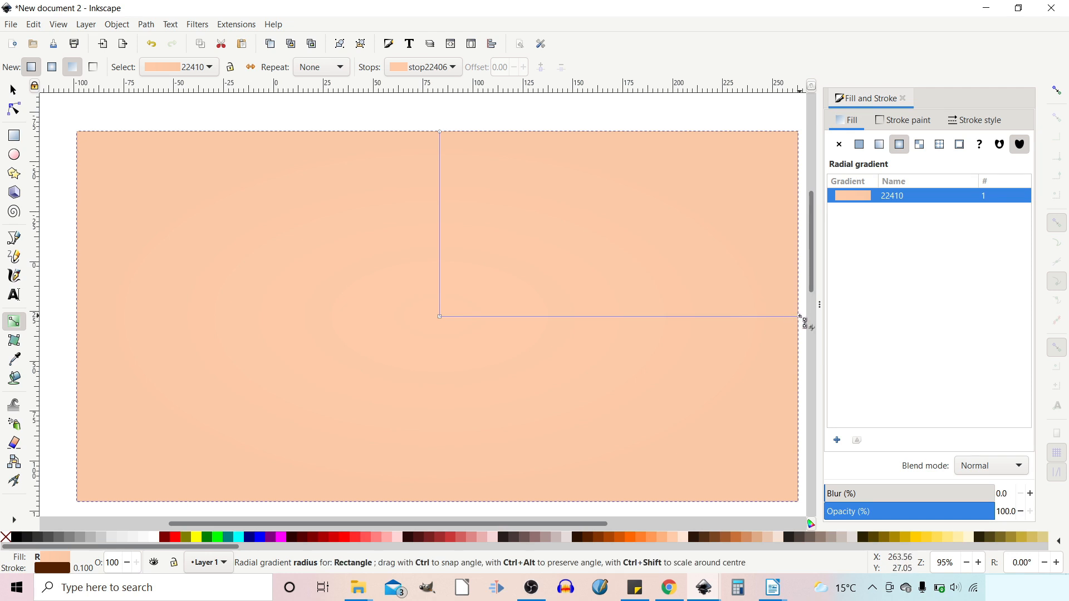
left_click(858, 144)
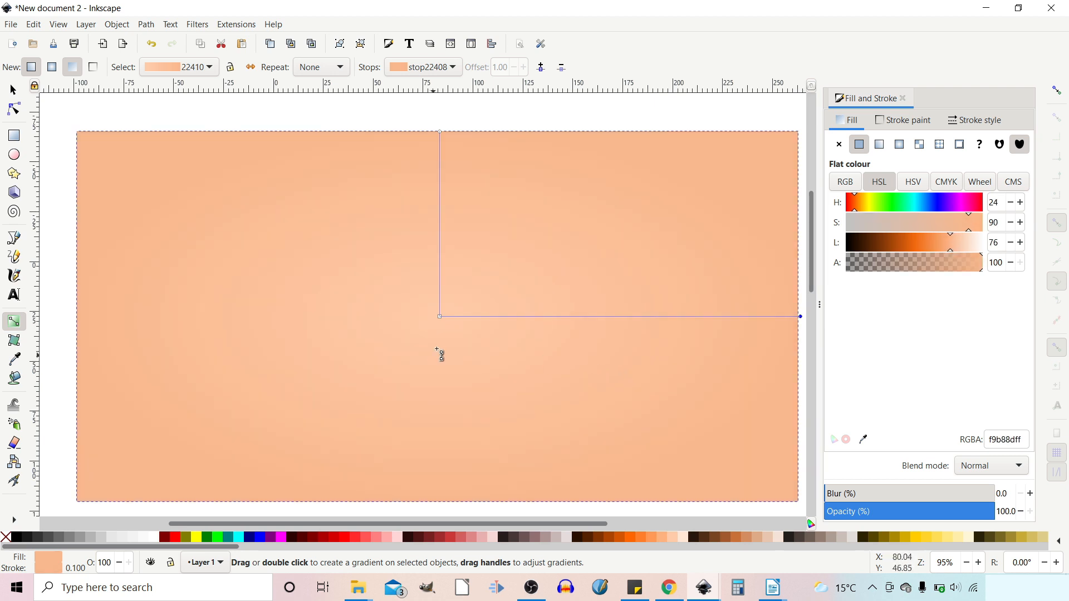
left_click(440, 316)
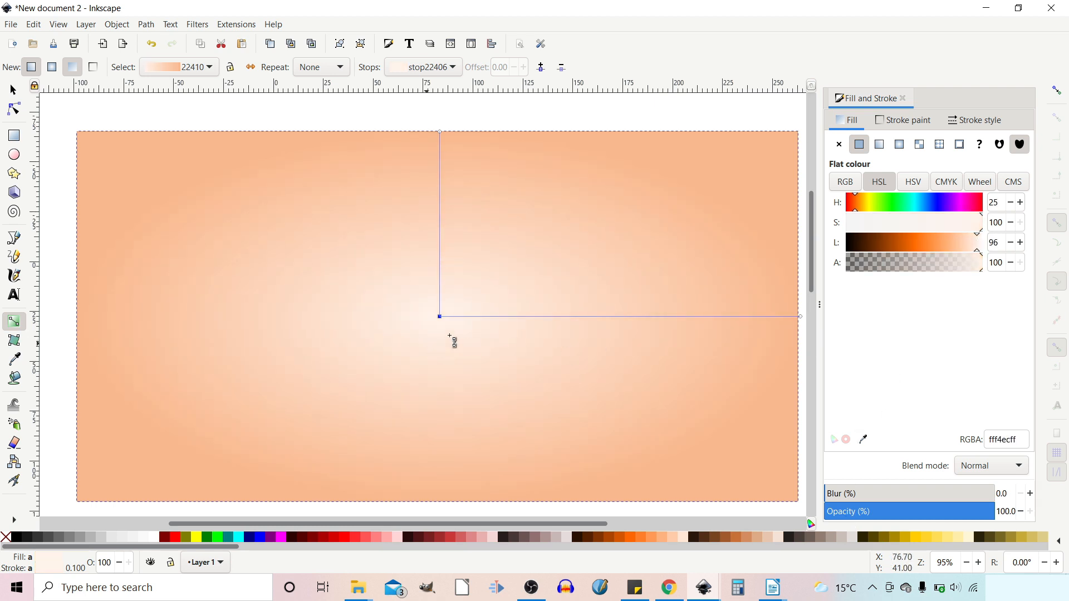
mouse_move(617, 388)
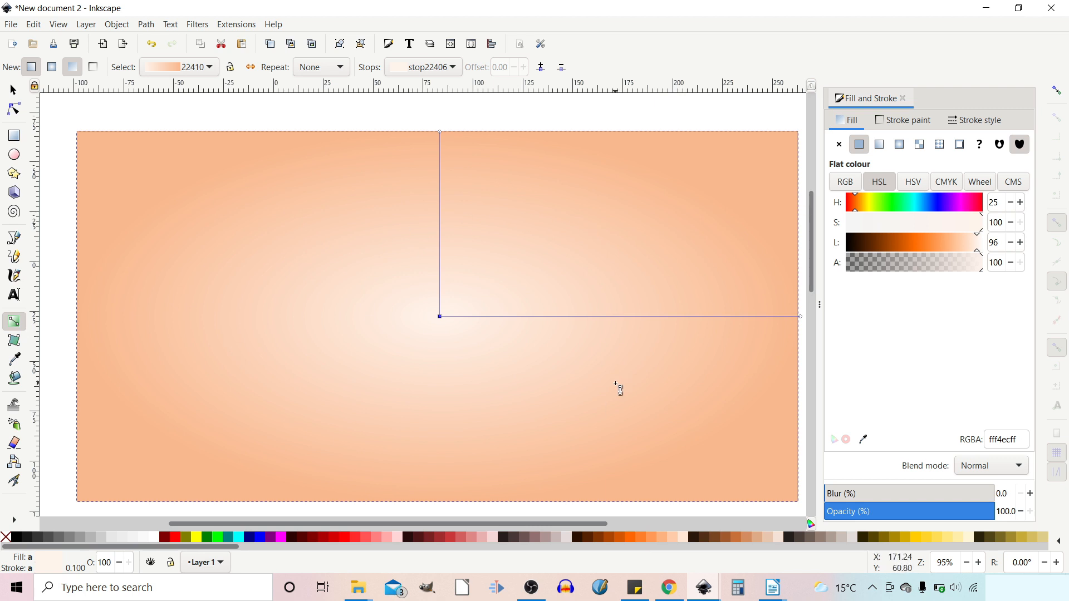
mouse_move(281, 294)
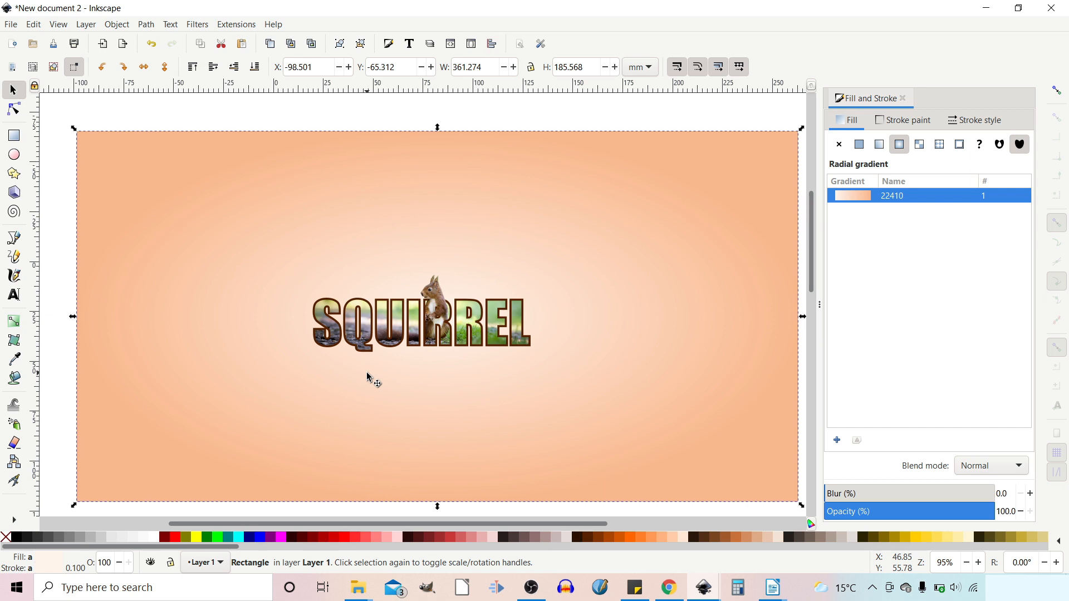
Zoom in on the SQUIRREL design against the peach background.
scroll("down", 3)
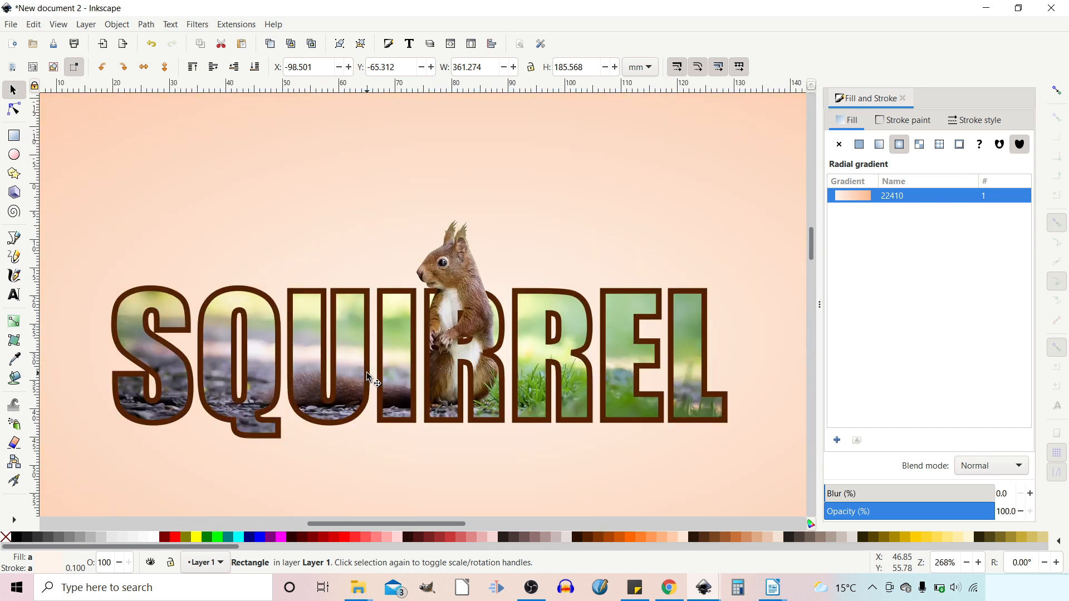
mouse_move(694, 469)
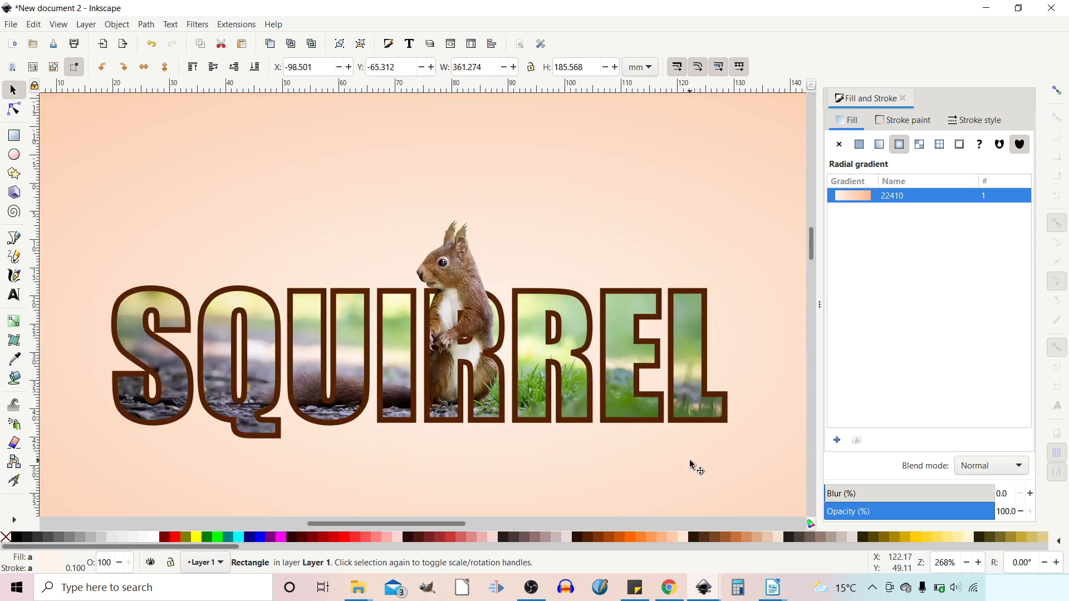